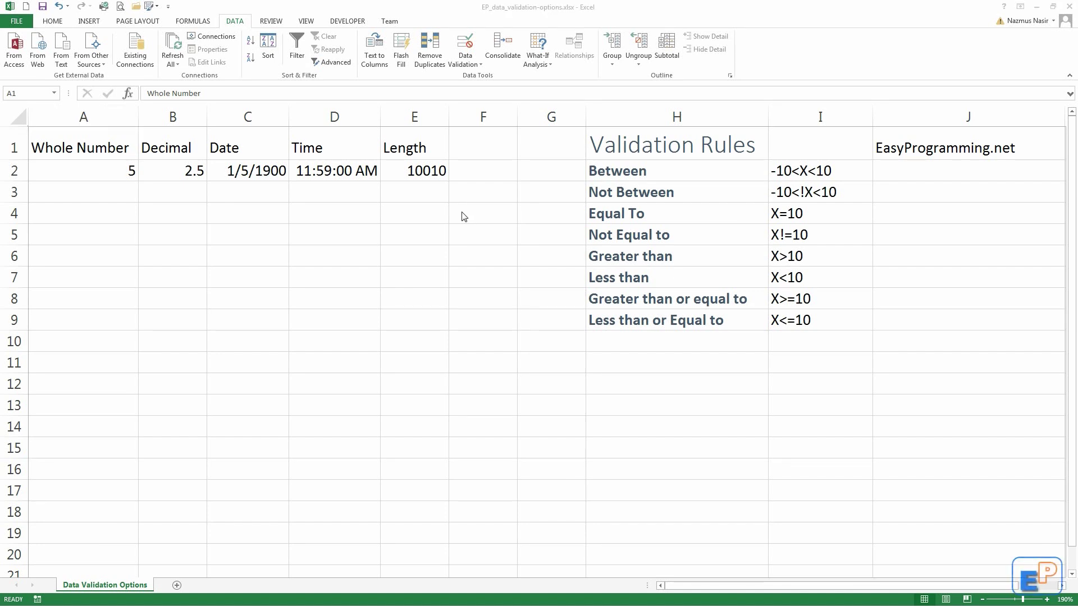
mouse_move(292, 135)
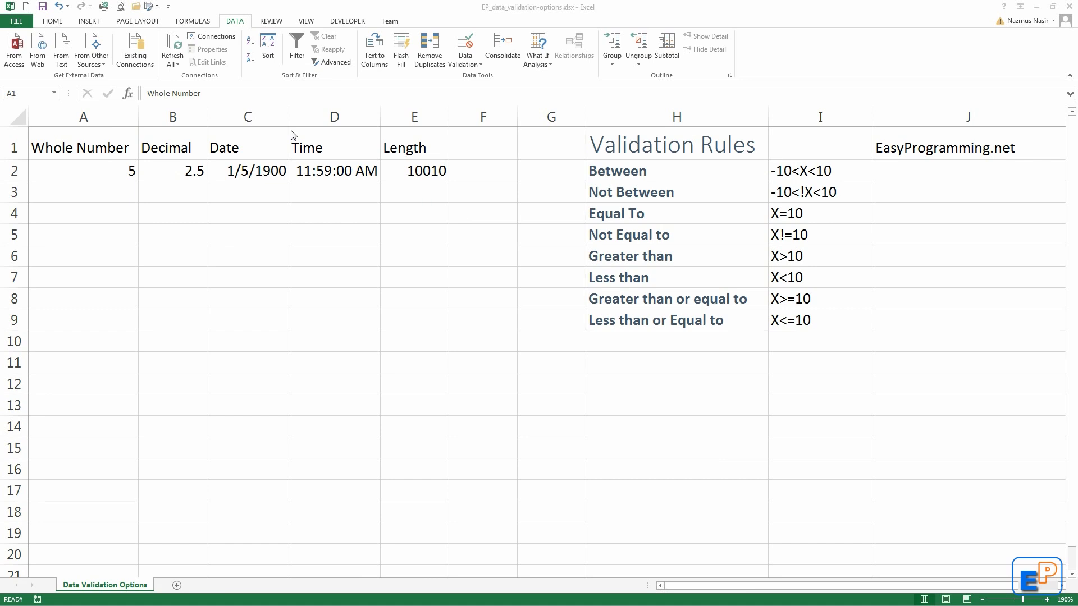
mouse_move(330, 158)
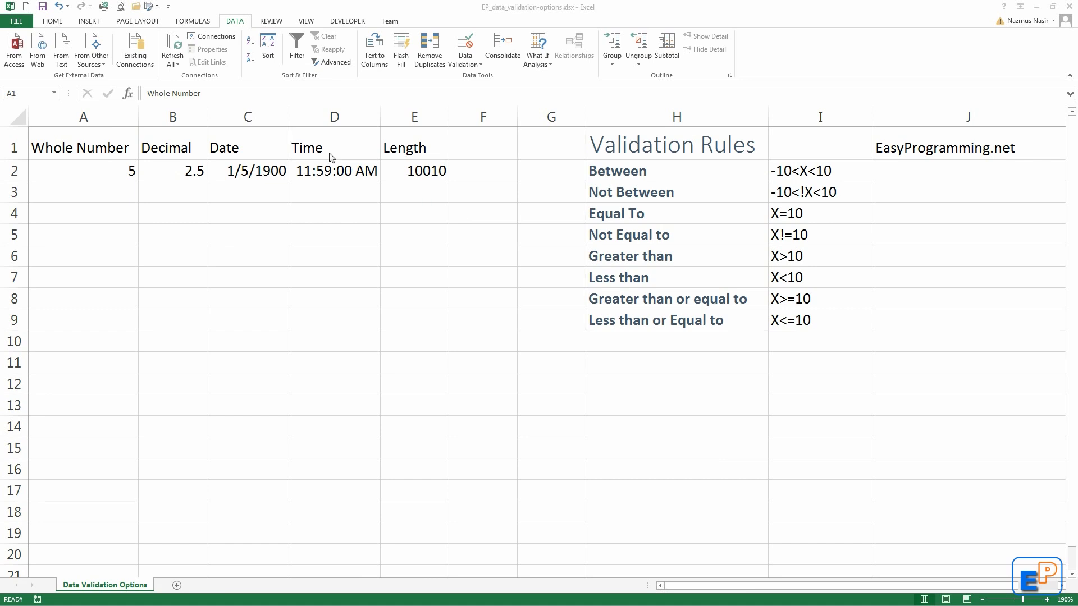
Review the rule conditions and names, then select A2 to show its 'greater than 0' prompt
left_click(82, 148)
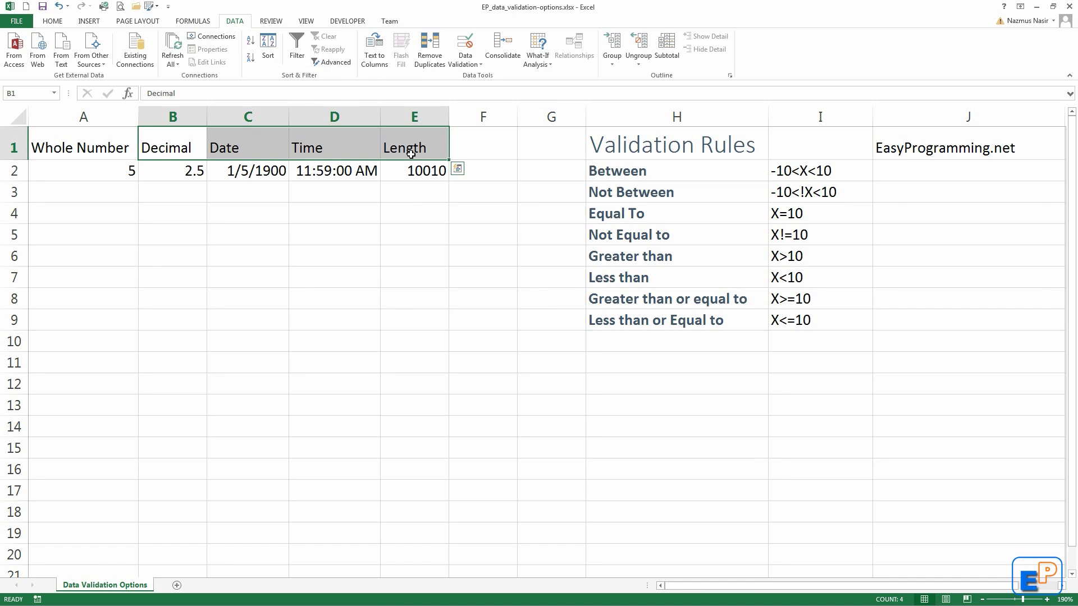
mouse_move(539, 184)
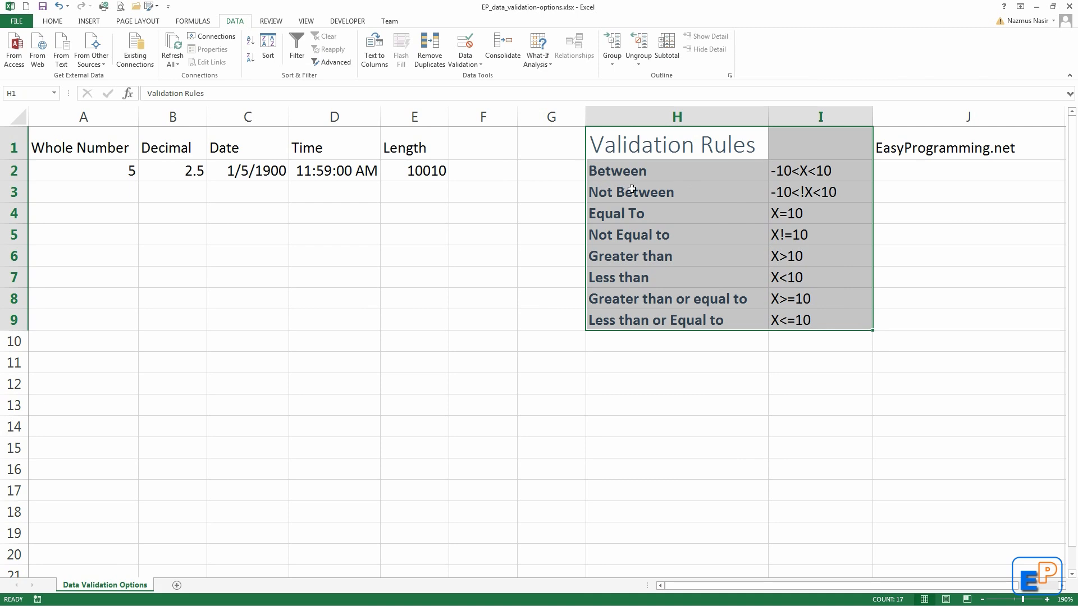
mouse_move(714, 190)
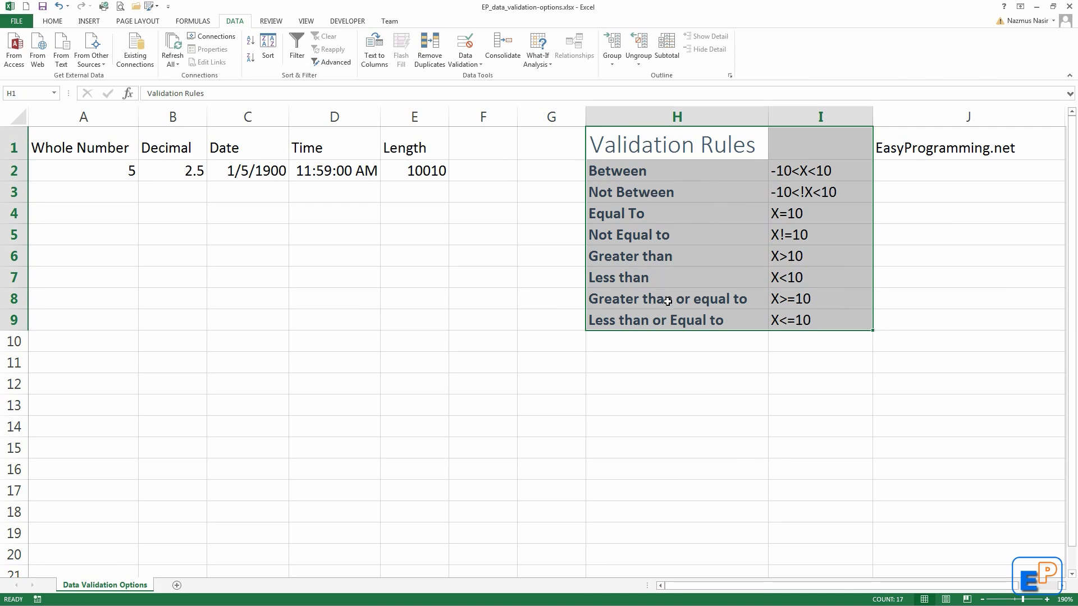
mouse_move(752, 189)
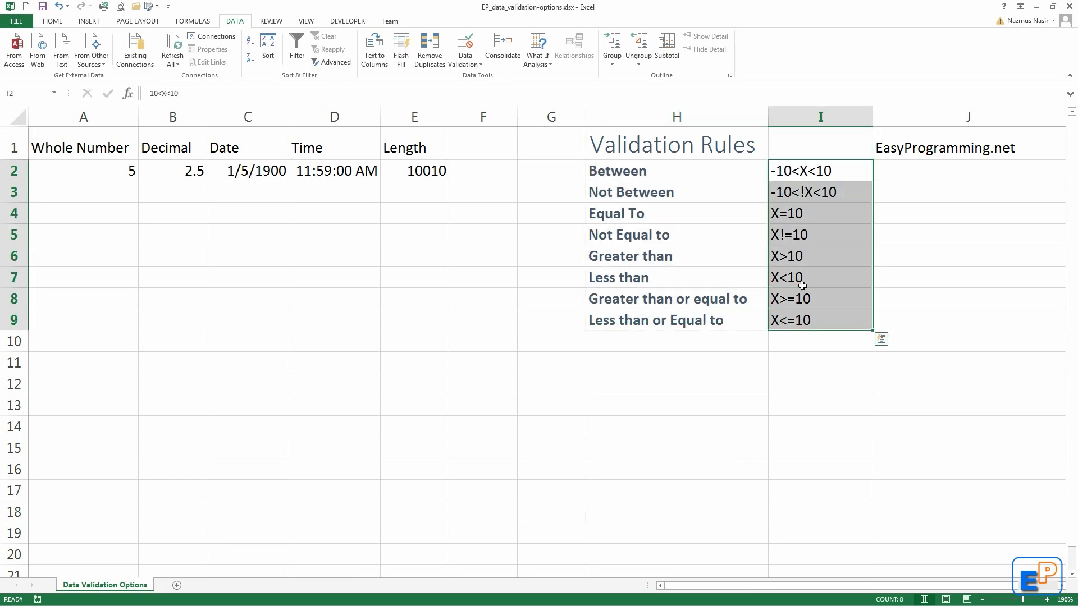
left_click(790, 235)
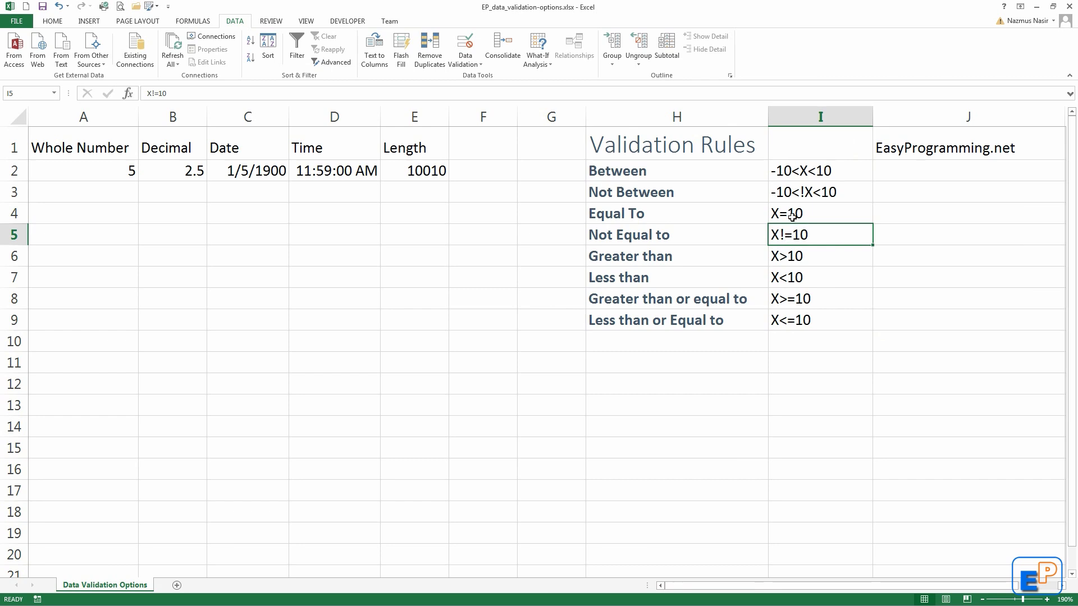
left_click(791, 213)
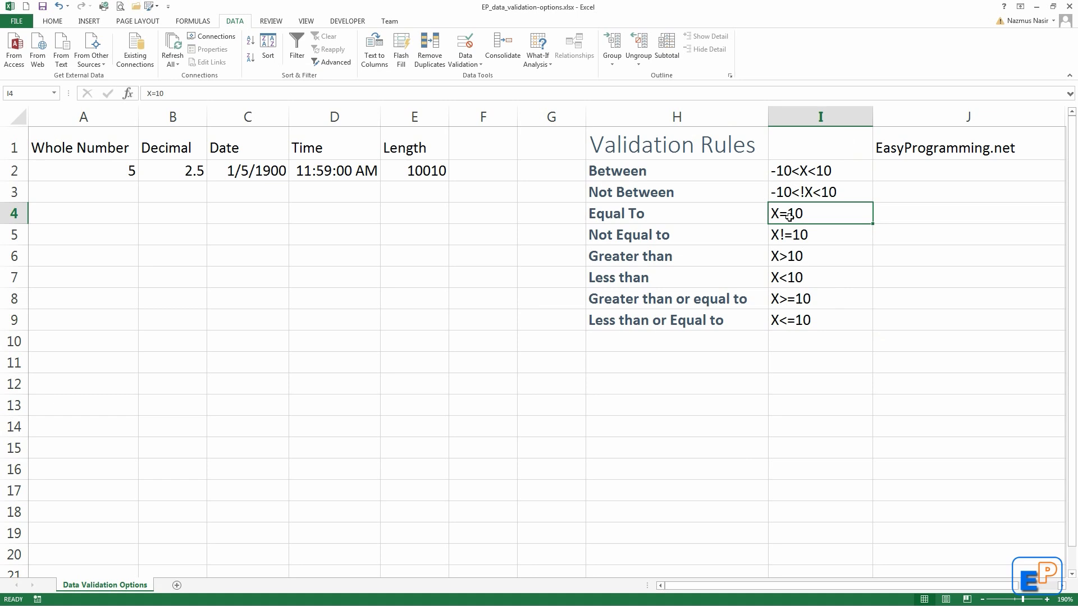
mouse_move(795, 172)
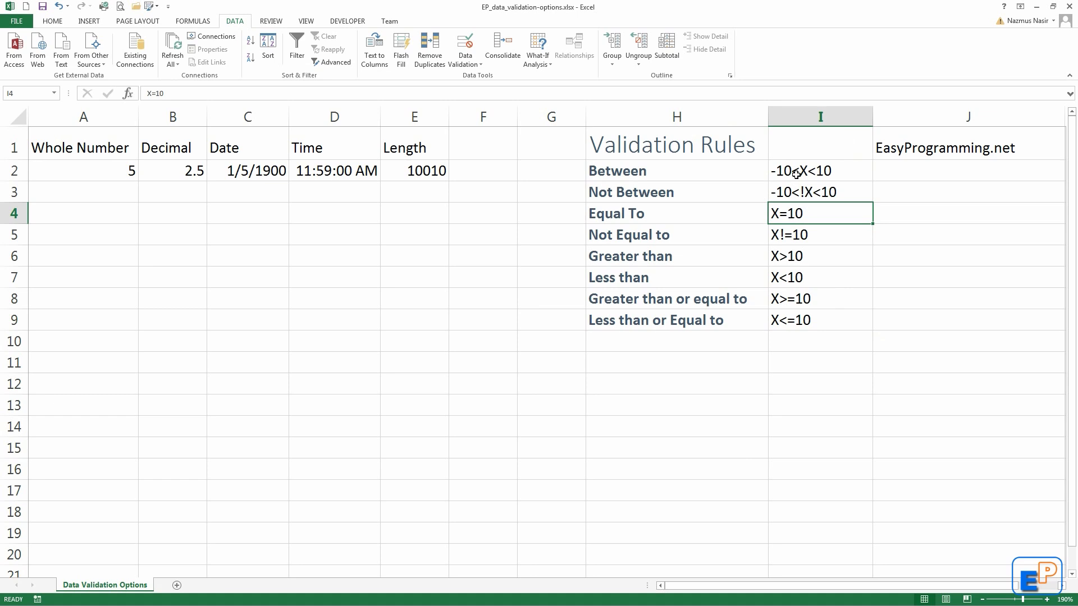
mouse_move(793, 179)
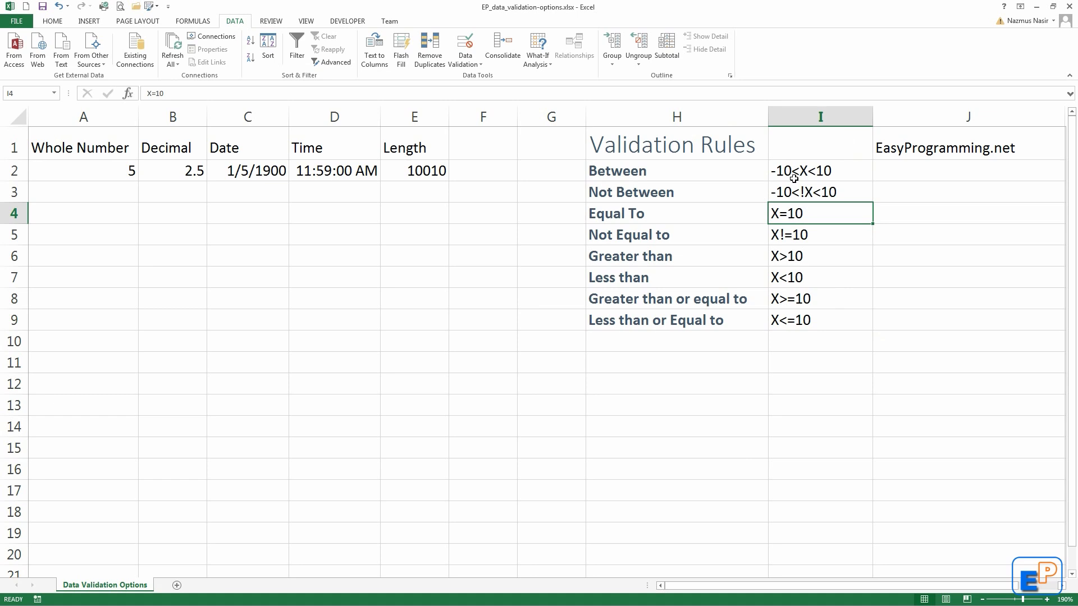
left_click_drag(616, 170, 658, 319)
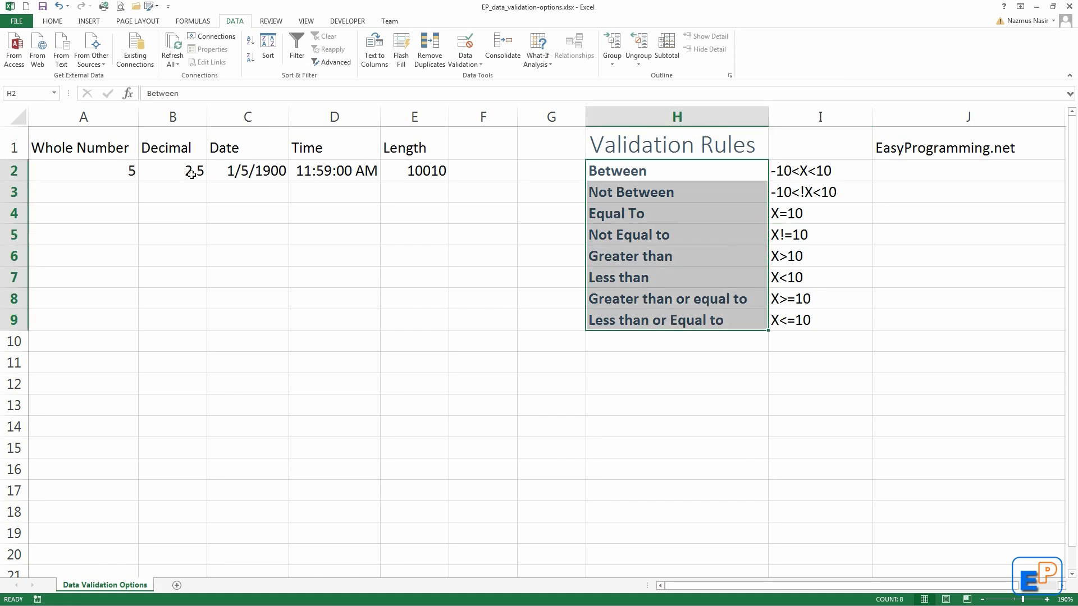
left_click(83, 192)
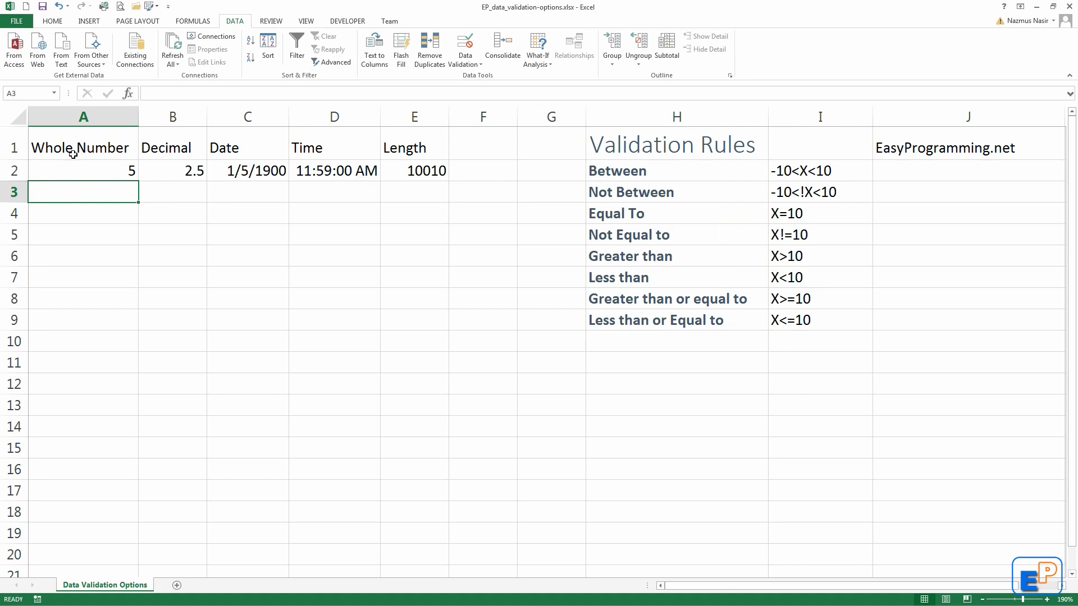
left_click(77, 167)
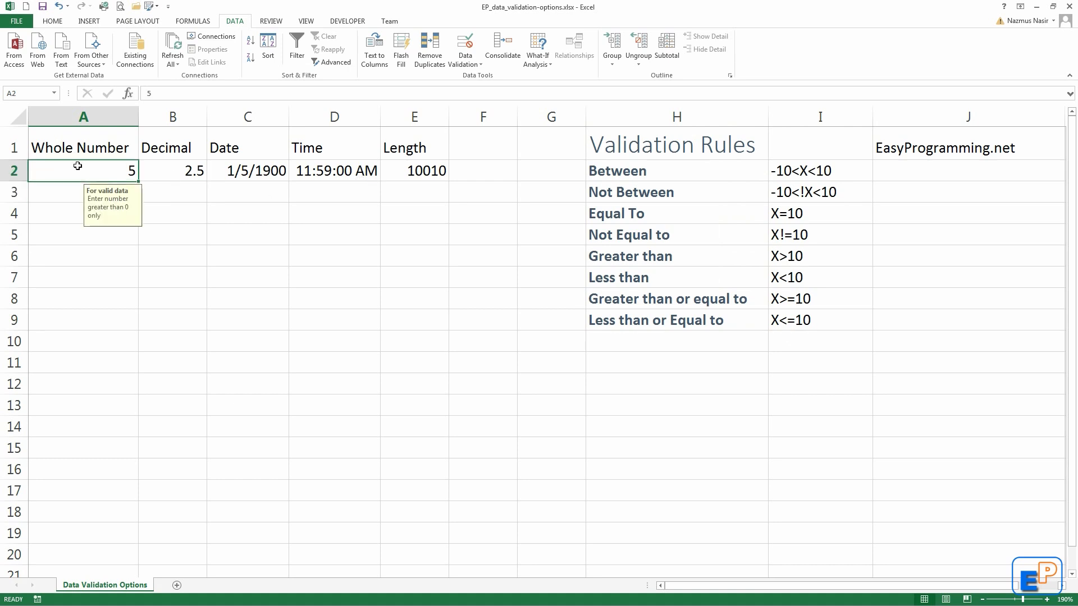
mouse_move(107, 202)
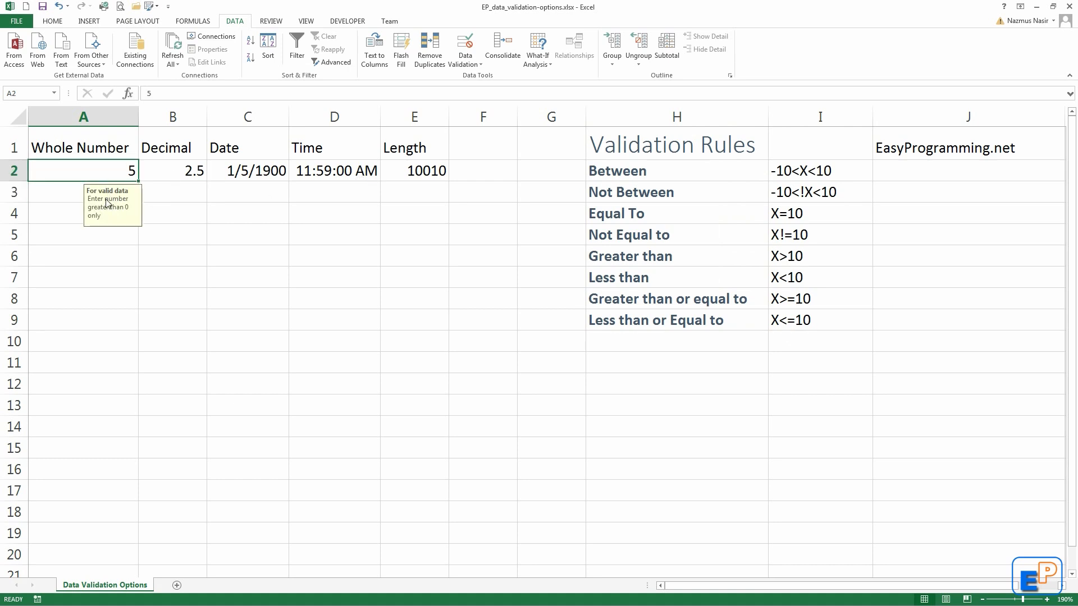
mouse_move(129, 211)
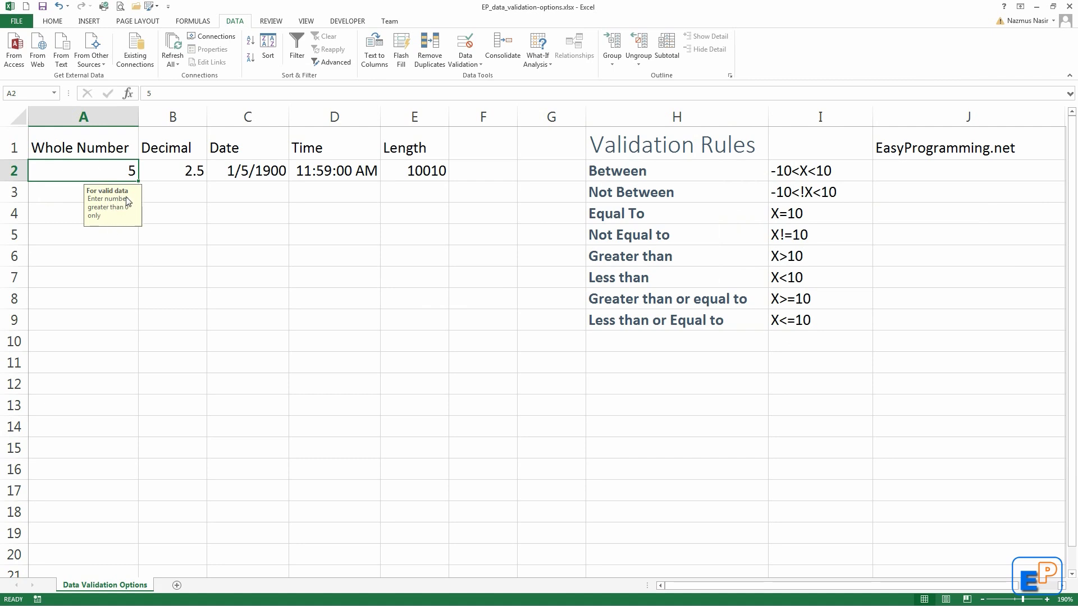
mouse_move(120, 230)
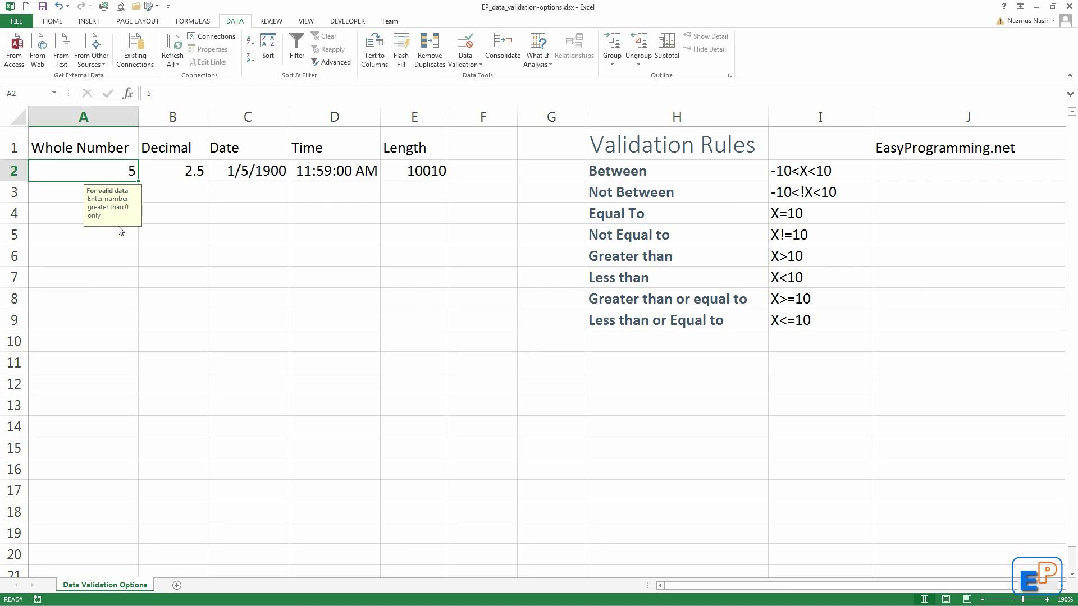
mouse_move(124, 198)
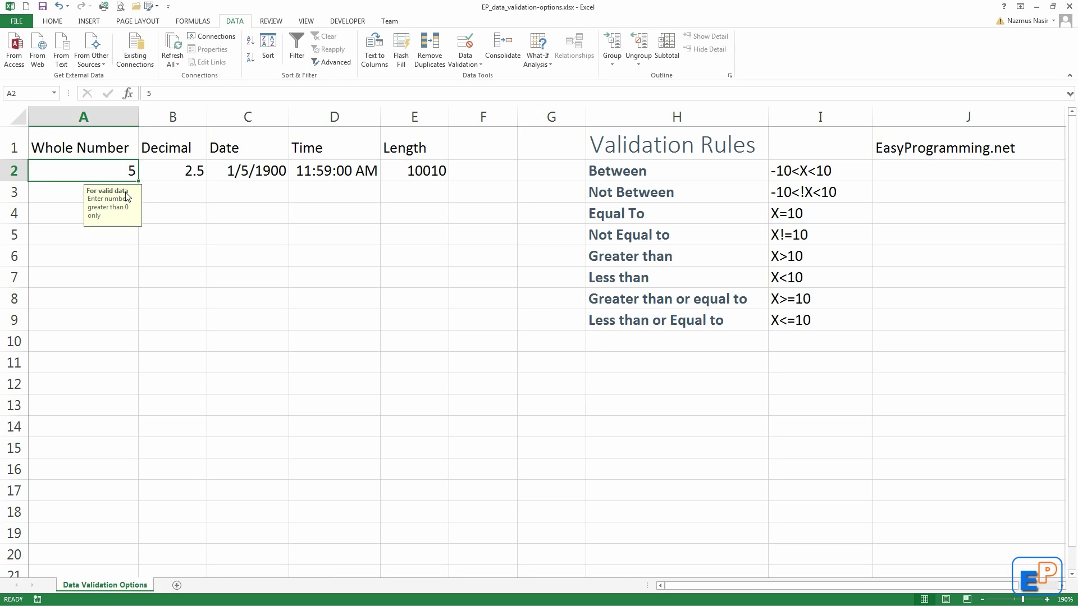
Enter -5 in A2, trigger the Invalid Data alert, and cancel to keep 5
type("-")
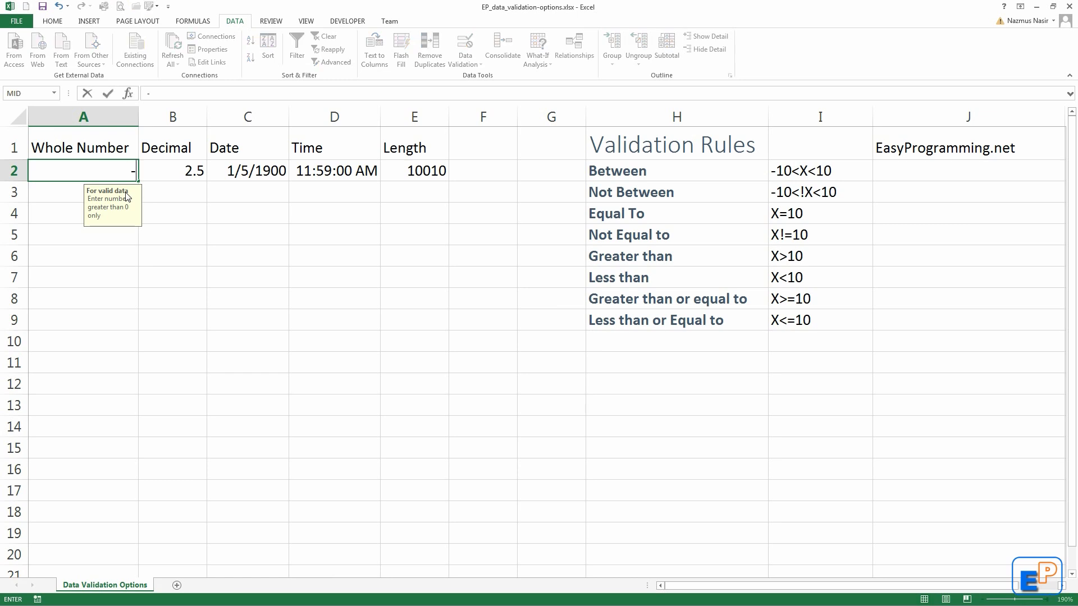
type("5")
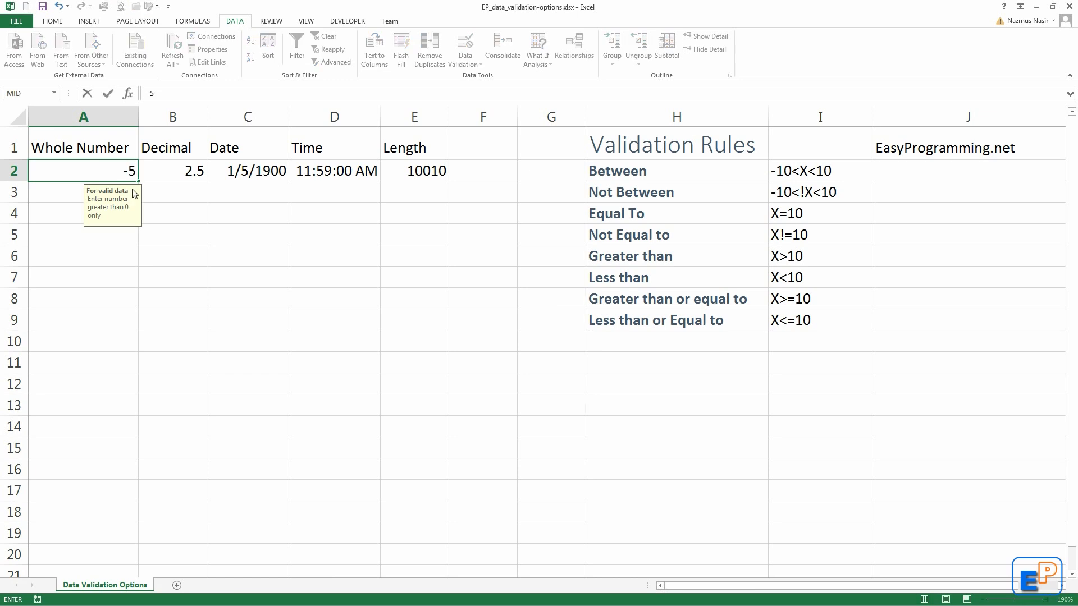
mouse_move(112, 219)
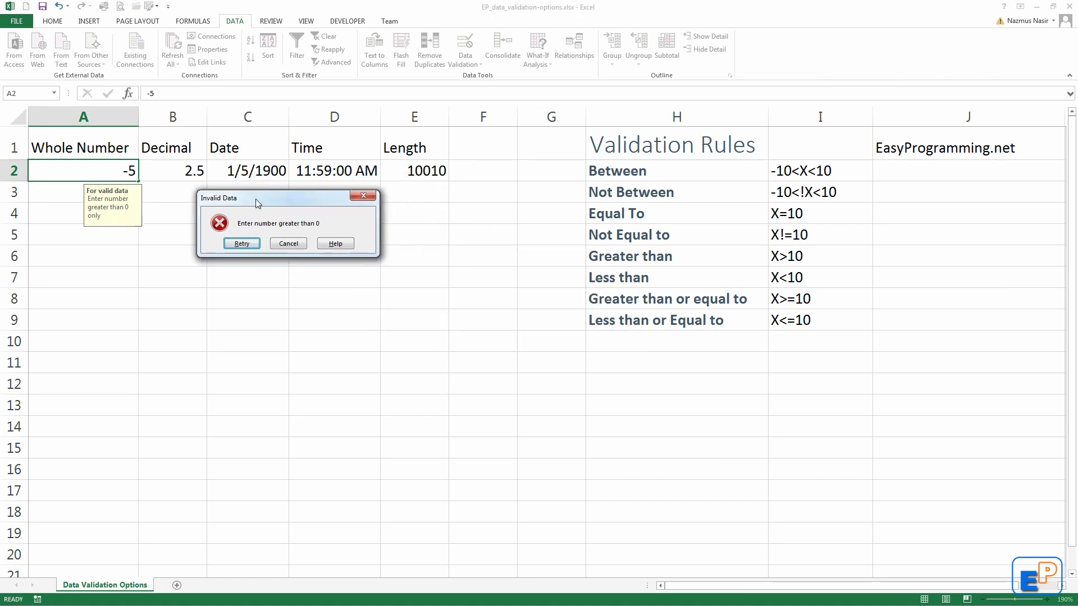
mouse_move(289, 228)
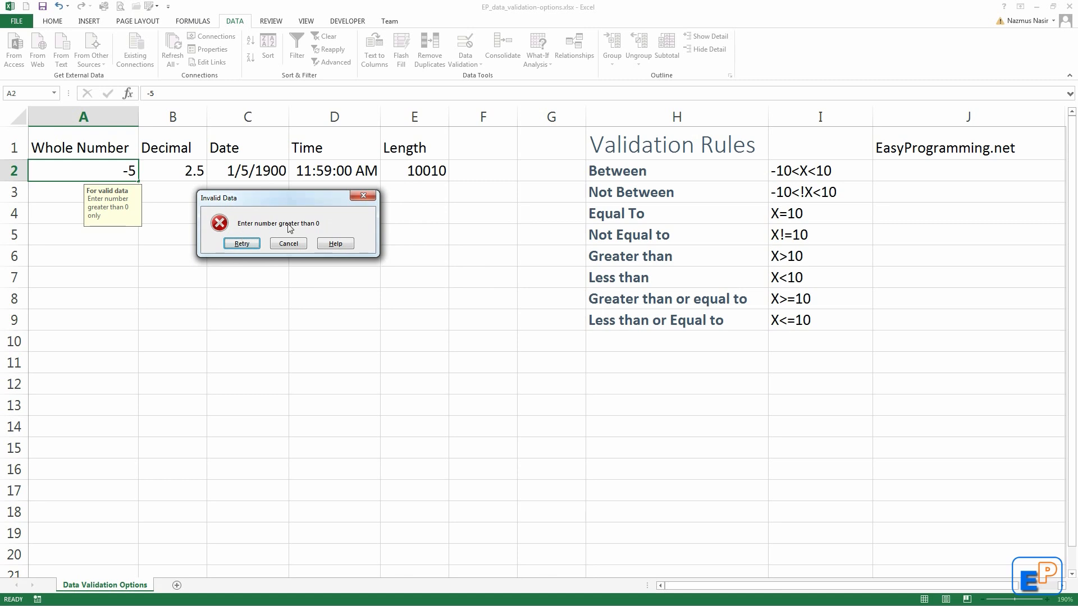
mouse_move(202, 233)
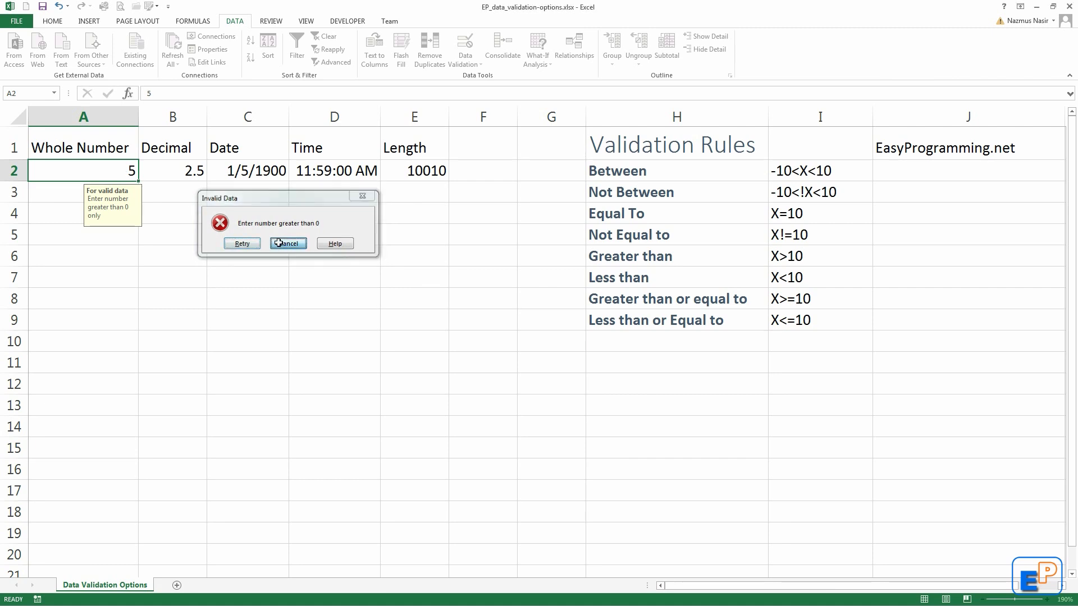
left_click(287, 243)
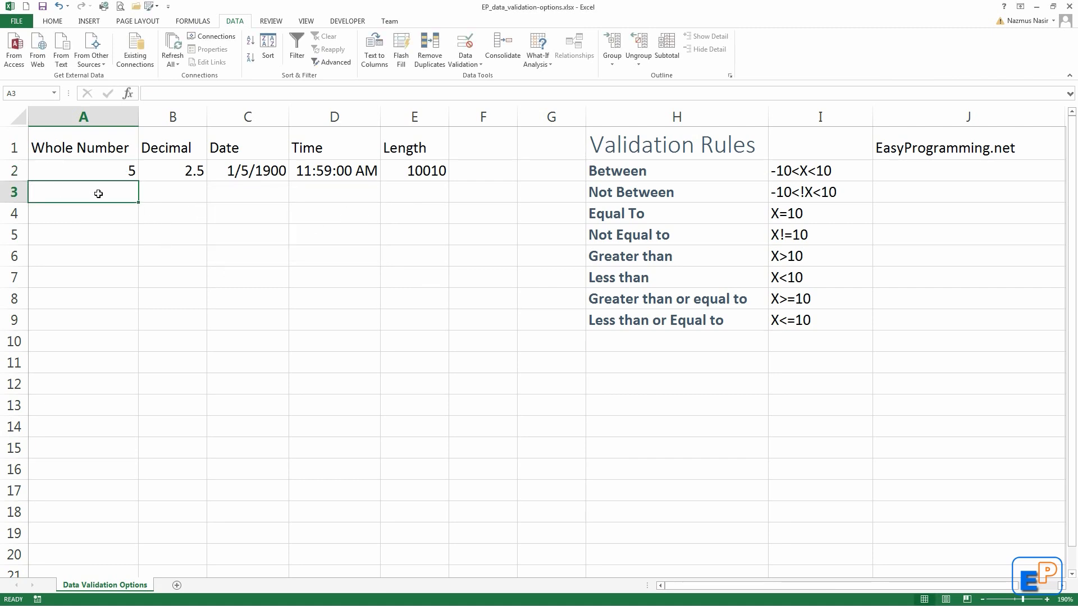
mouse_move(140, 204)
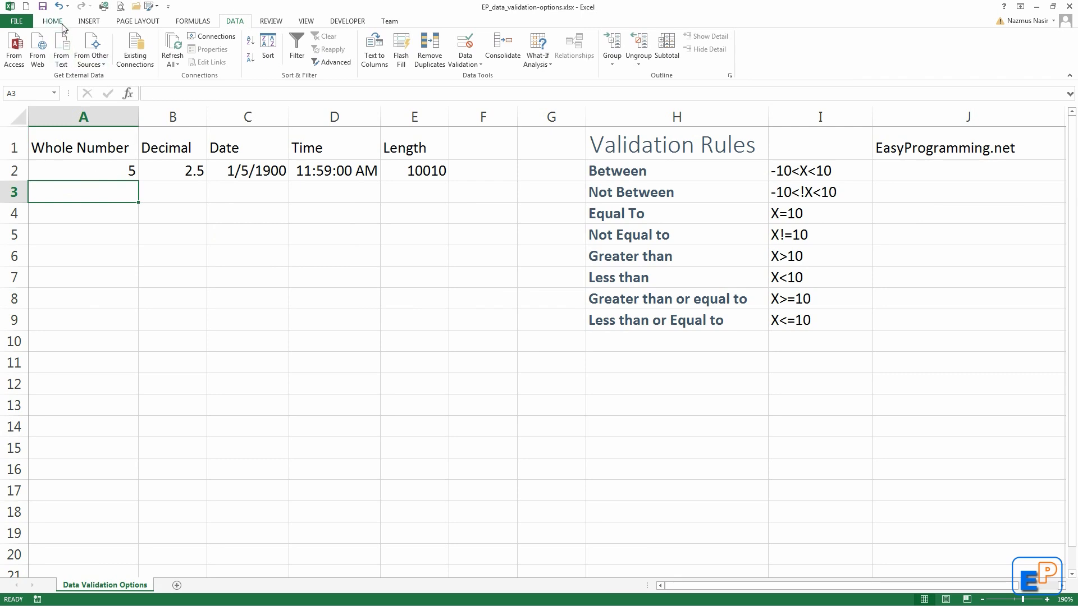
mouse_move(232, 22)
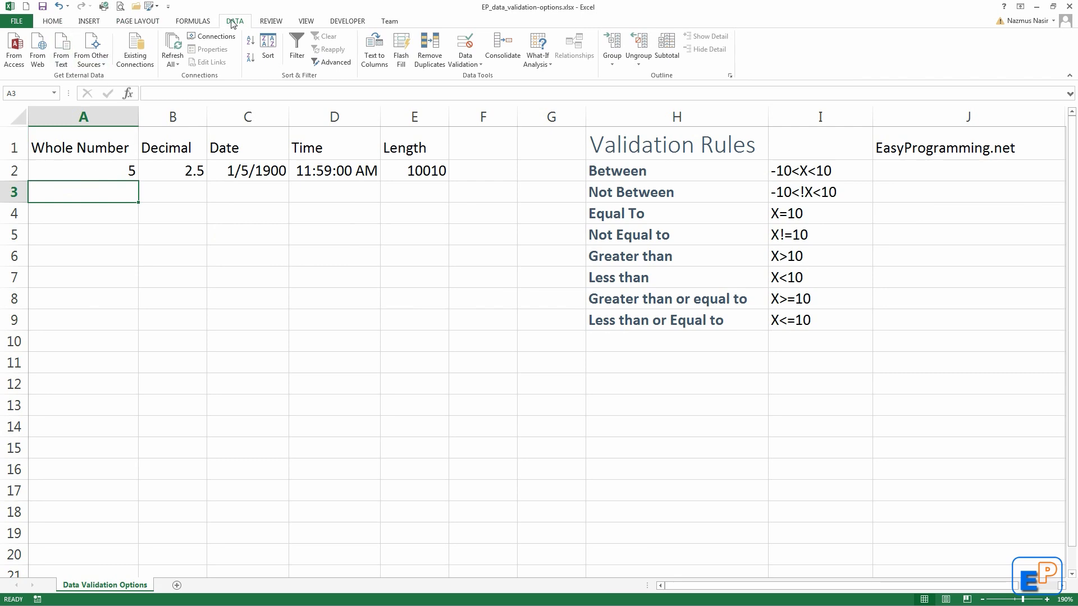
mouse_move(475, 81)
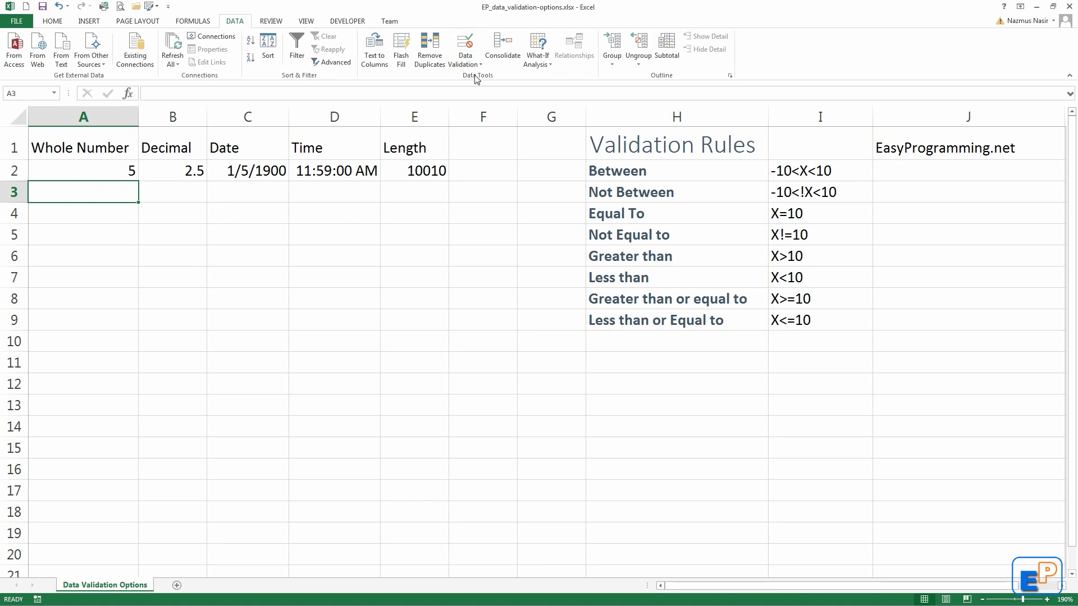
mouse_move(464, 51)
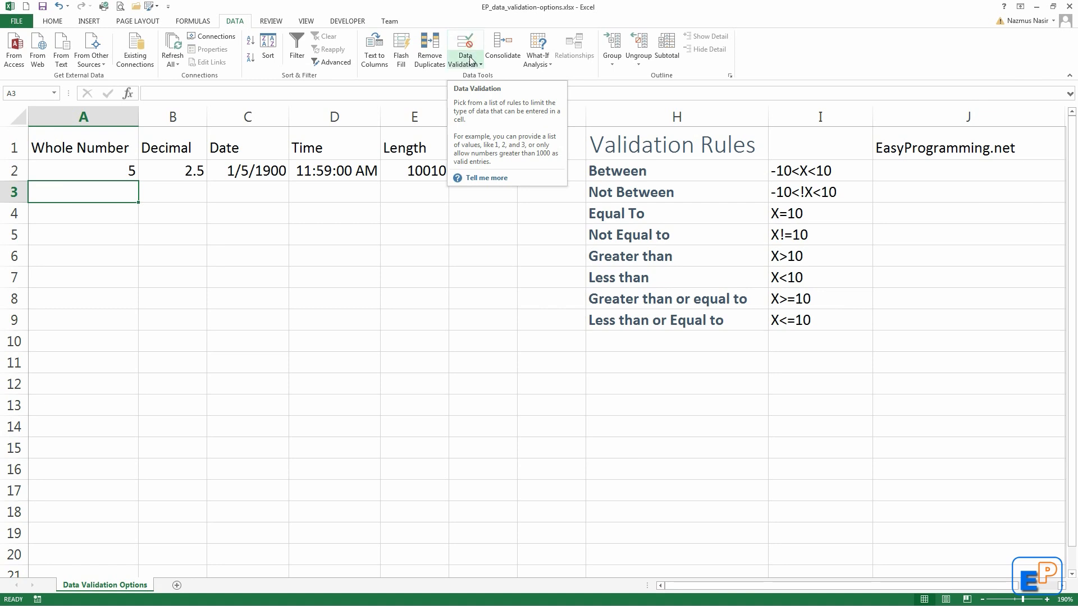
Open the Data Validation dropdown with Circle Invalid Data and Clear Validation Circles
left_click(464, 48)
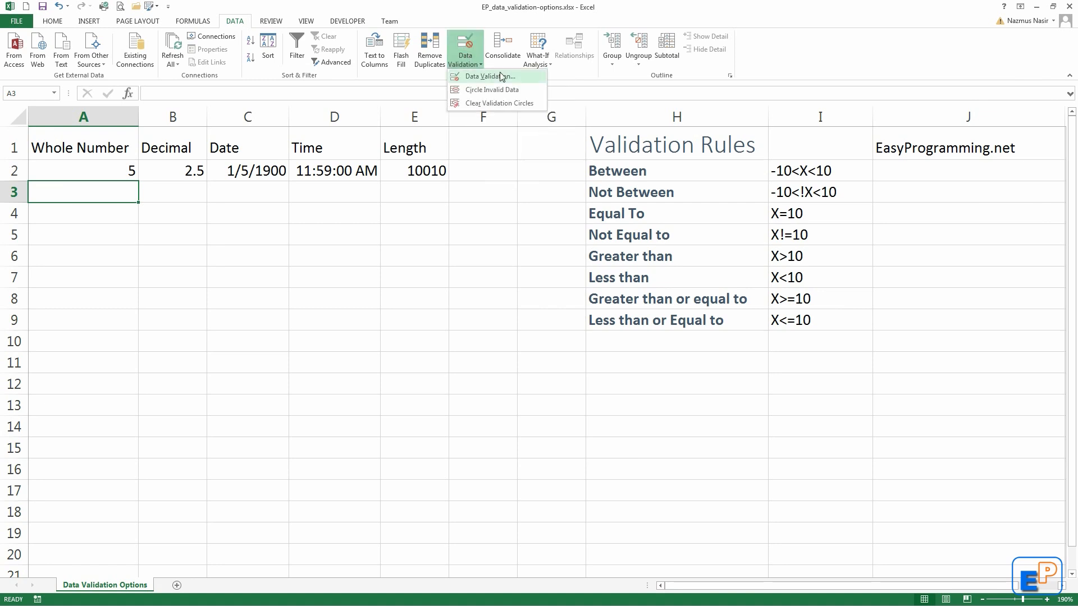
mouse_move(496, 76)
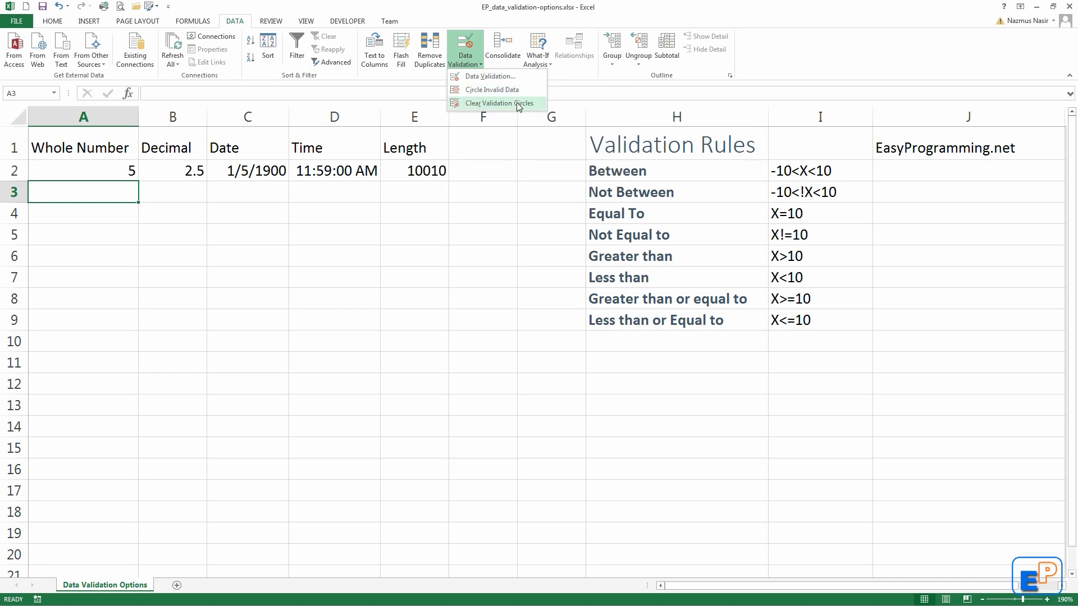
mouse_move(512, 115)
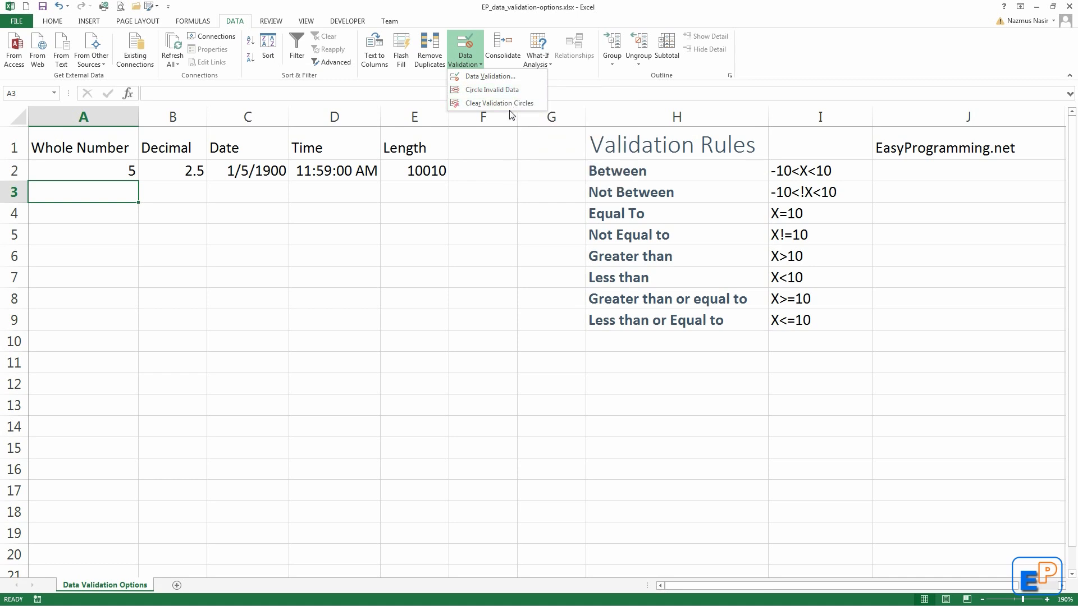
mouse_move(491, 76)
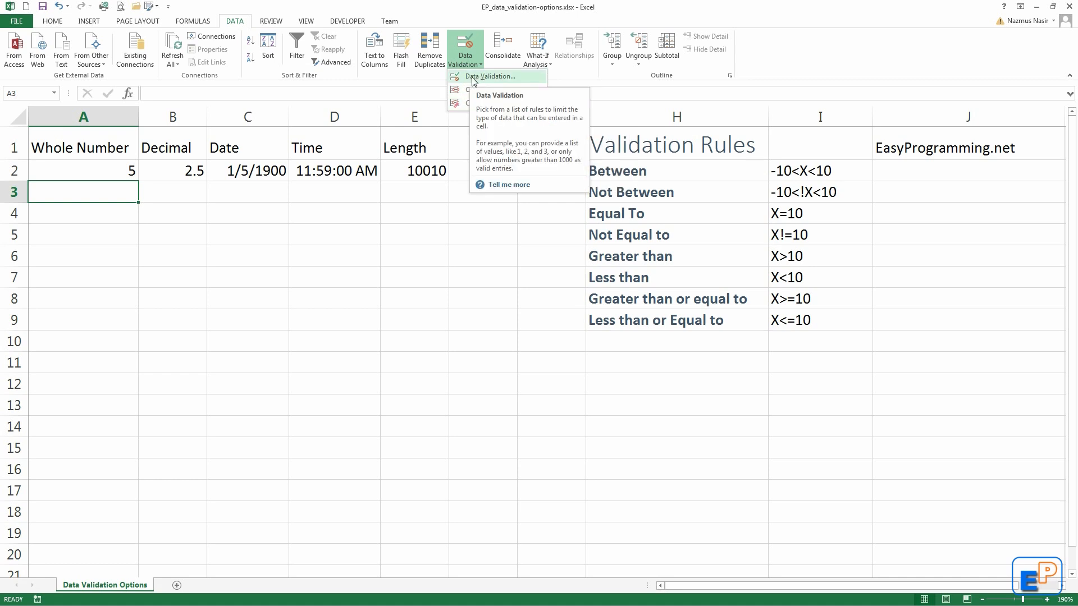
Draft a rule on the empty Whole Number cell: whole number between -10 and 10
left_click(491, 75)
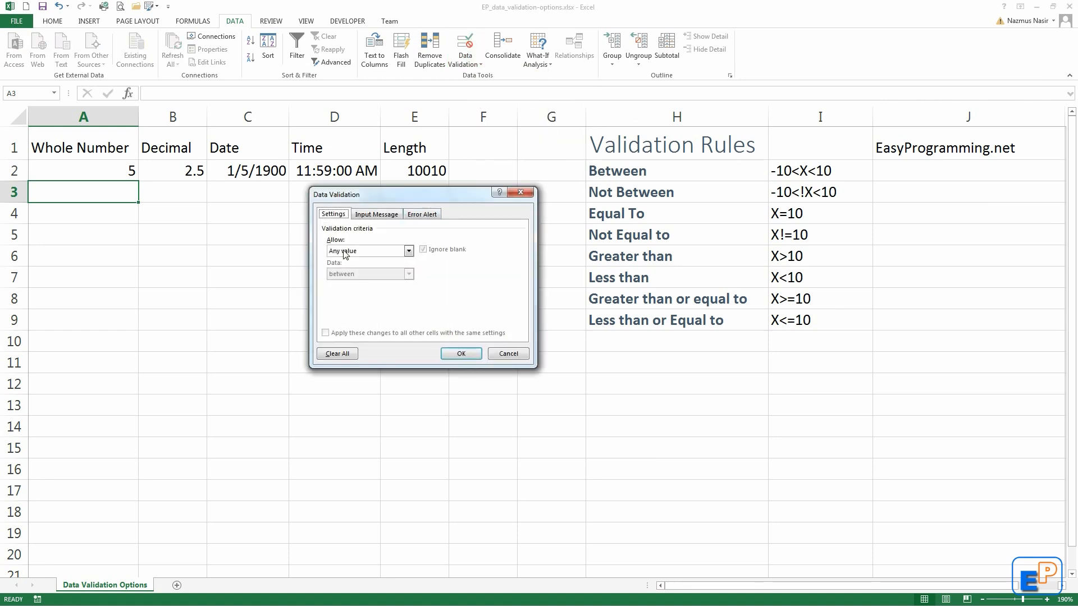
left_click(408, 251)
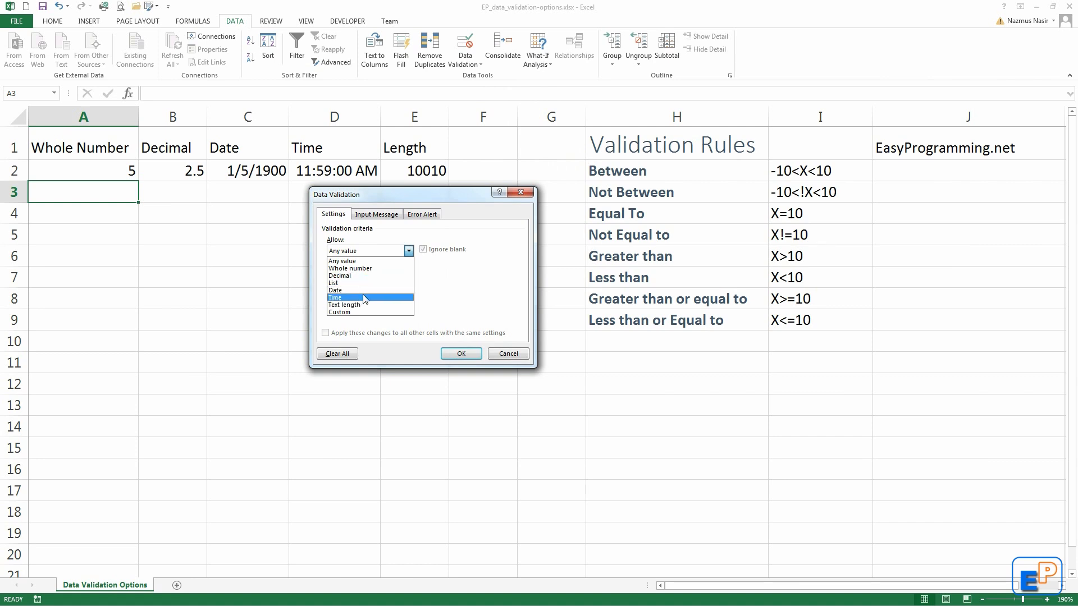
mouse_move(368, 311)
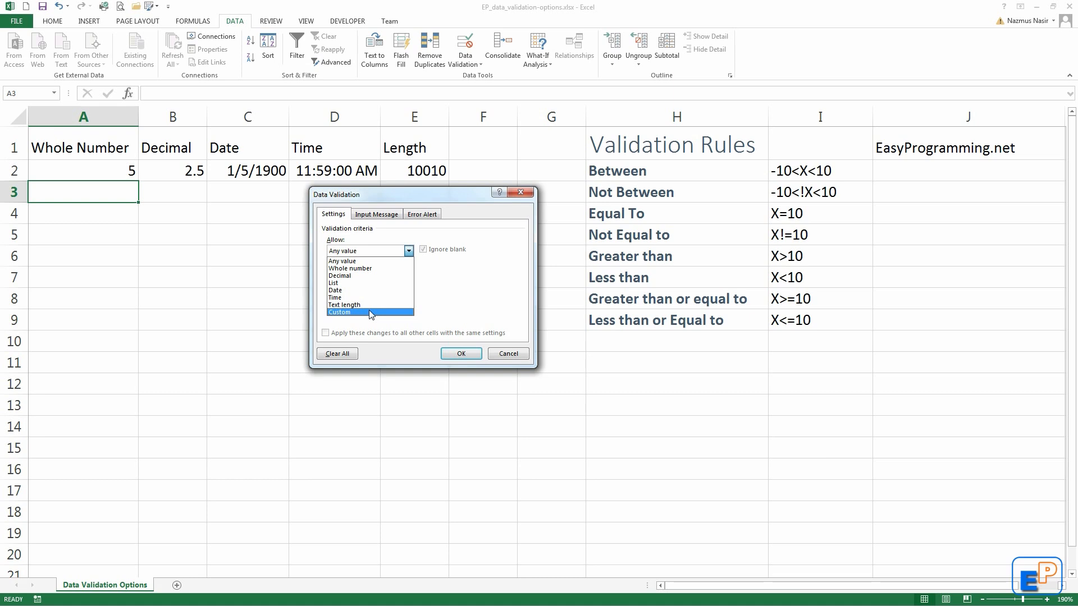
left_click(351, 268)
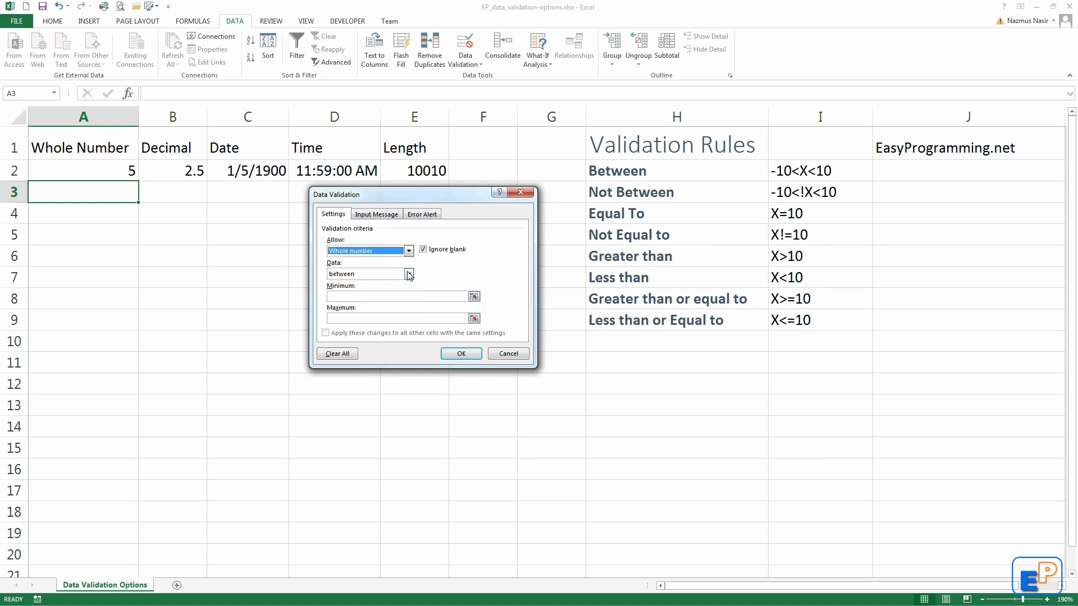
left_click(408, 274)
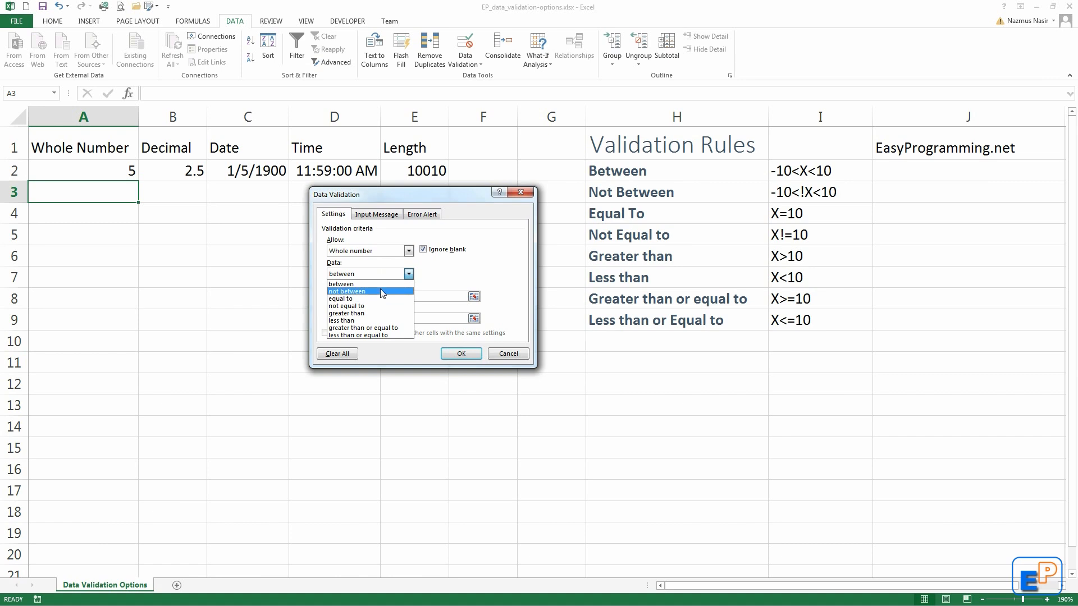
mouse_move(401, 331)
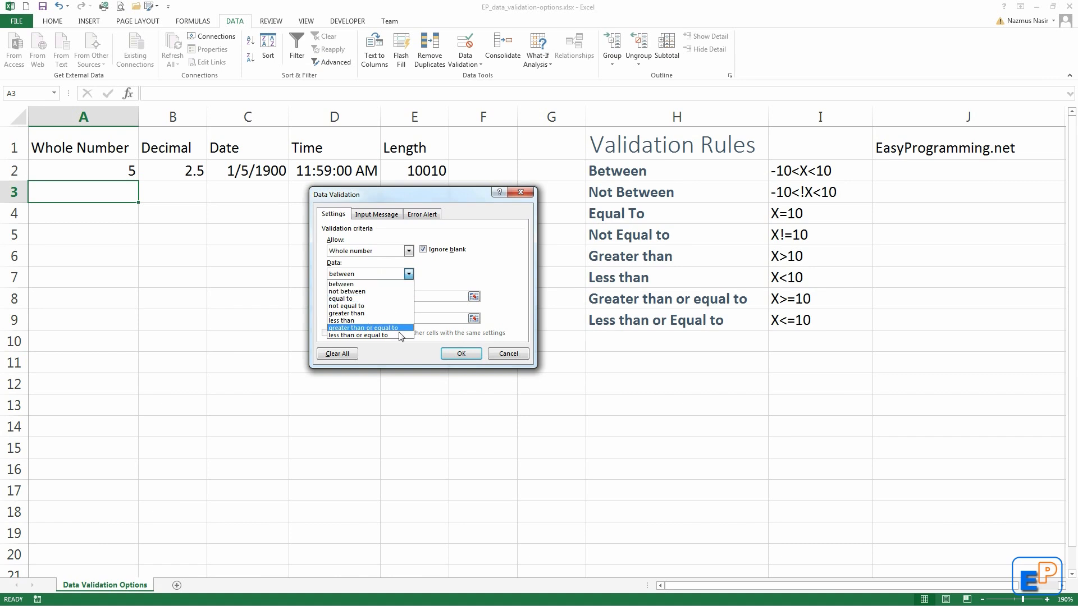
left_click(408, 274)
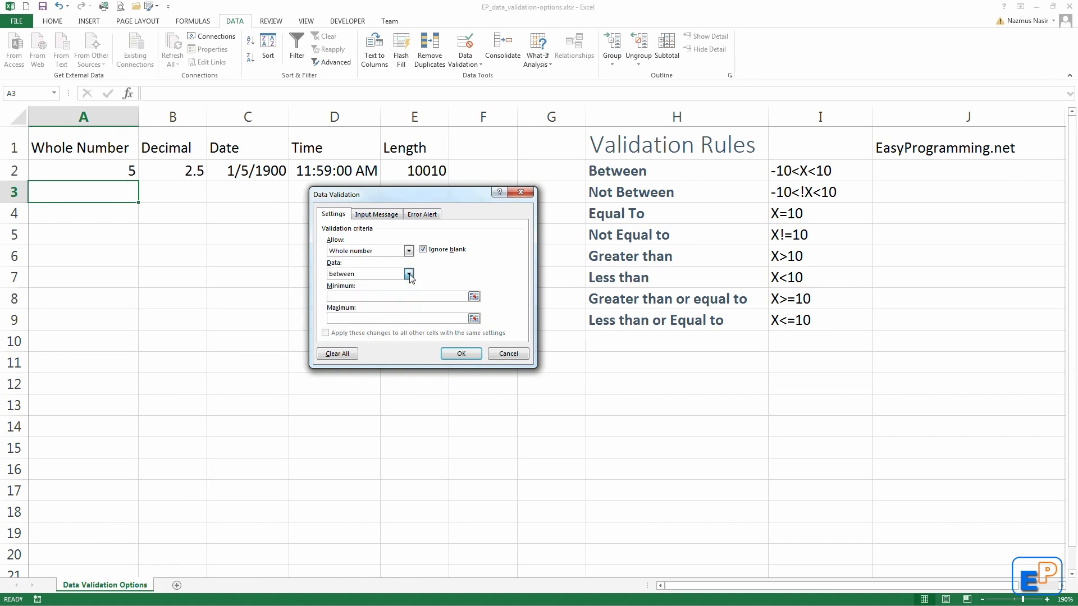
left_click(408, 274)
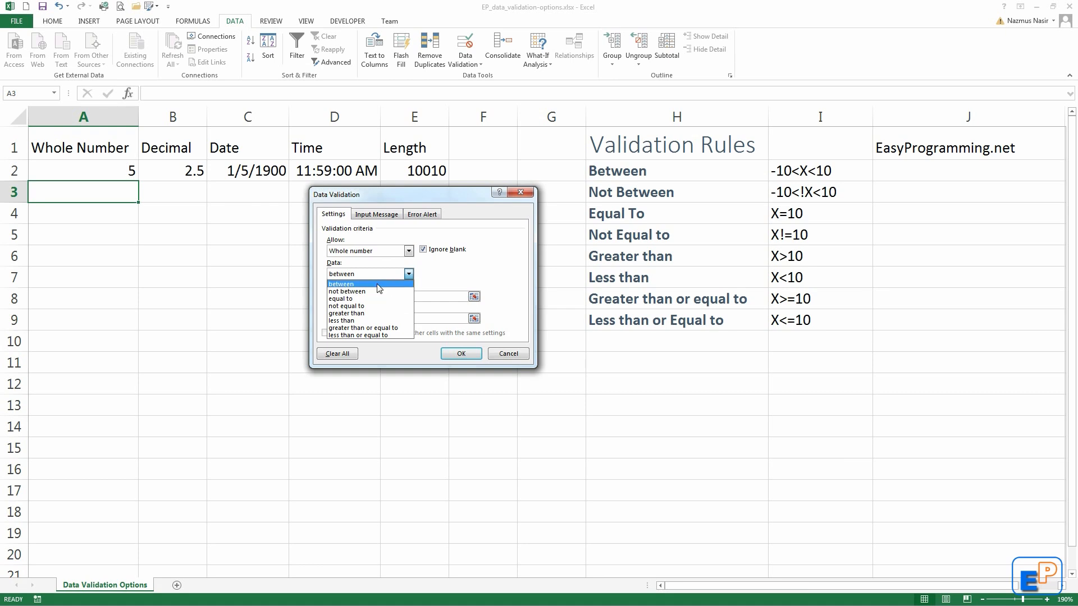
left_click(352, 284)
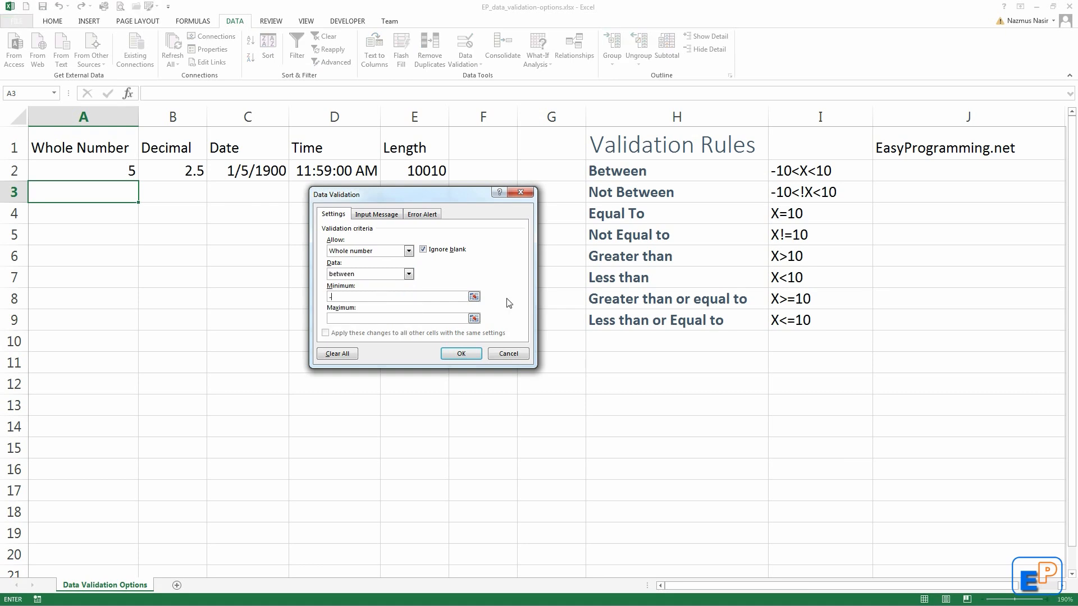
type("-10")
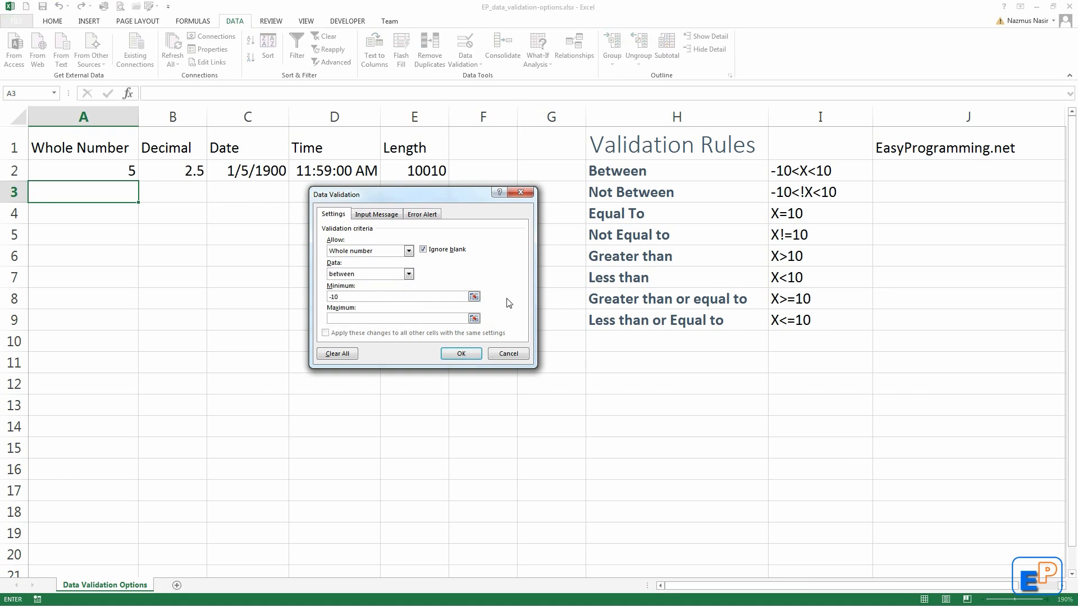
type("10")
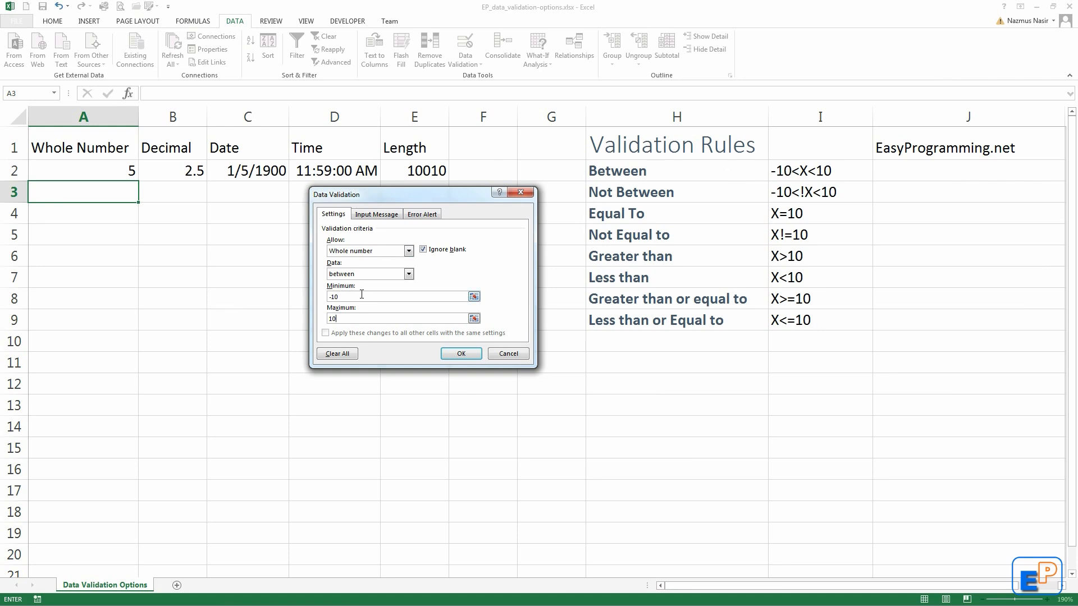
mouse_move(353, 319)
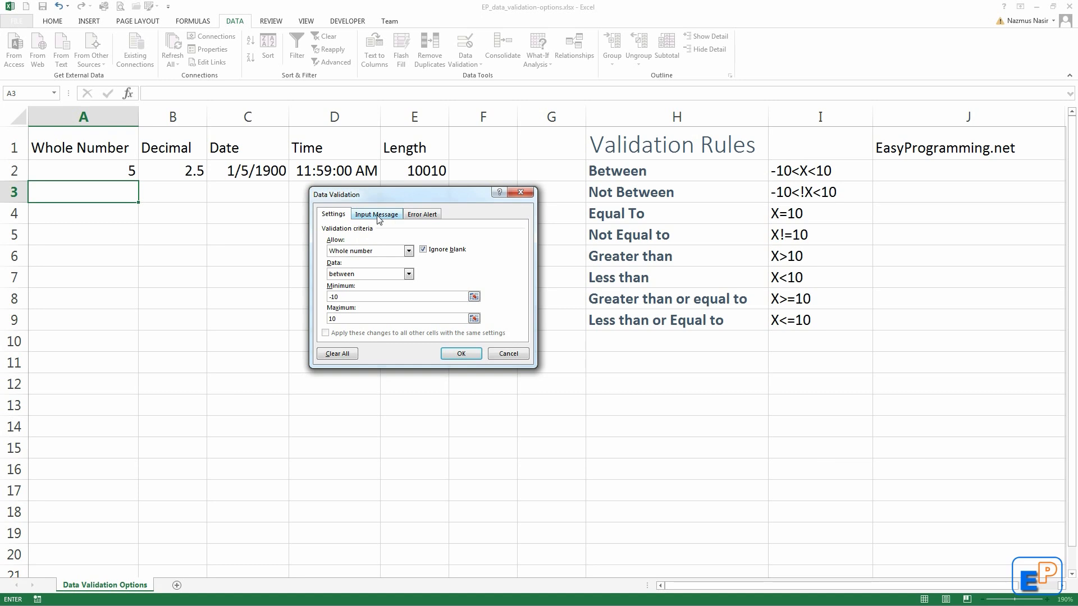
Add input message 'Test Message' reading 'Enter number between -10 and 10 only'
left_click(376, 214)
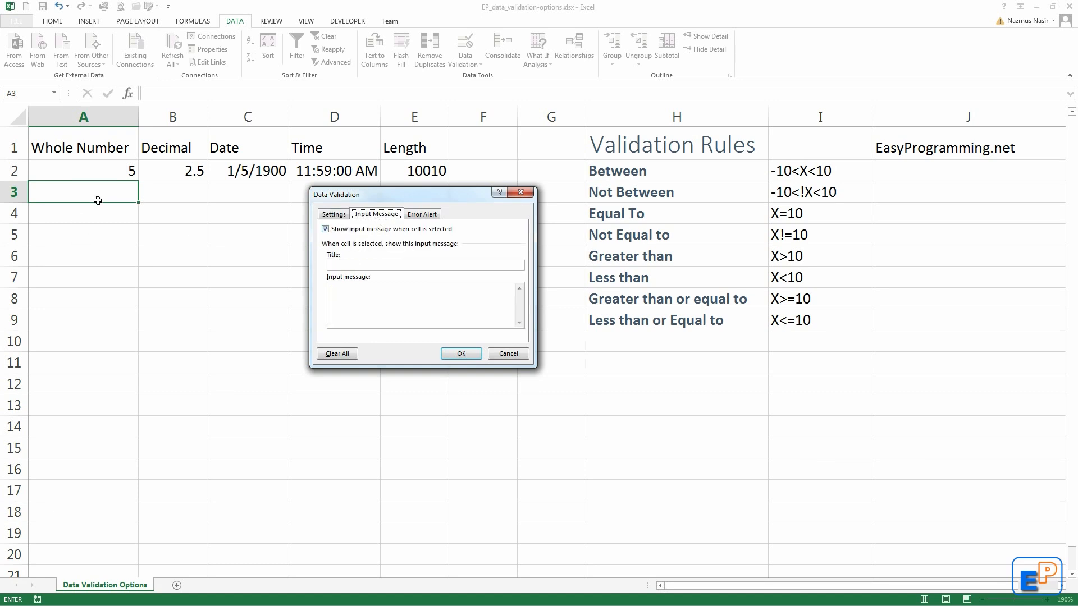
mouse_move(318, 268)
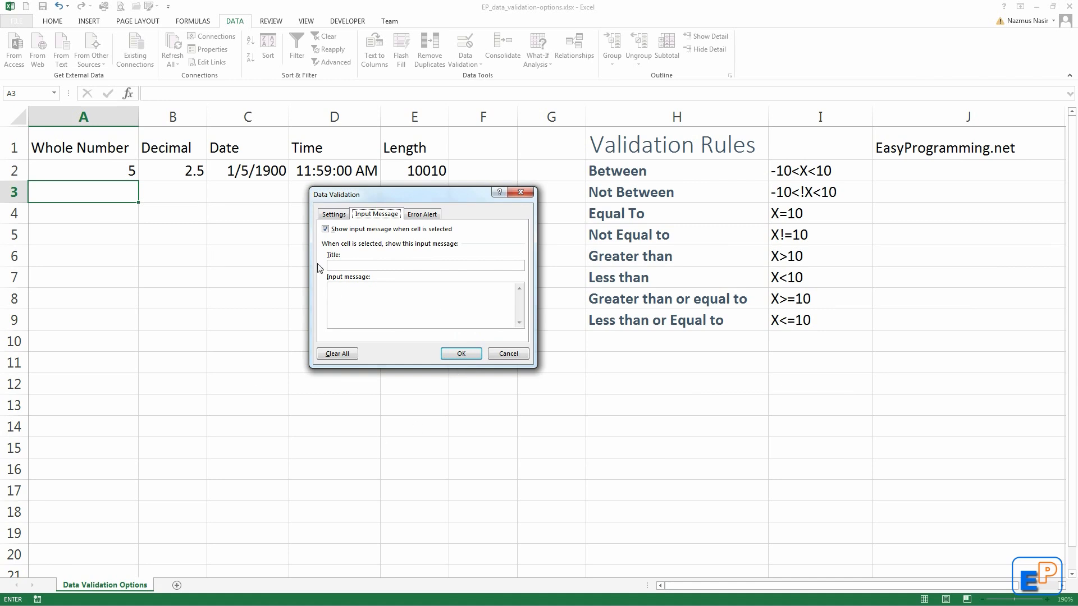
left_click(425, 265)
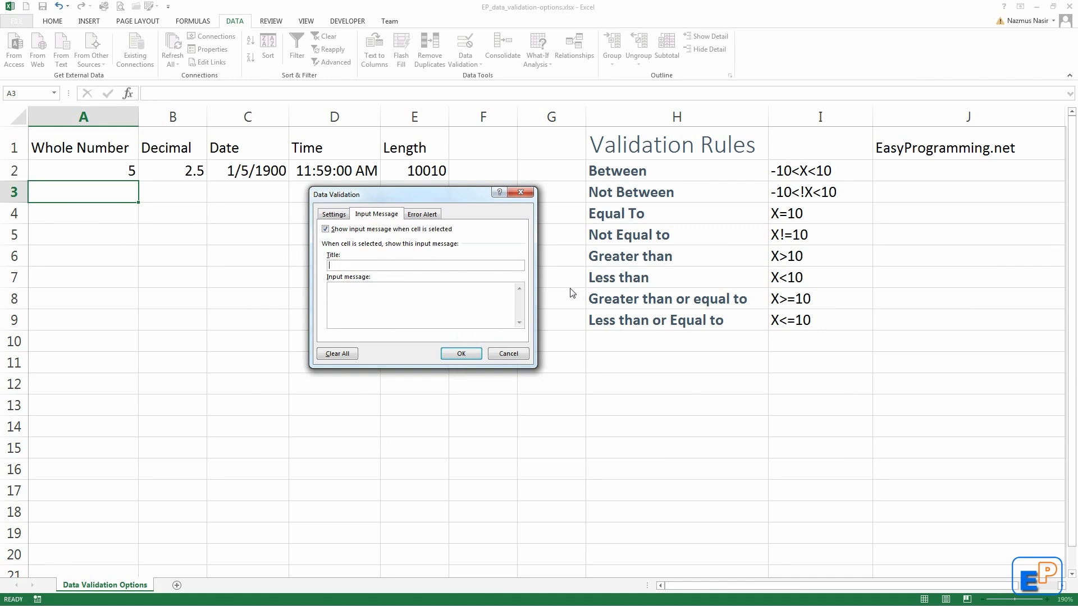
type("Test Messa")
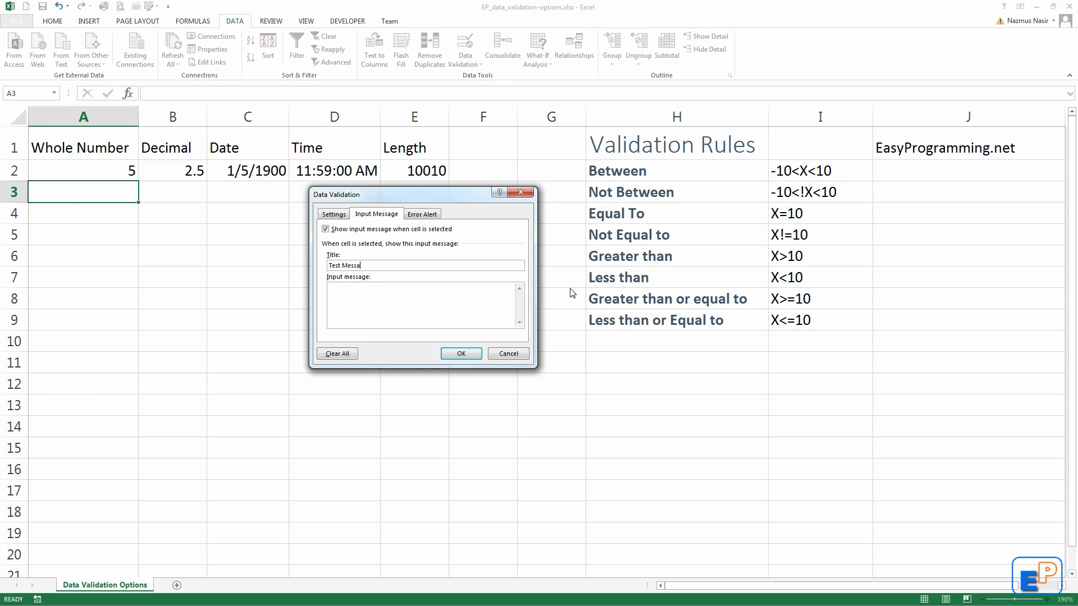
type("Enter number between -10 and 10 only")
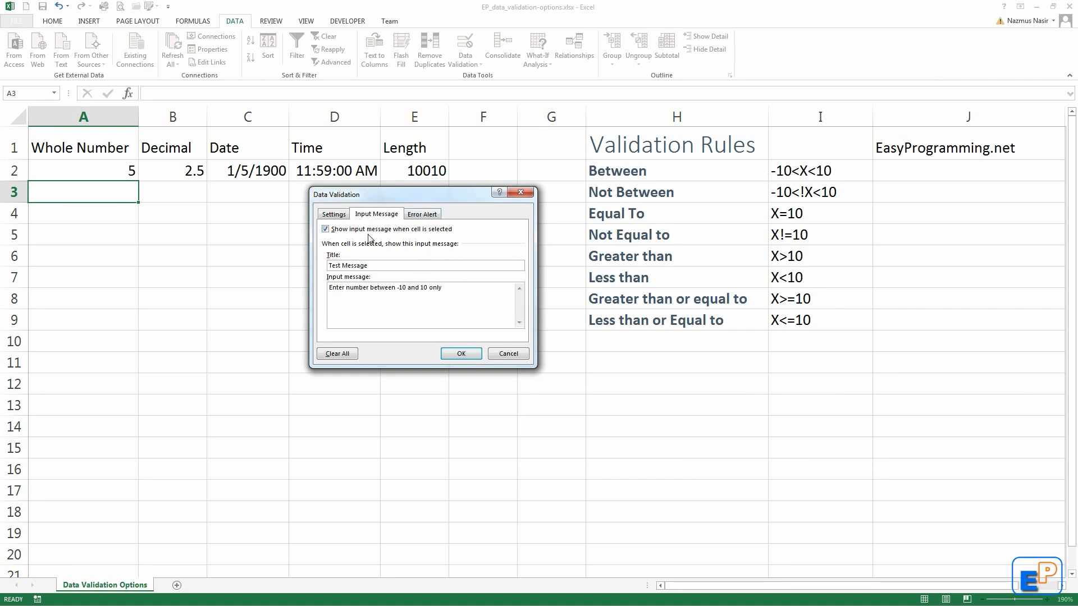
left_click(325, 229)
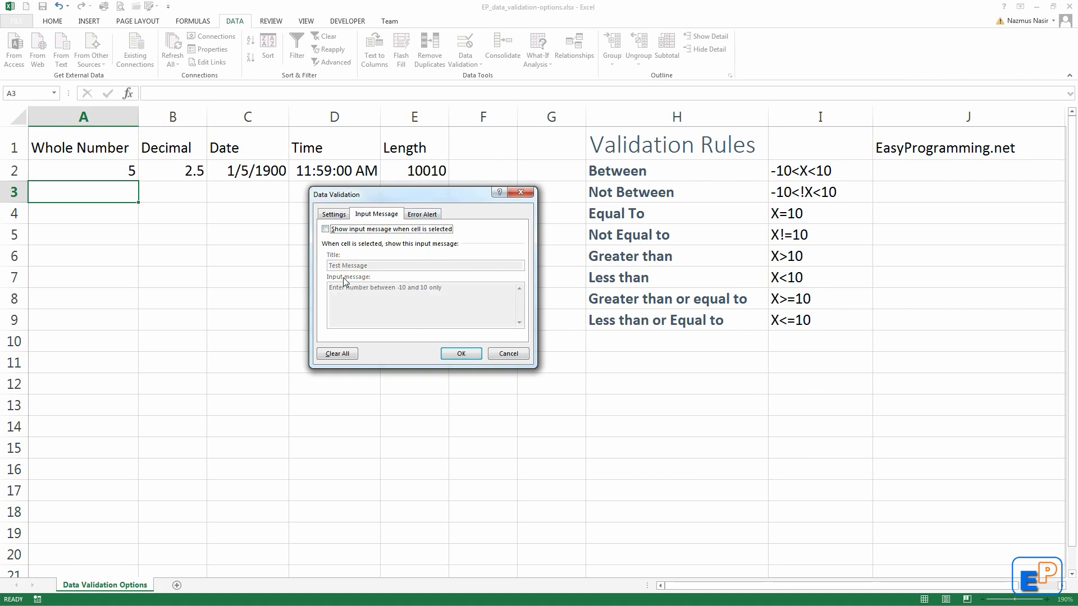
left_click(326, 229)
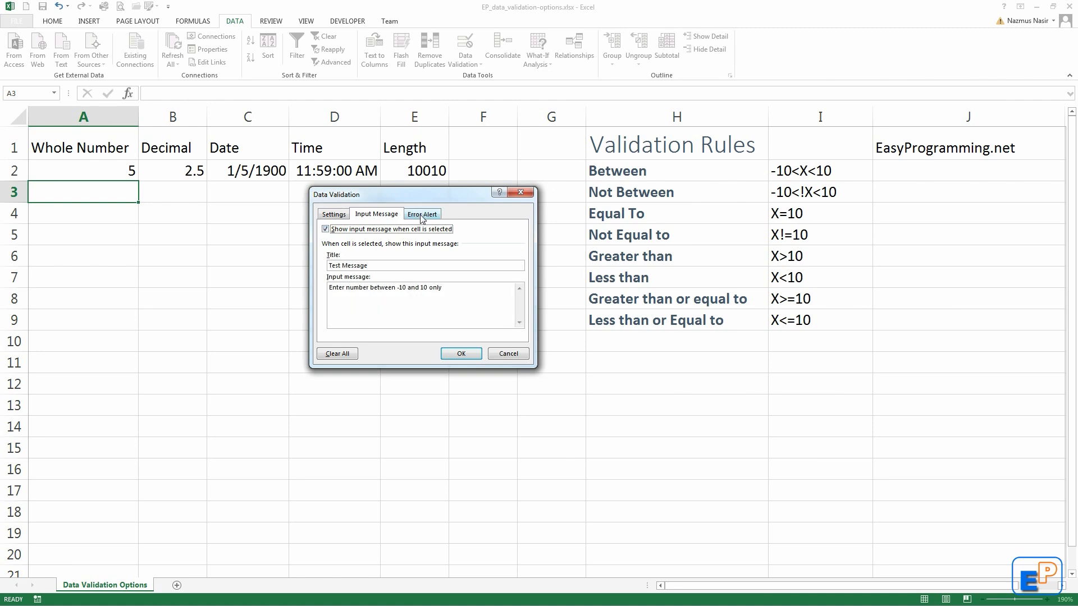
Apply a Warning-style error alert titled 'Warning!!' reading 'You've entered wrong data'
left_click(423, 214)
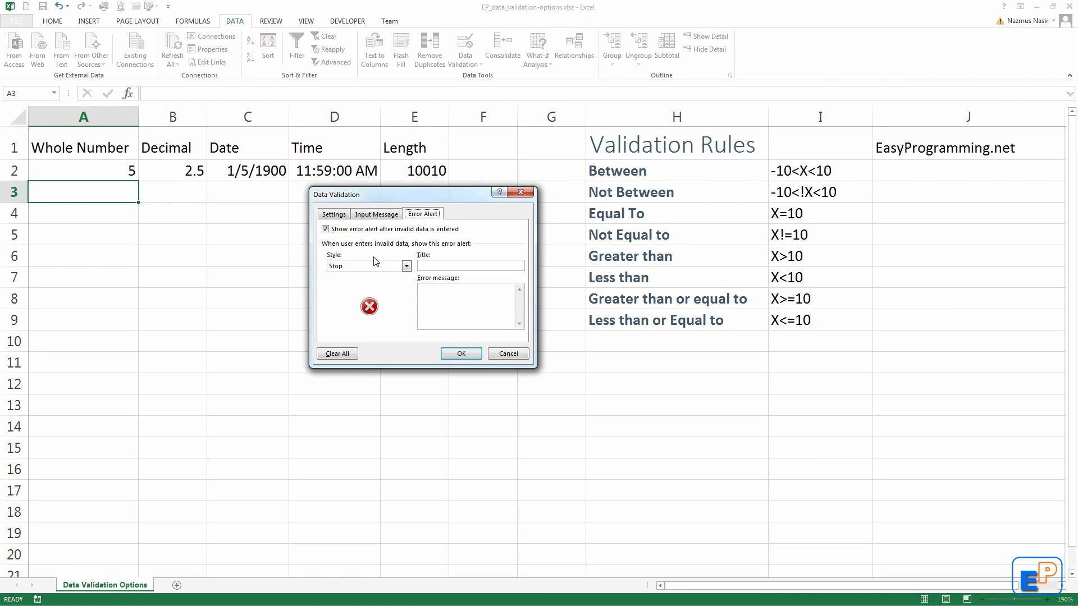
mouse_move(409, 237)
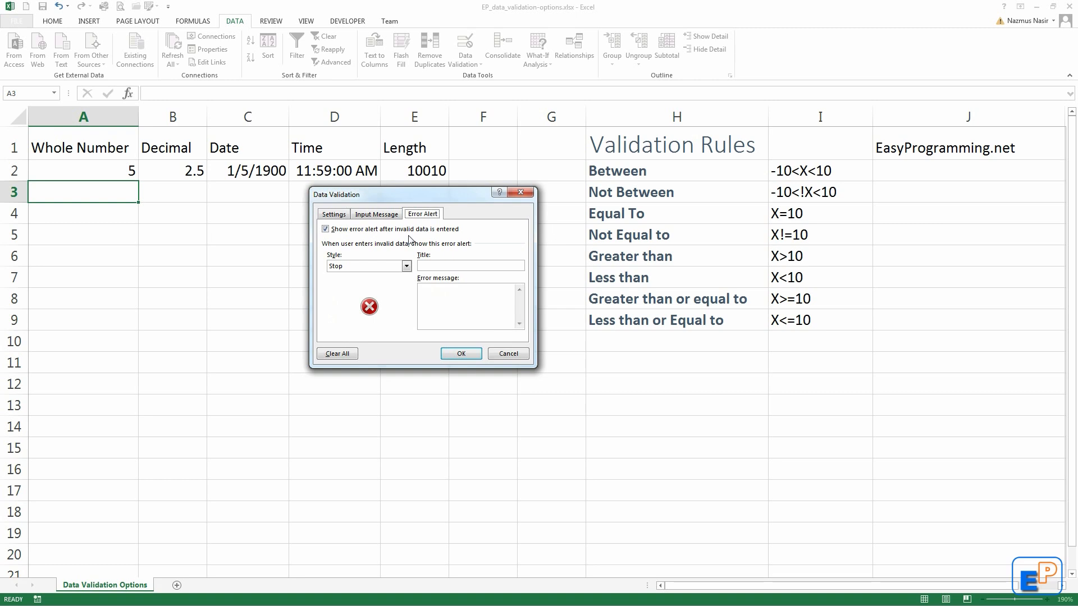
left_click(325, 229)
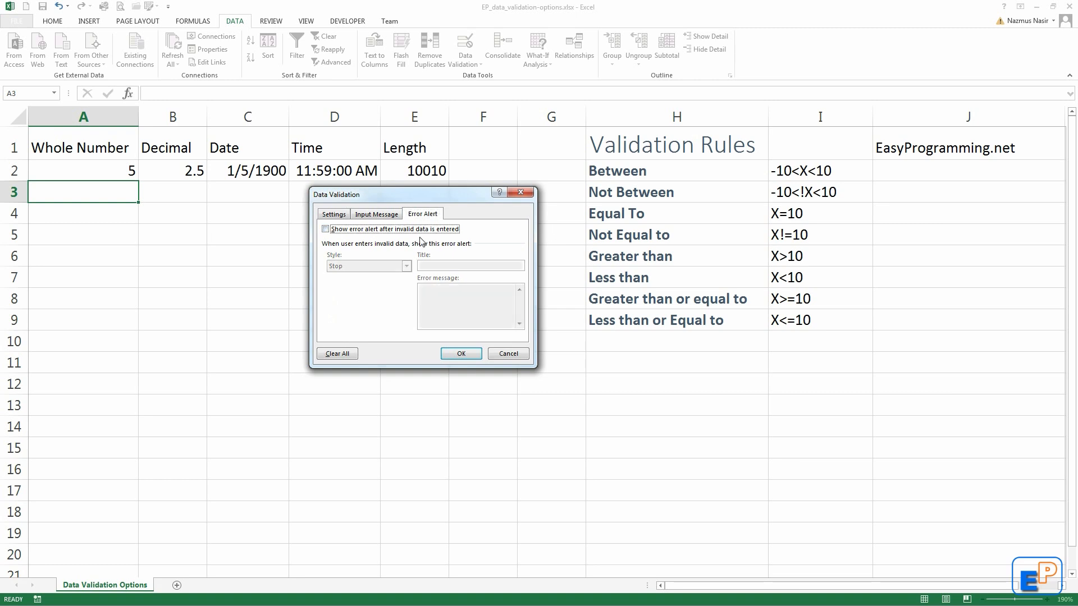
mouse_move(417, 238)
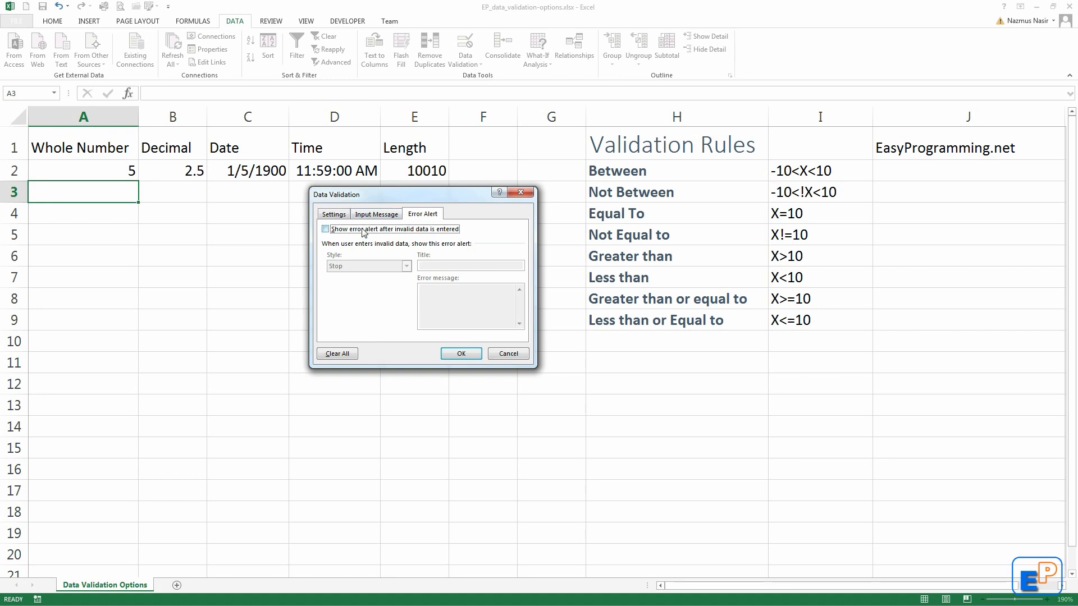
left_click(325, 229)
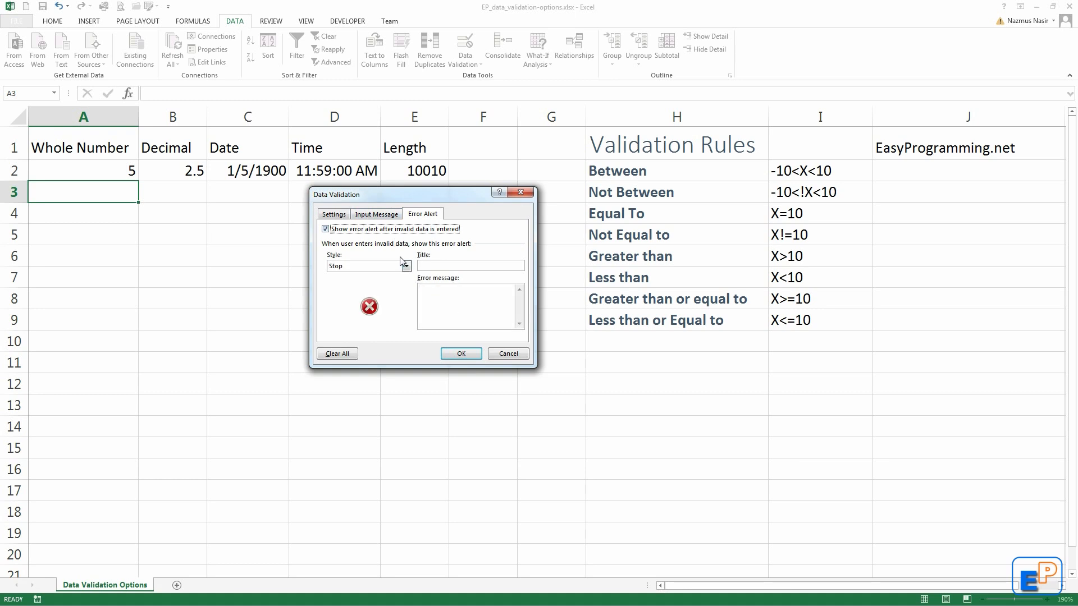
left_click(407, 265)
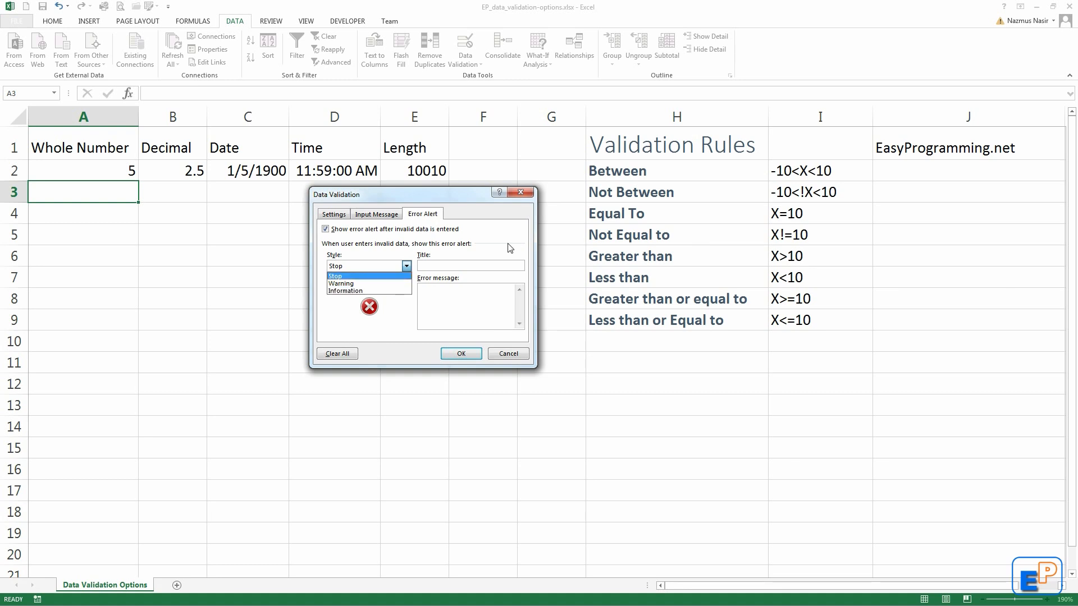
mouse_move(385, 277)
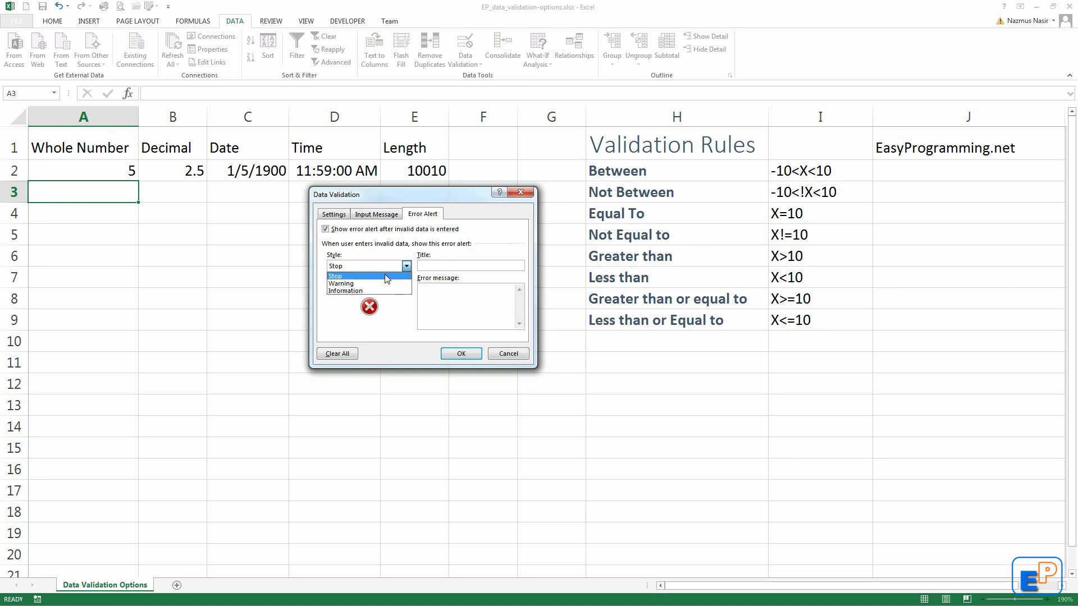
left_click(342, 284)
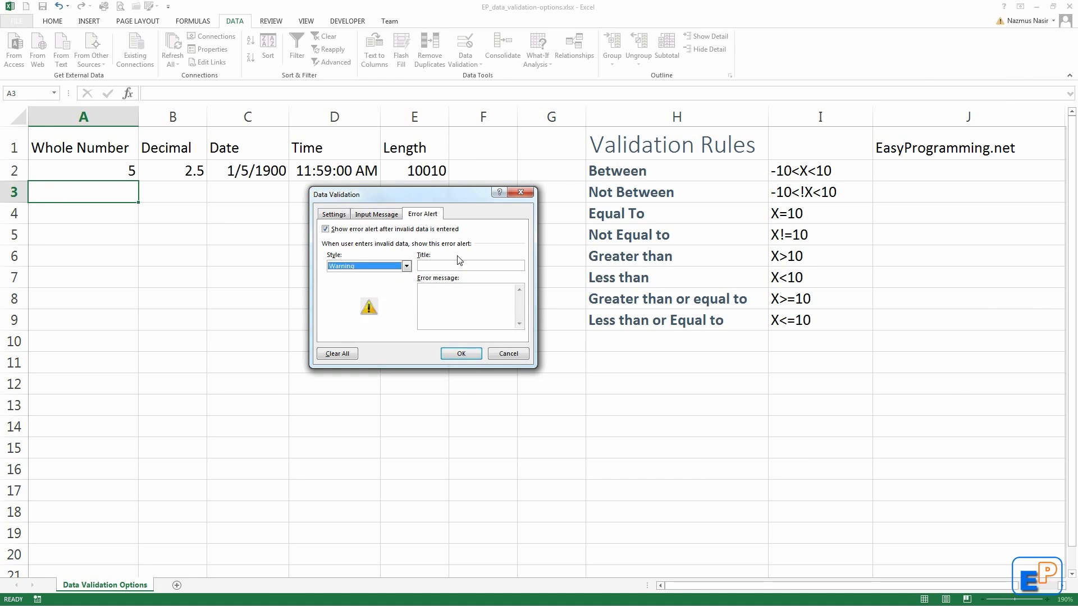
type("Warning!!")
left_click(471, 306)
type("You'v")
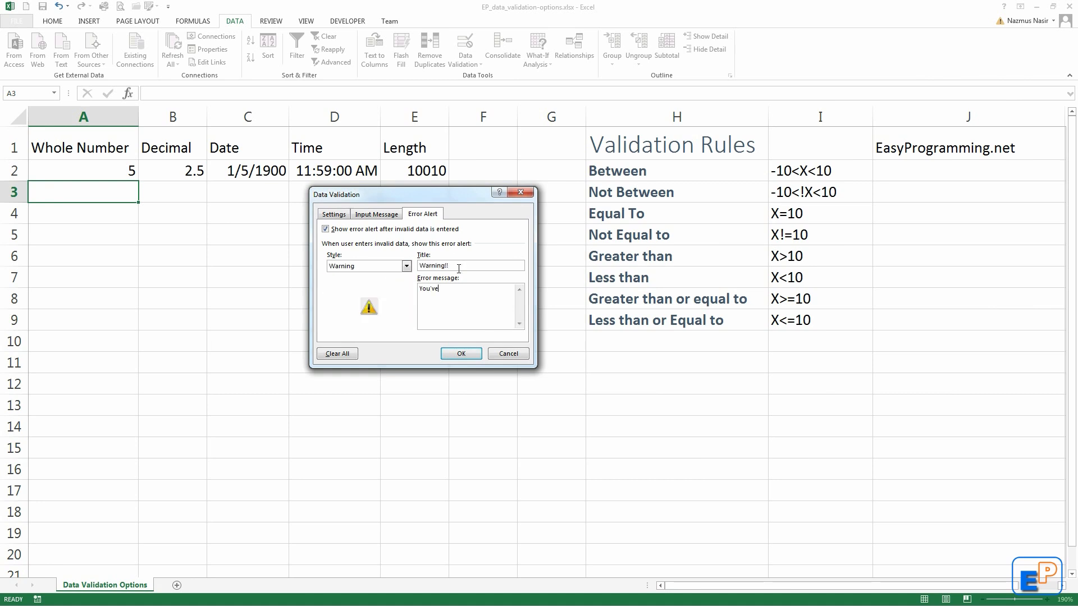
type("entered wrong")
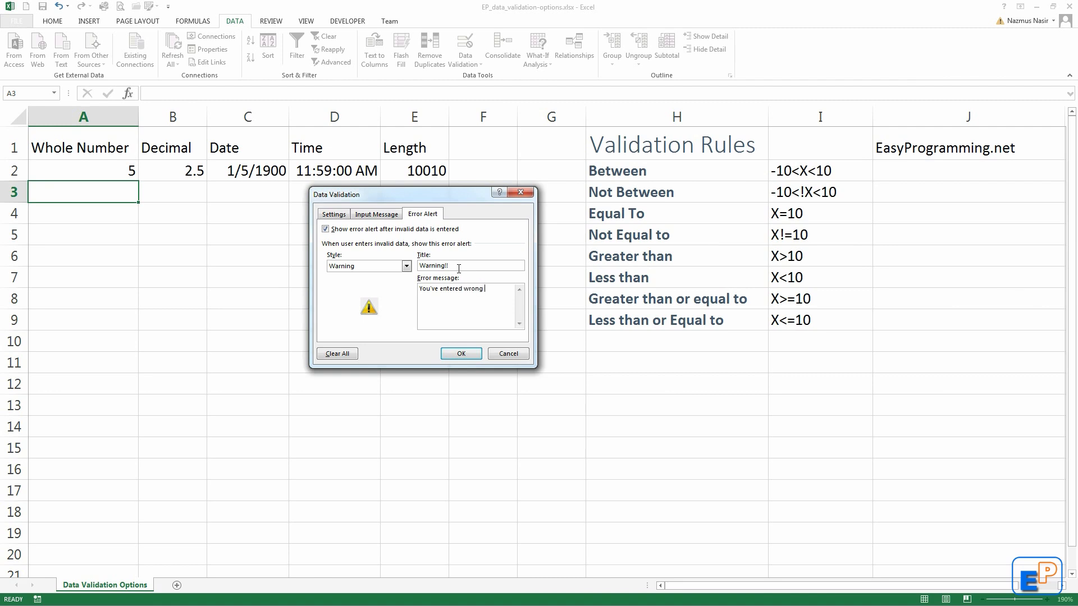
type("data")
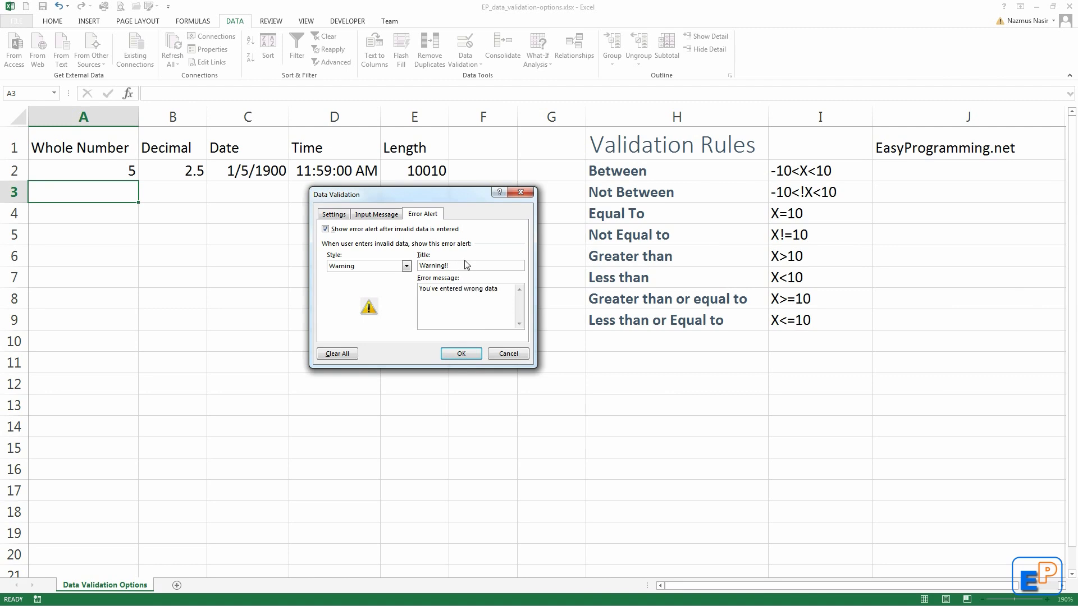
left_click(461, 353)
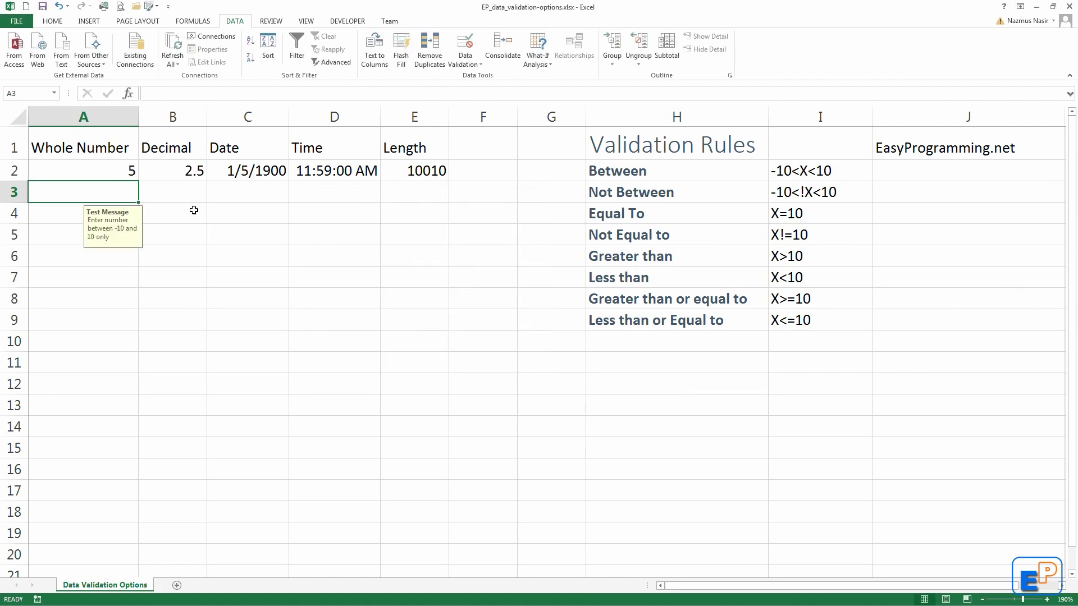
Enter -15 in A3, decline once, then accept it past the 'Warning!!' alert
left_click(172, 191)
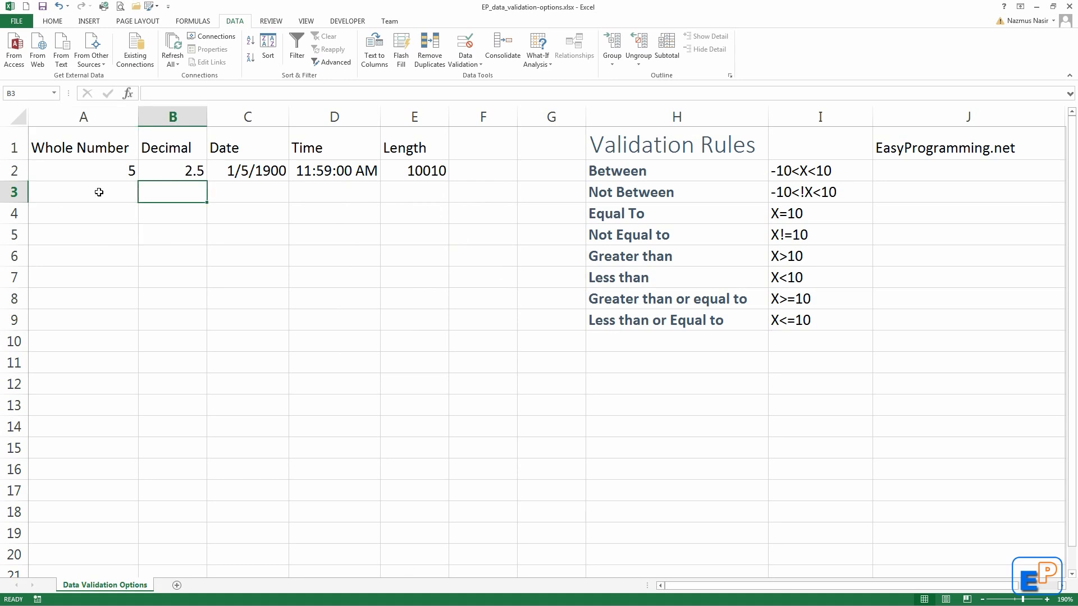
left_click(83, 192)
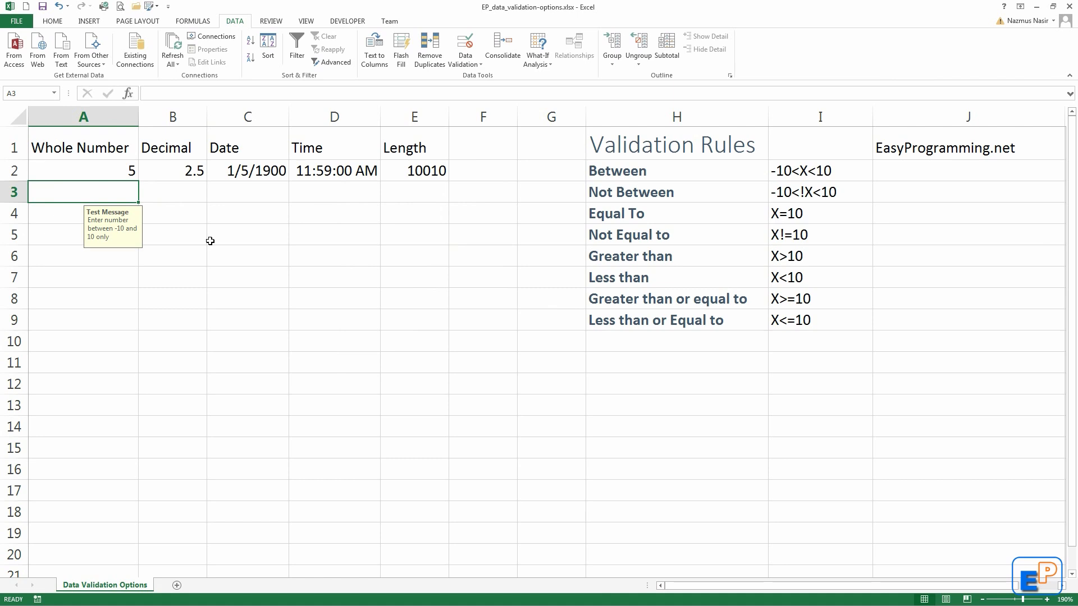
type("-15")
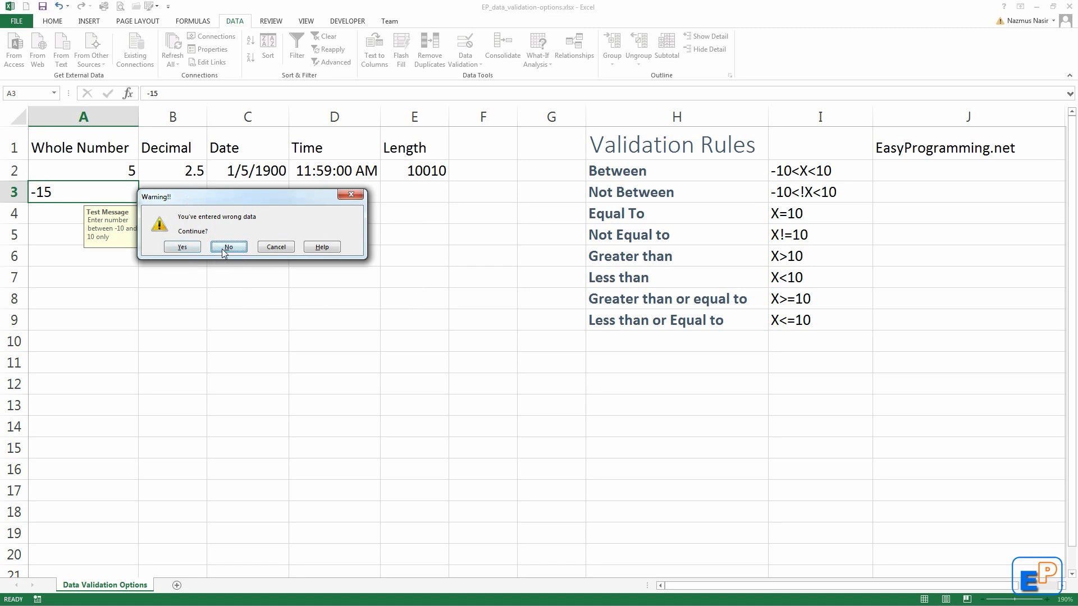
left_click(228, 246)
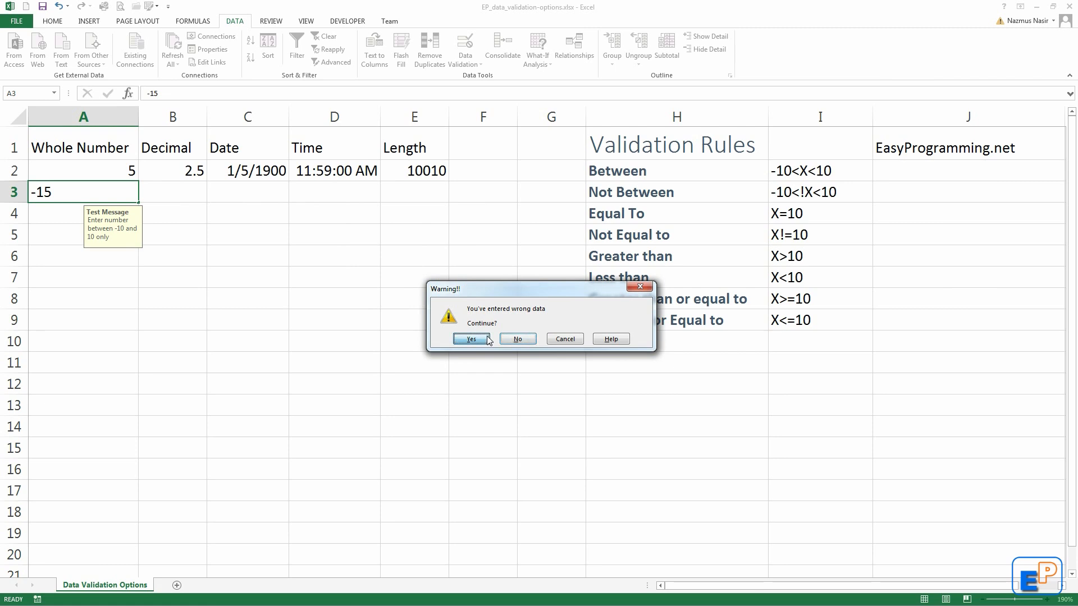
left_click(471, 339)
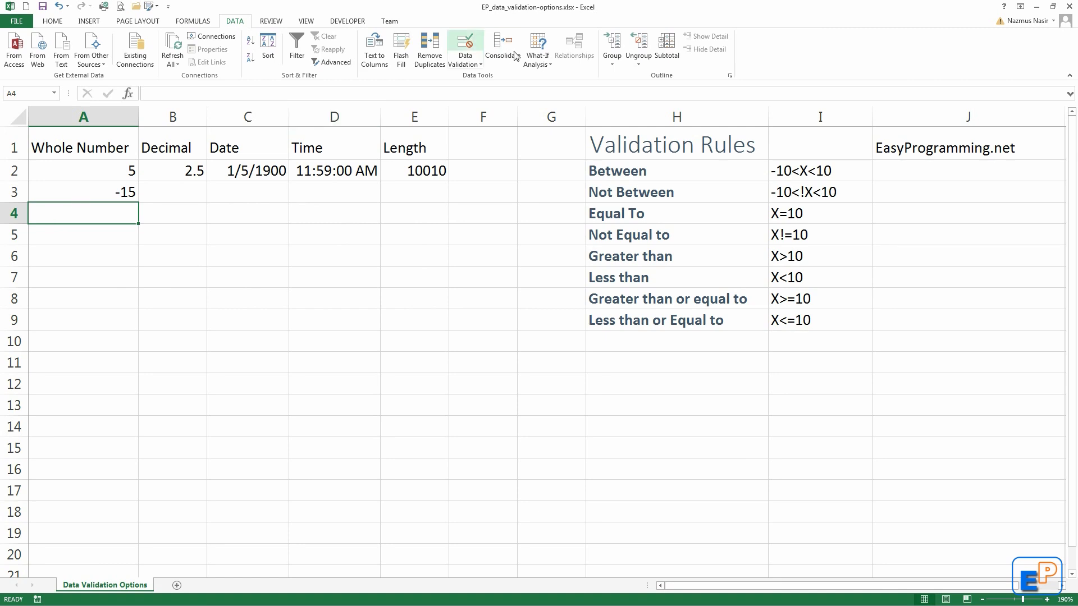
Allow only whole numbers between -10 and 10 in A4's validation settings
left_click(465, 45)
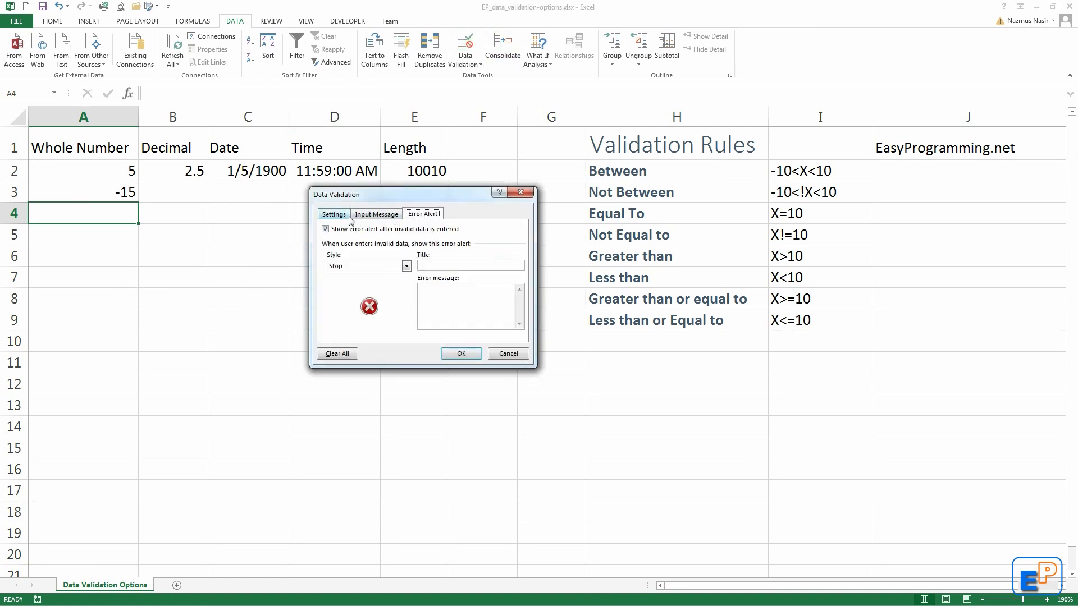
left_click(333, 214)
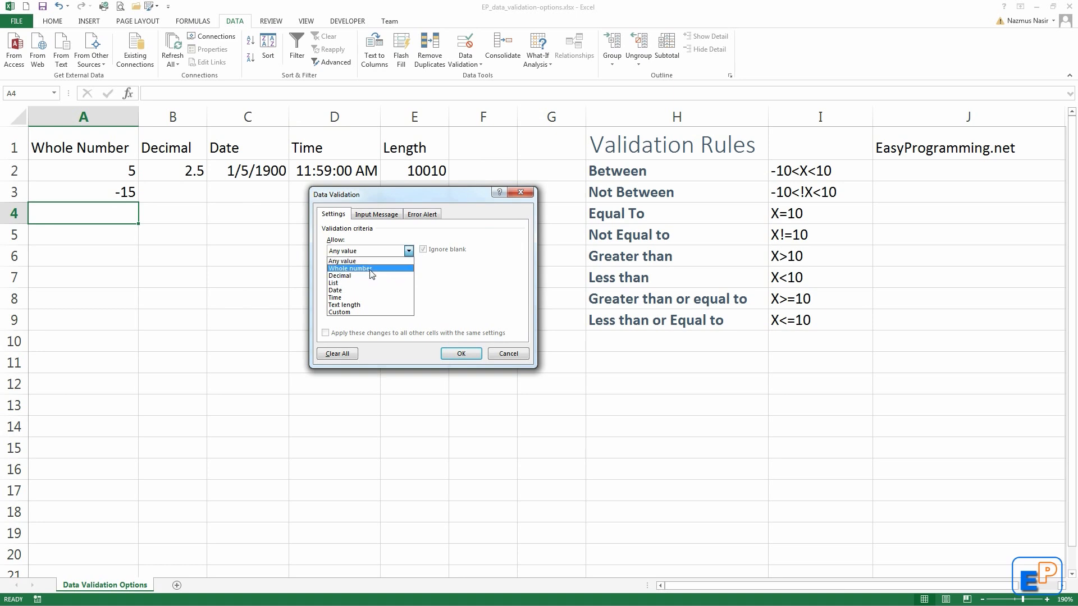
left_click(351, 269)
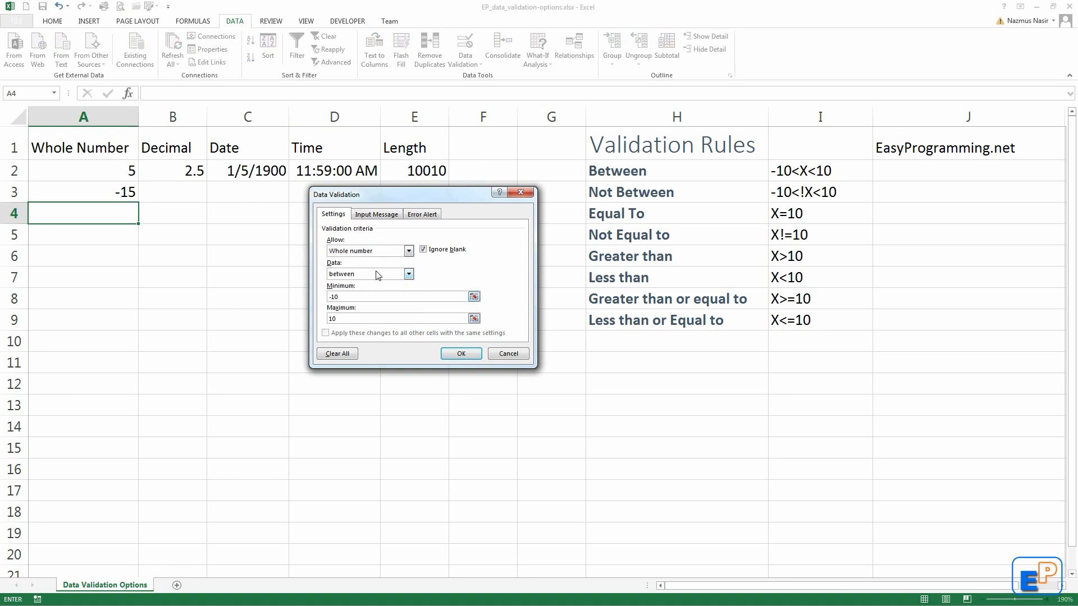
Apply an Information alert titled 'Just some info' saying invalid data can't be stopped
left_click(422, 214)
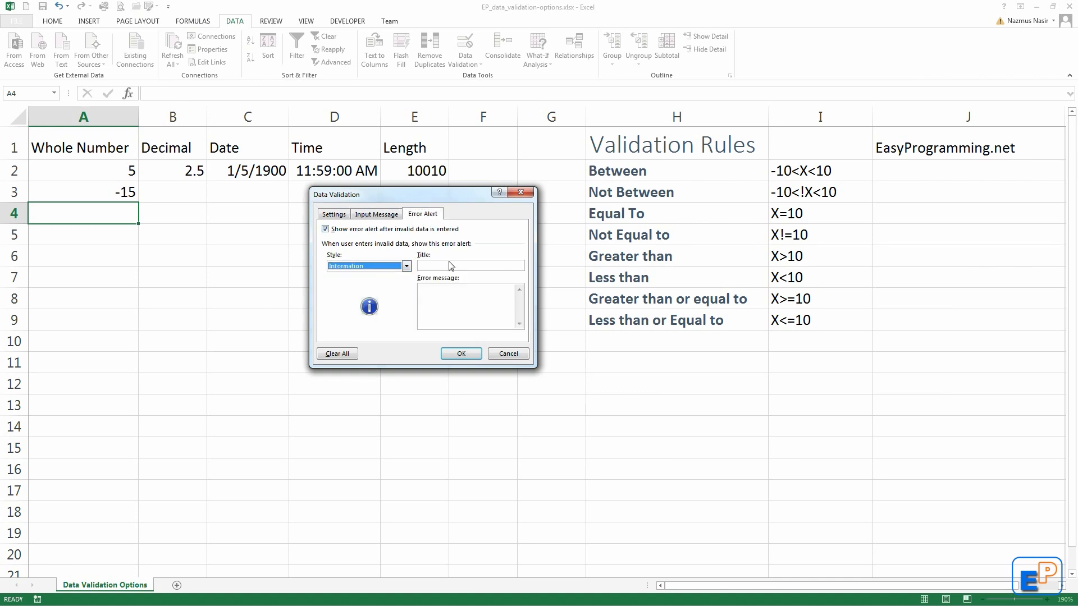
type("Justr")
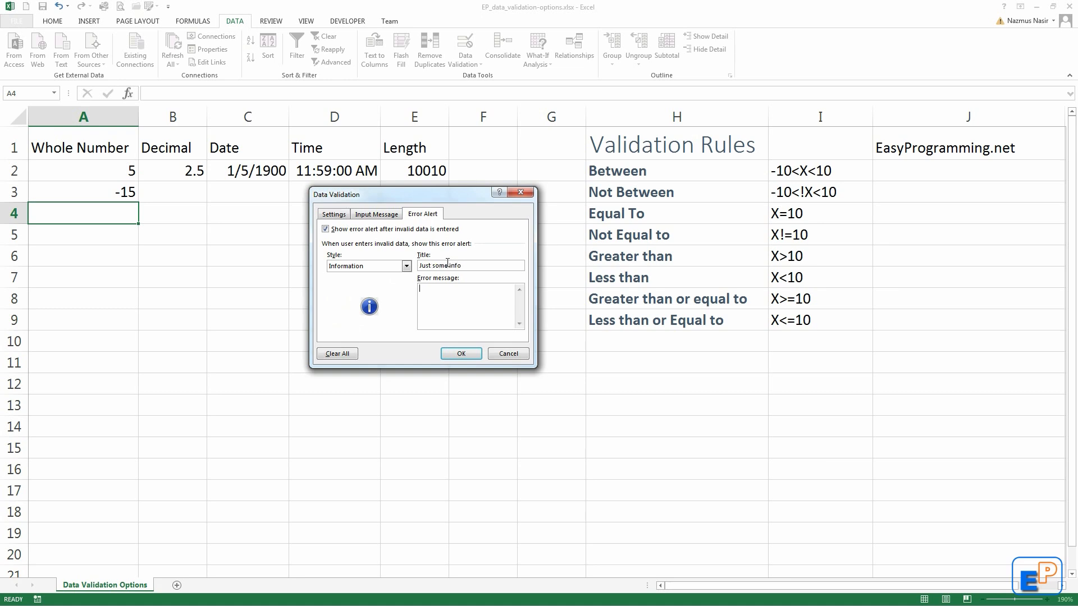
type("You've entered")
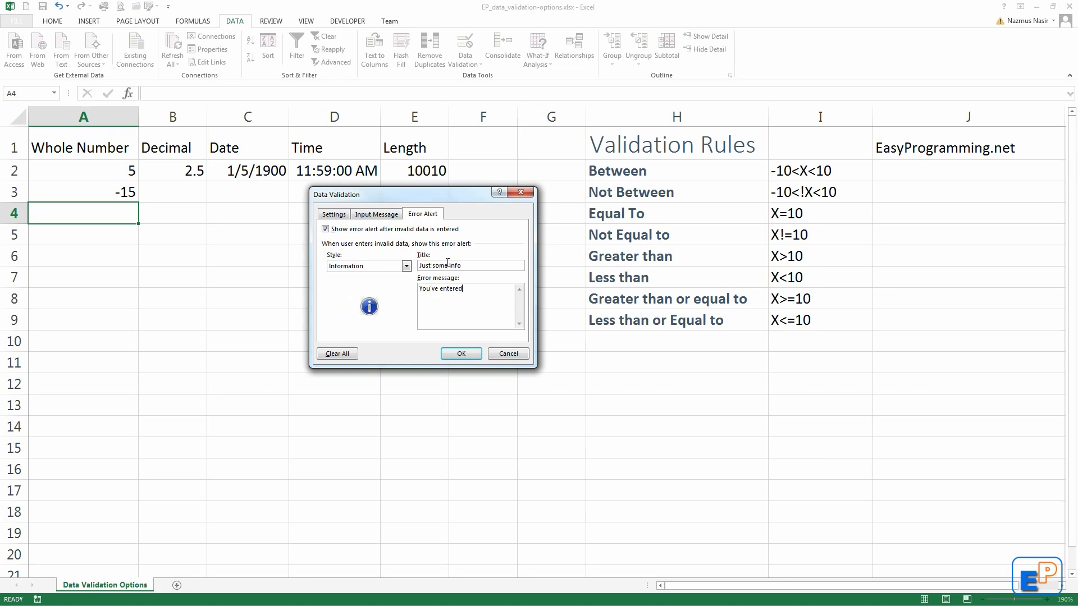
type("invalid data, no")
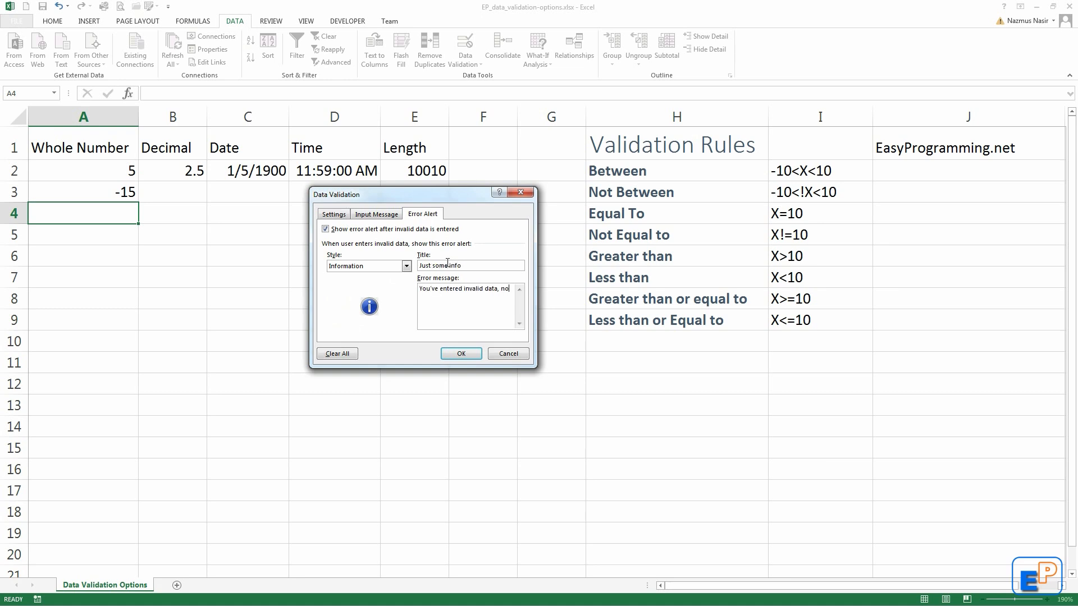
type("nothing I can do to stop you")
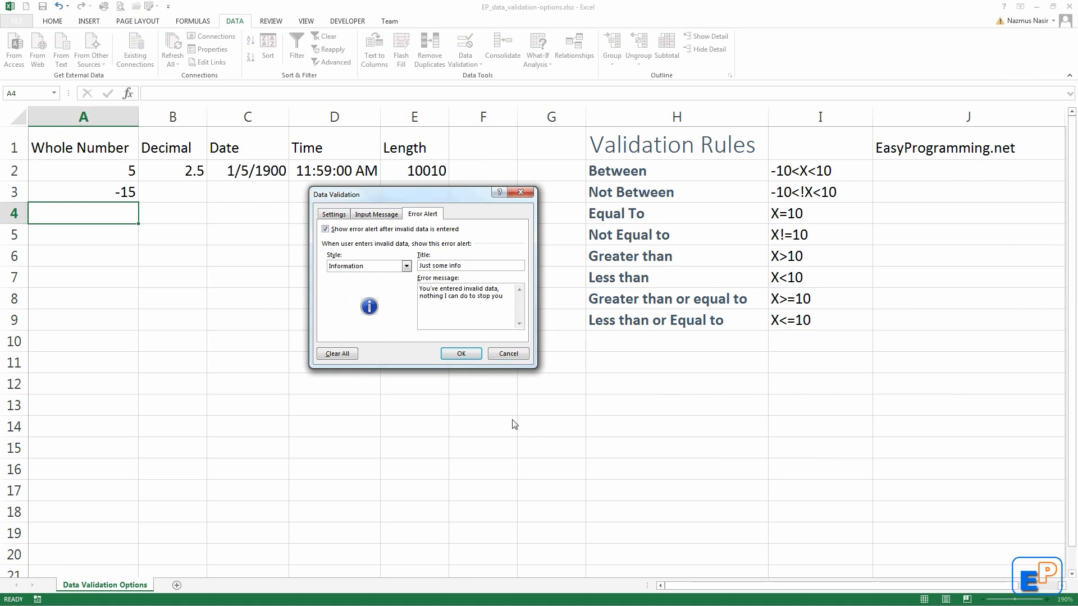
left_click(461, 353)
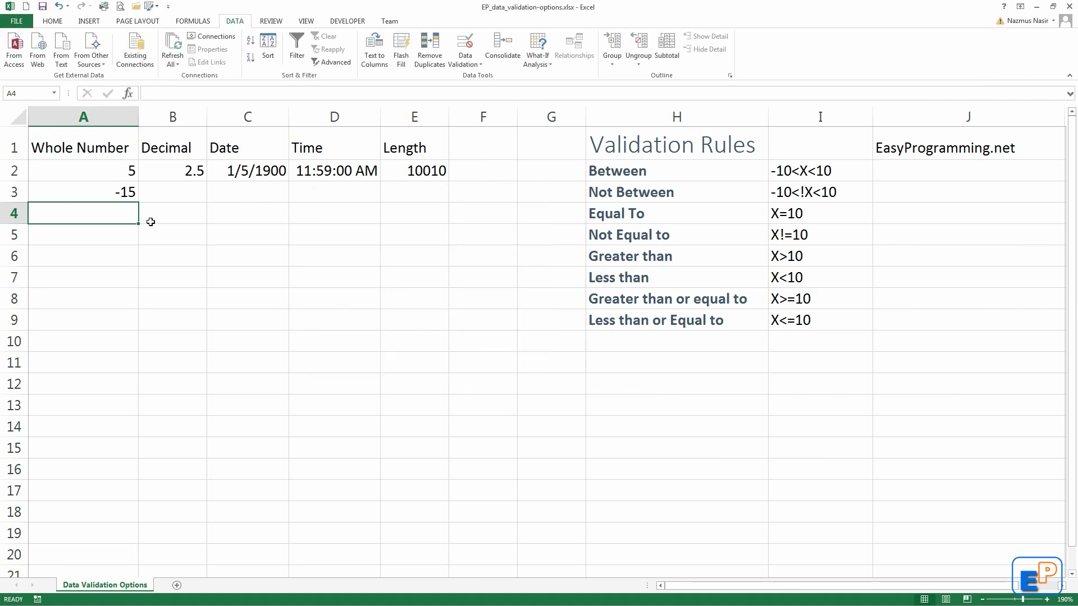
Enter -20 in A4 and acknowledge the 'Just some info' notice to keep it
type("-20")
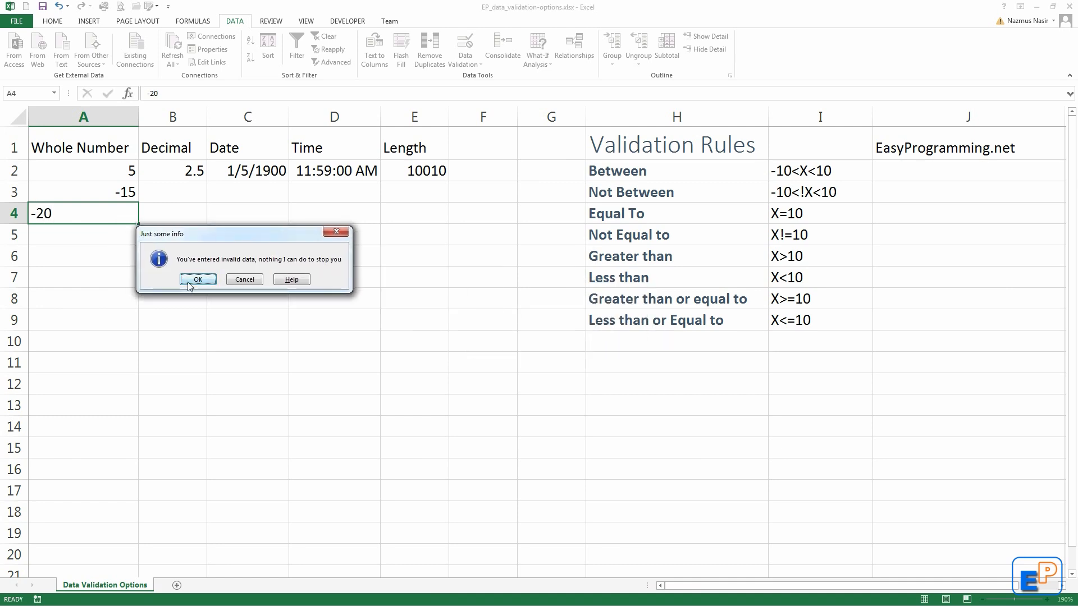
left_click(198, 279)
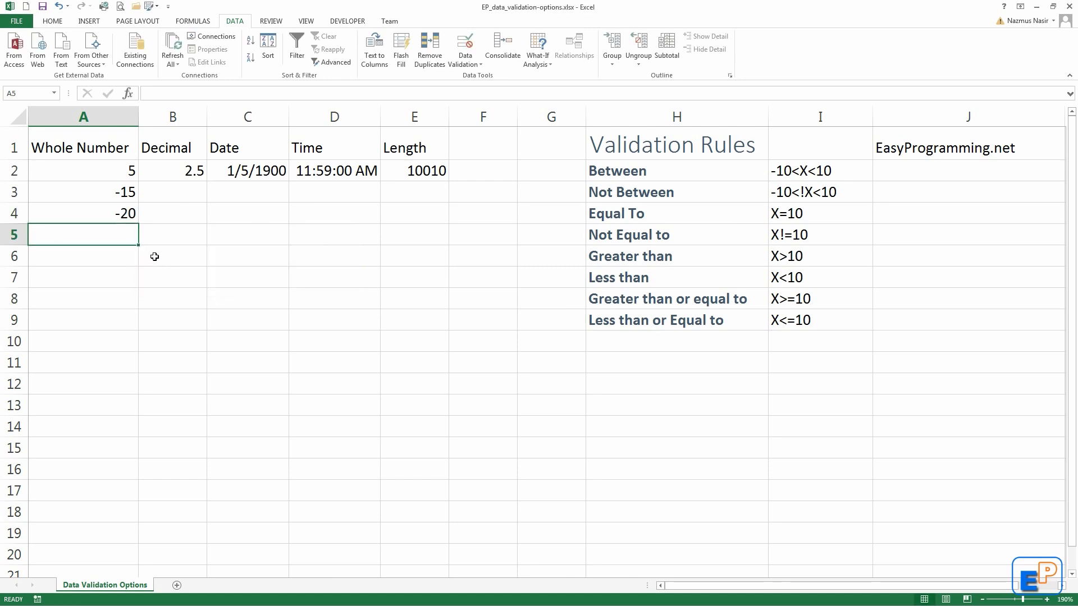
left_click(83, 213)
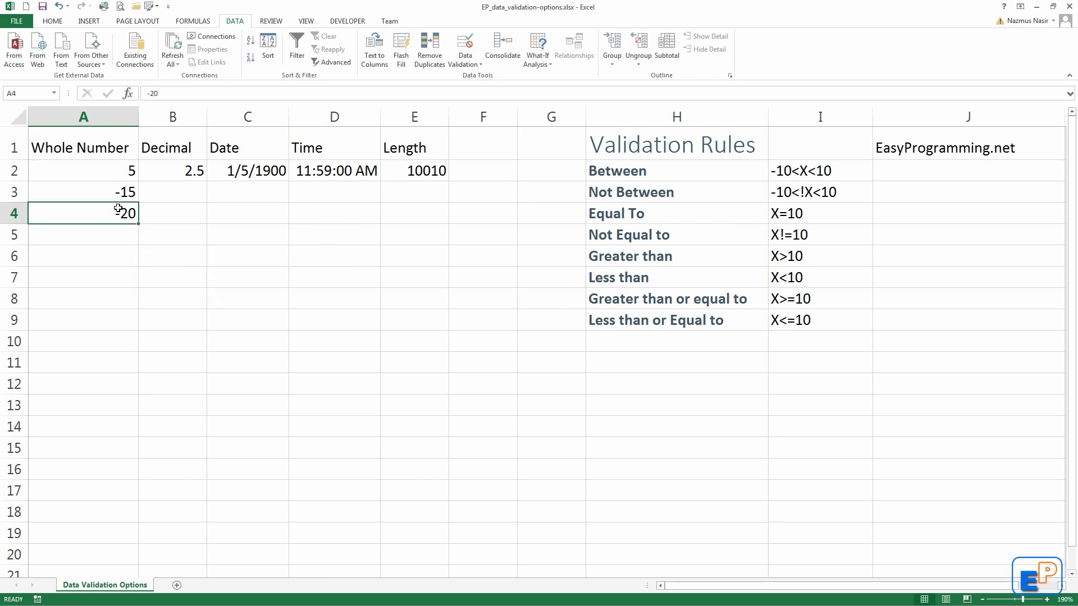
Try -25 in A4, dismiss the notice, and reopen A4's validation settings
left_click(83, 234)
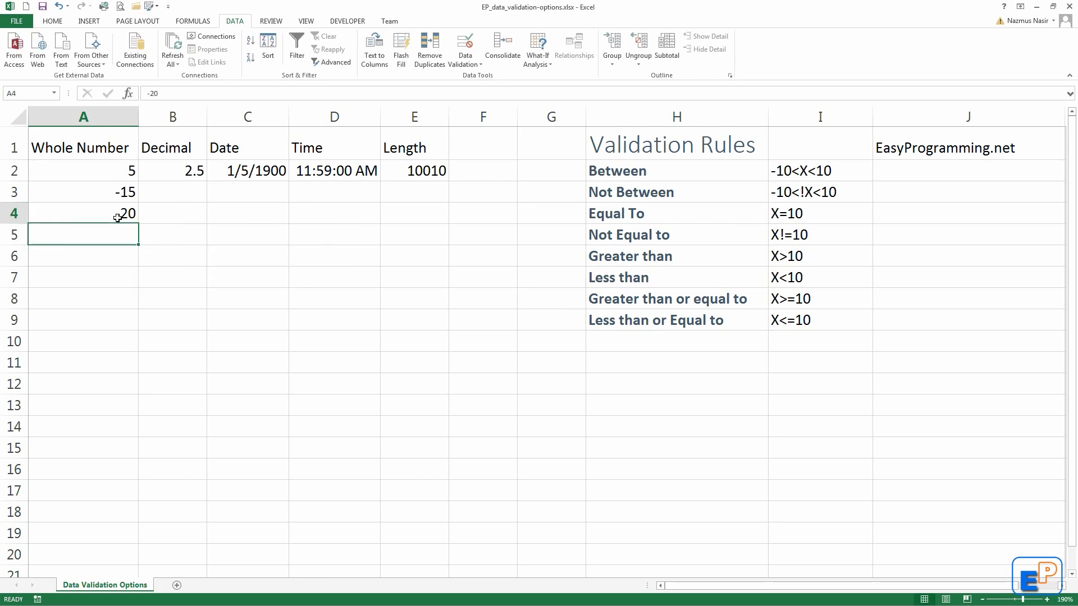
type("-25")
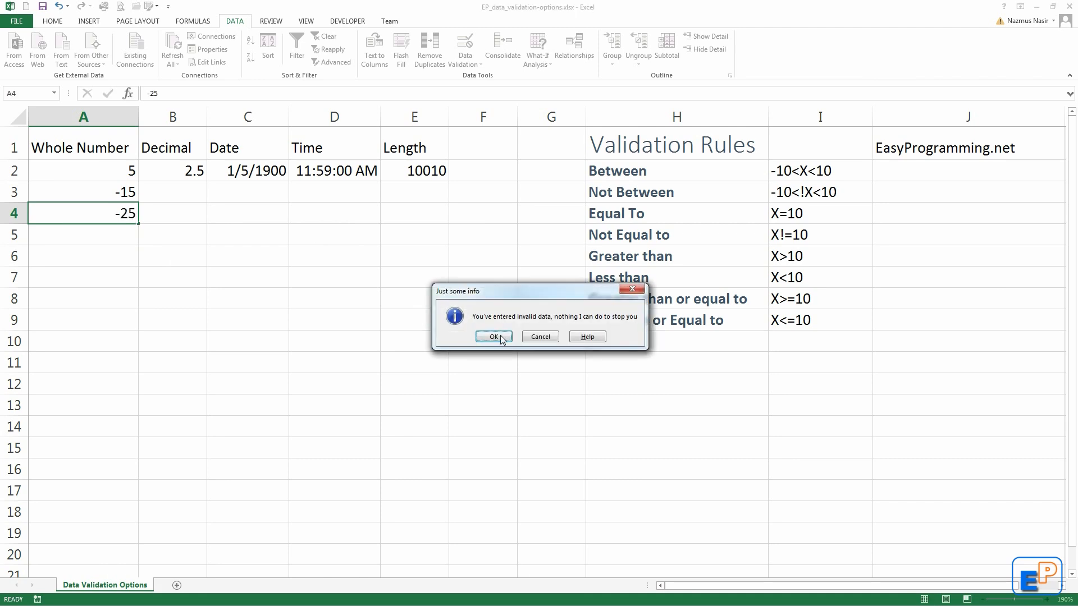
left_click(493, 336)
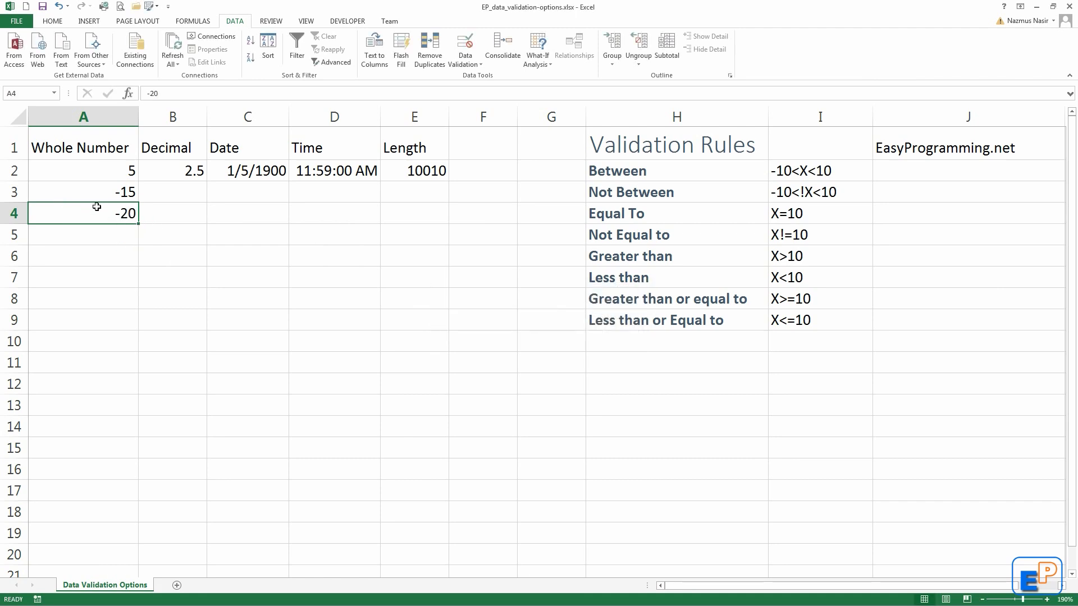
left_click(83, 235)
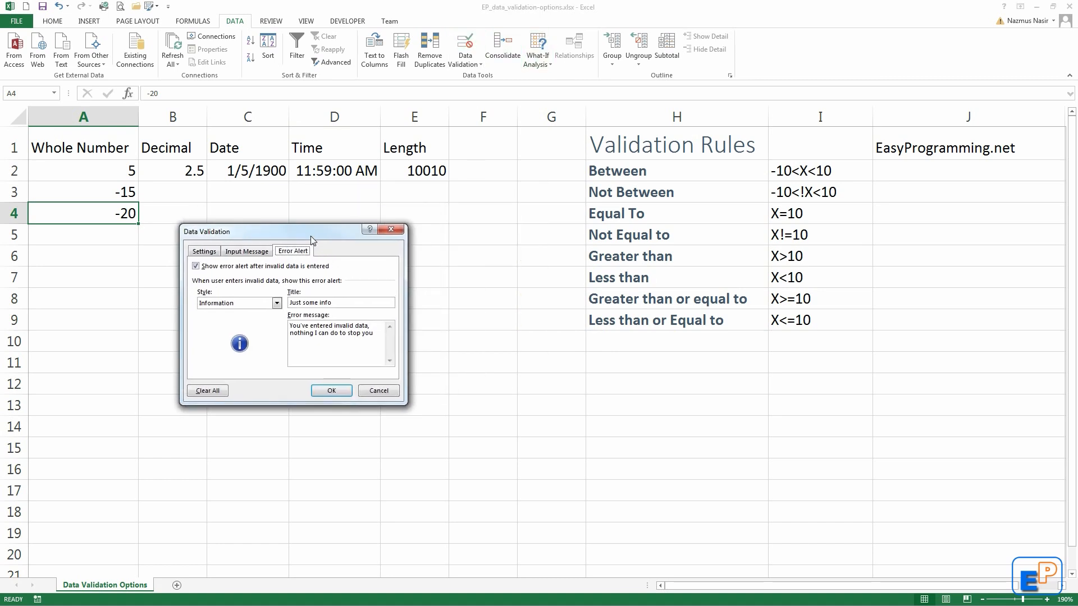
Move the Data Validation dialog aside and cancel it without changes
left_click_drag(309, 232, 316, 232)
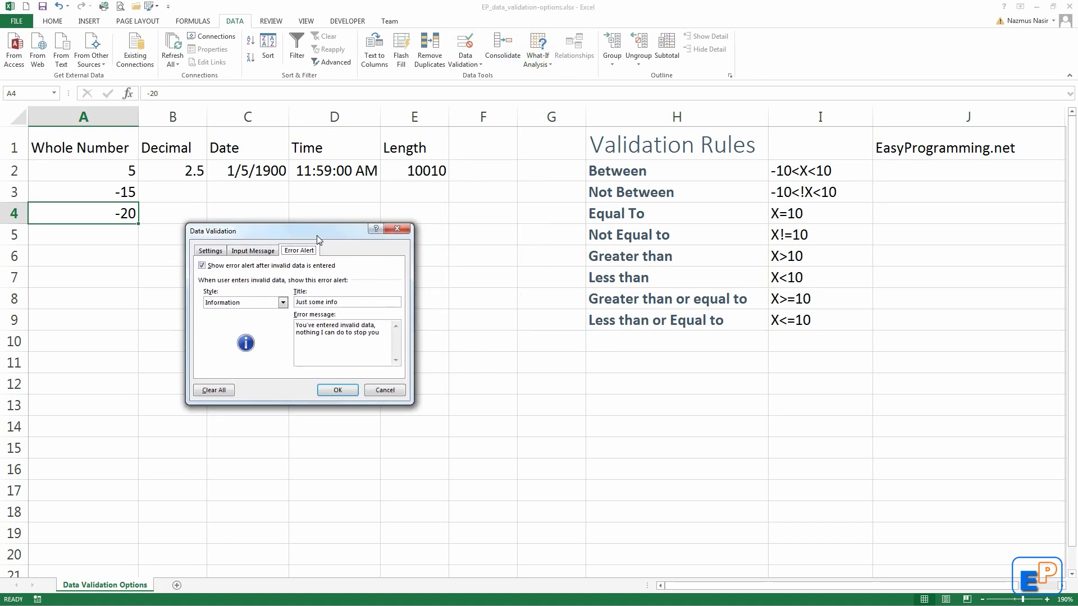
left_click(210, 251)
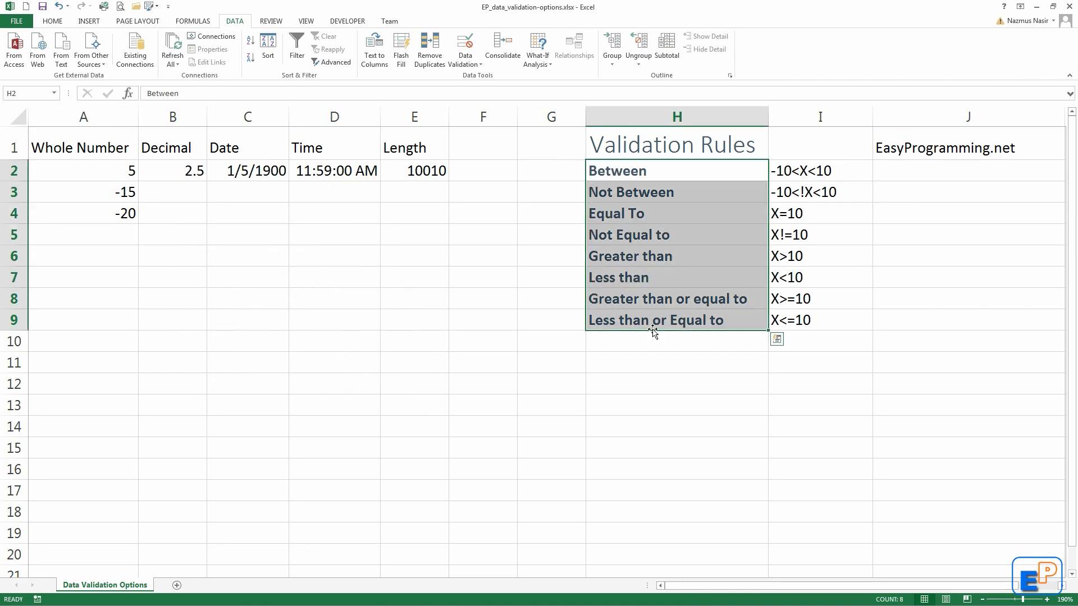
mouse_move(463, 44)
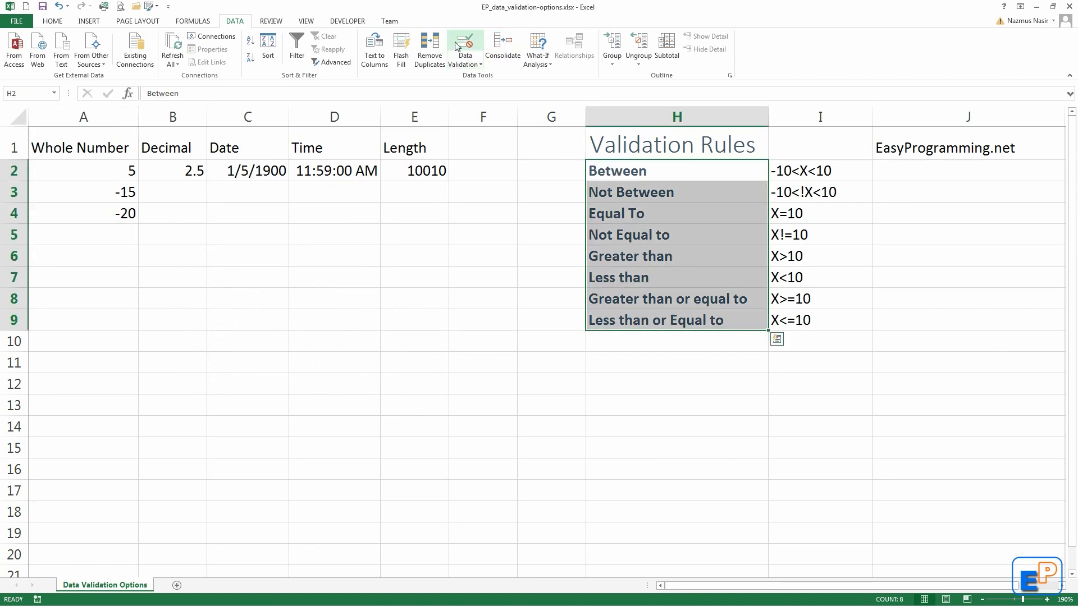
mouse_move(460, 46)
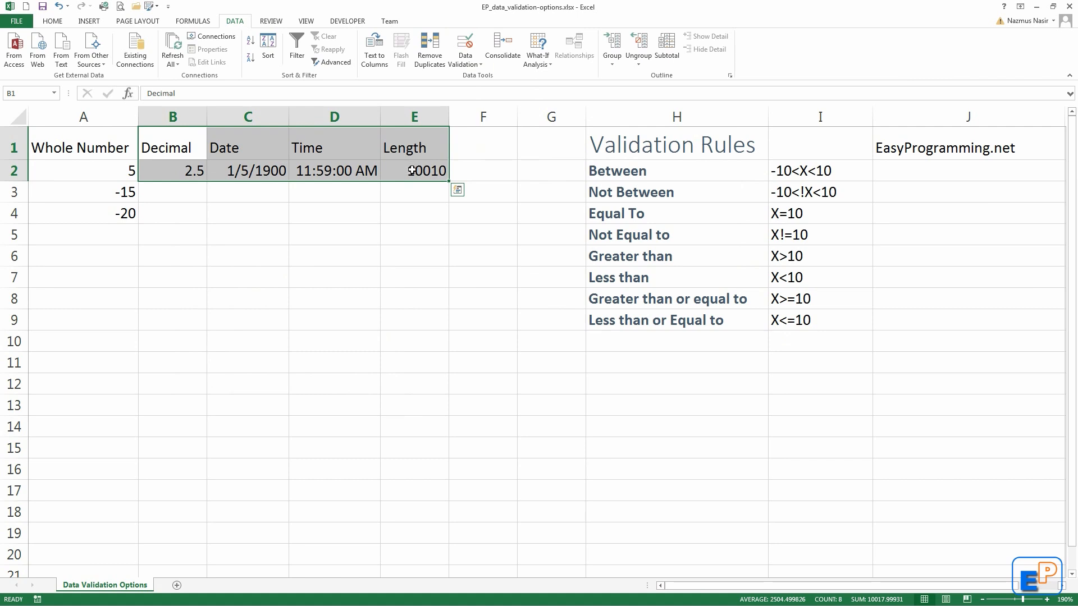
Keep 5 in Length cell E2 by accepting the 'Not a Zip Code' warning
left_click(414, 170)
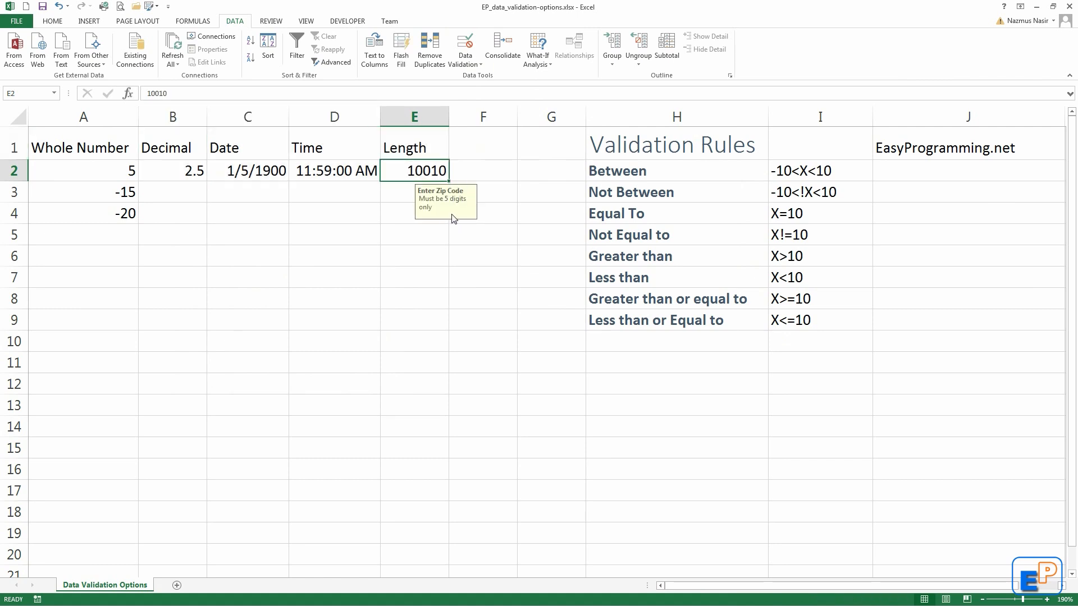
mouse_move(452, 222)
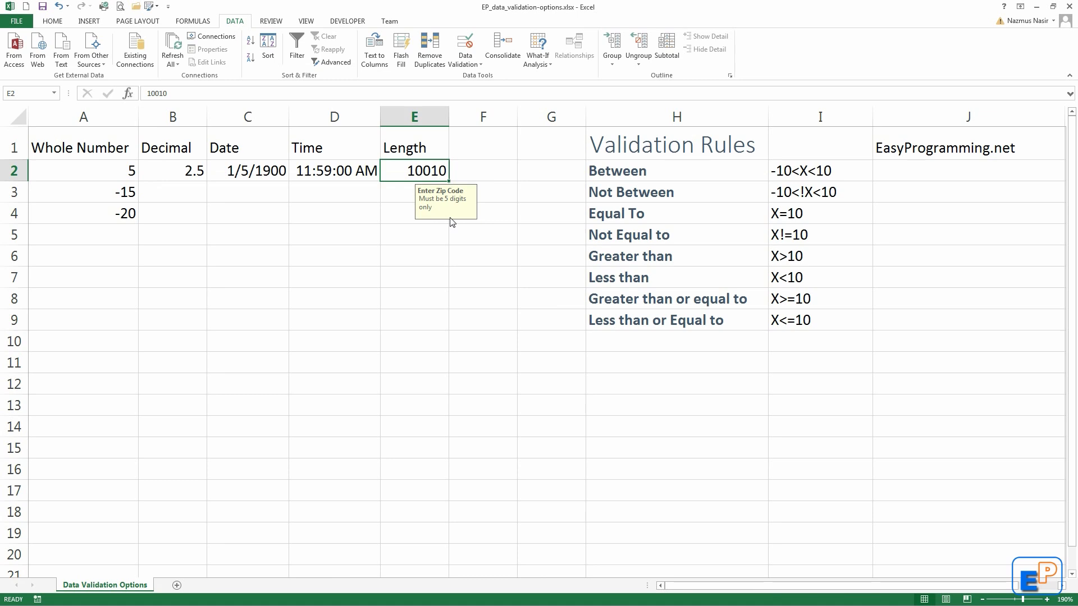
mouse_move(472, 180)
type("5")
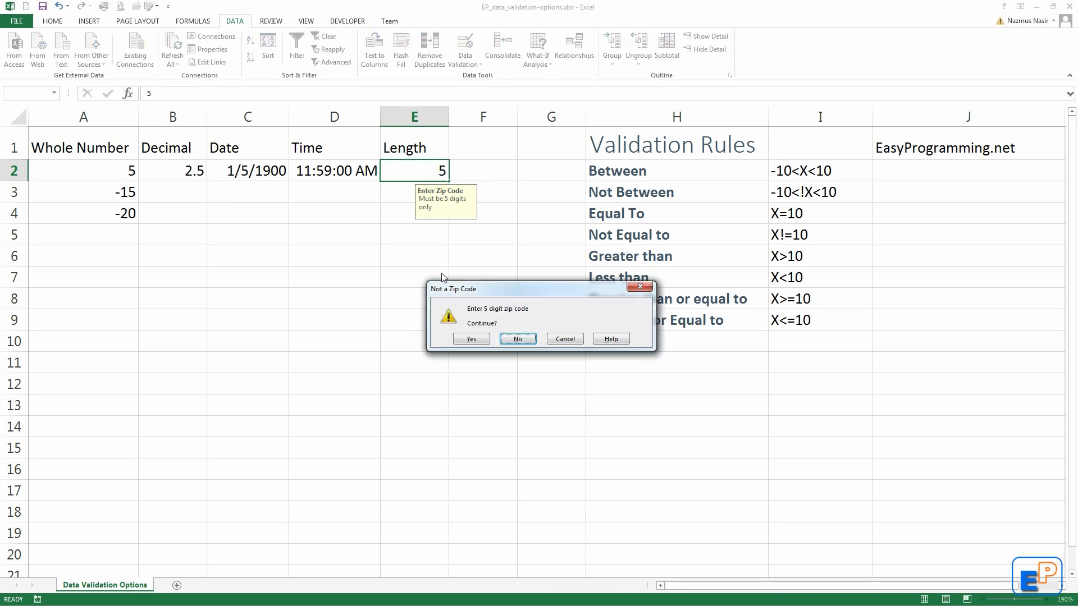
left_click(517, 339)
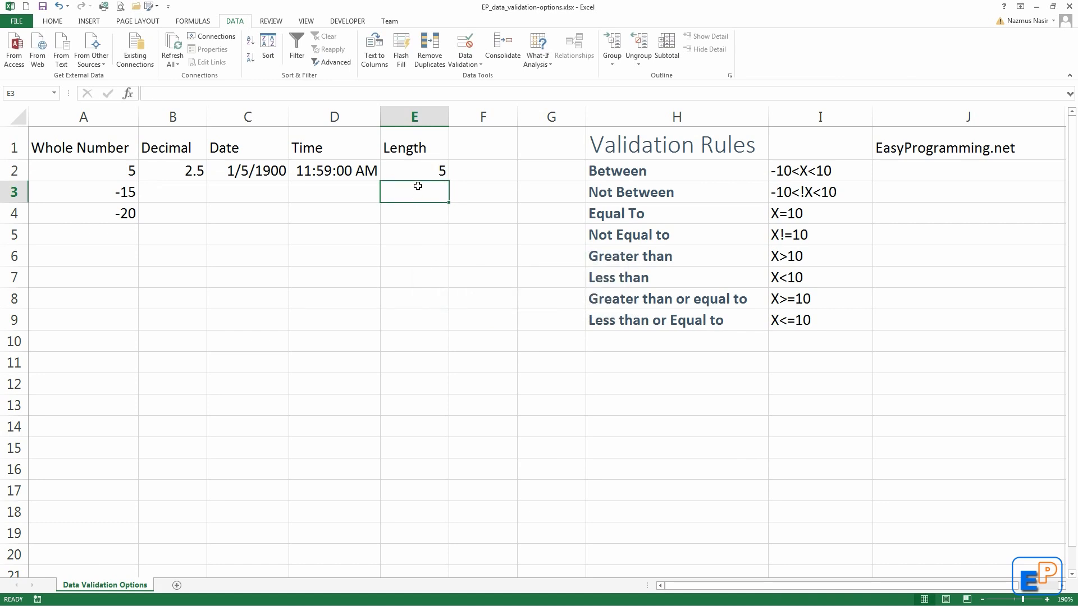
mouse_move(286, 259)
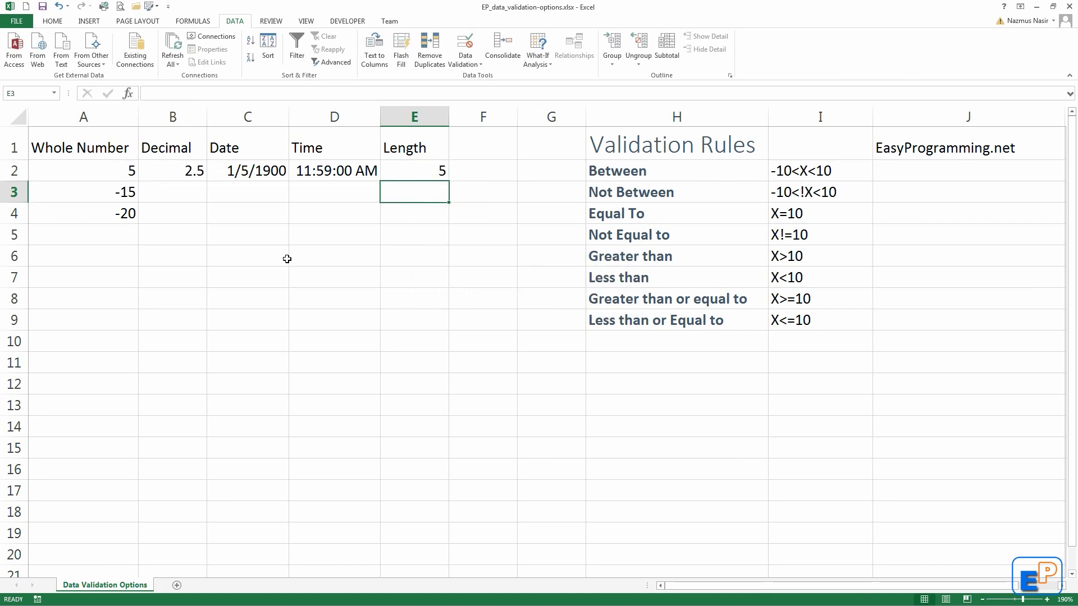
left_click(334, 234)
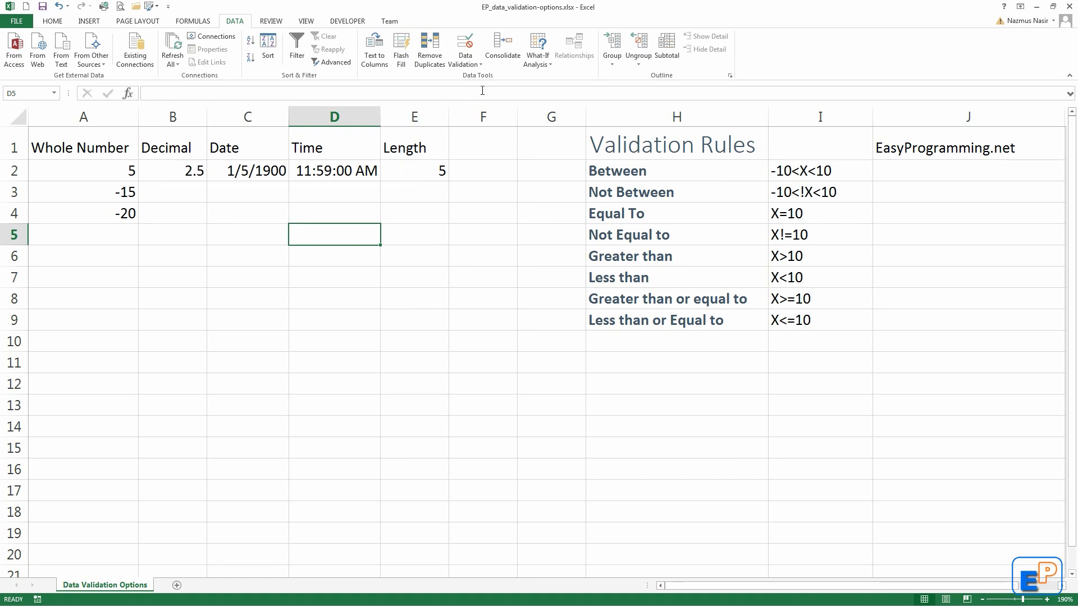
Circle the invalid entries in red: -15, -20, the Date value and Length 5
left_click(464, 50)
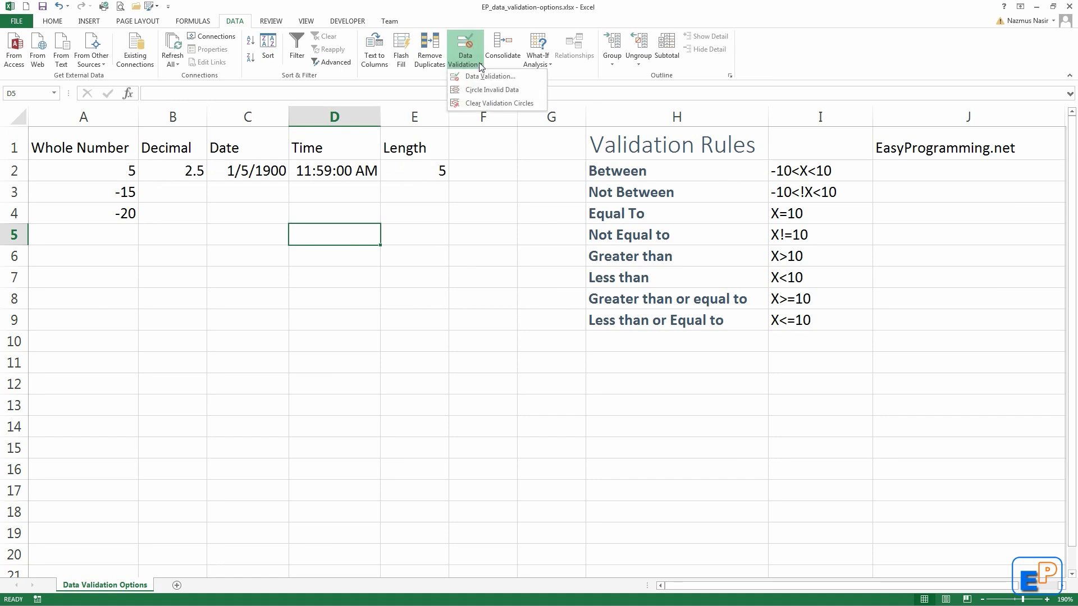
mouse_move(513, 93)
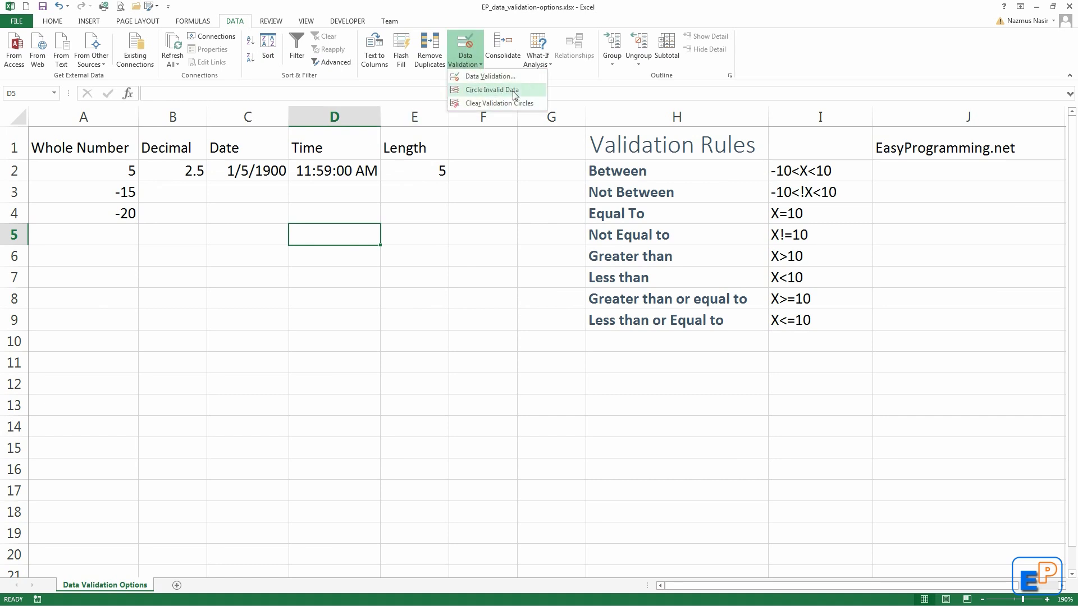
mouse_move(508, 94)
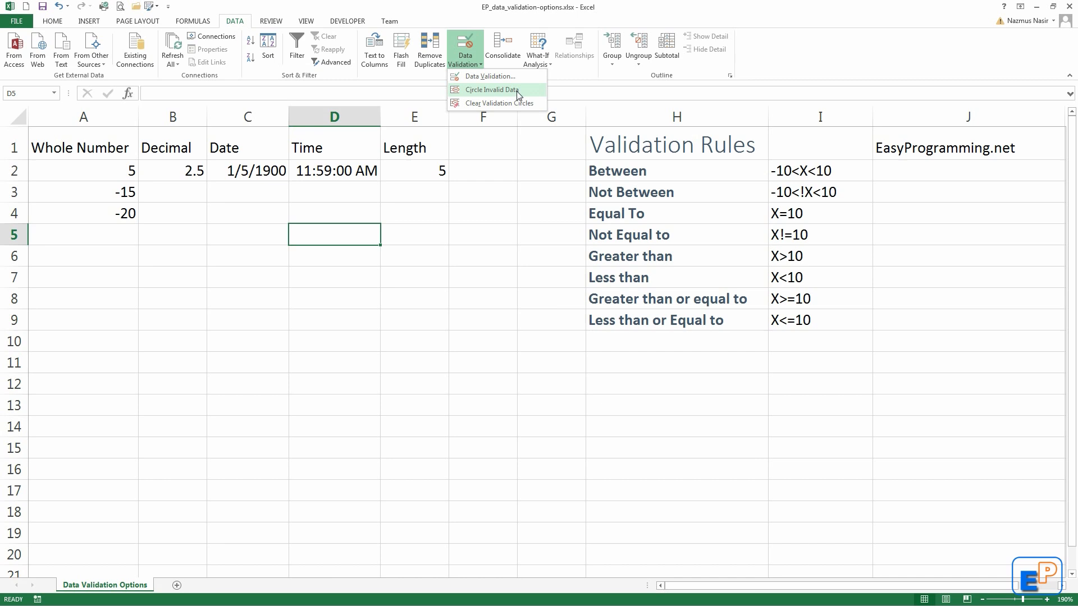
left_click(491, 90)
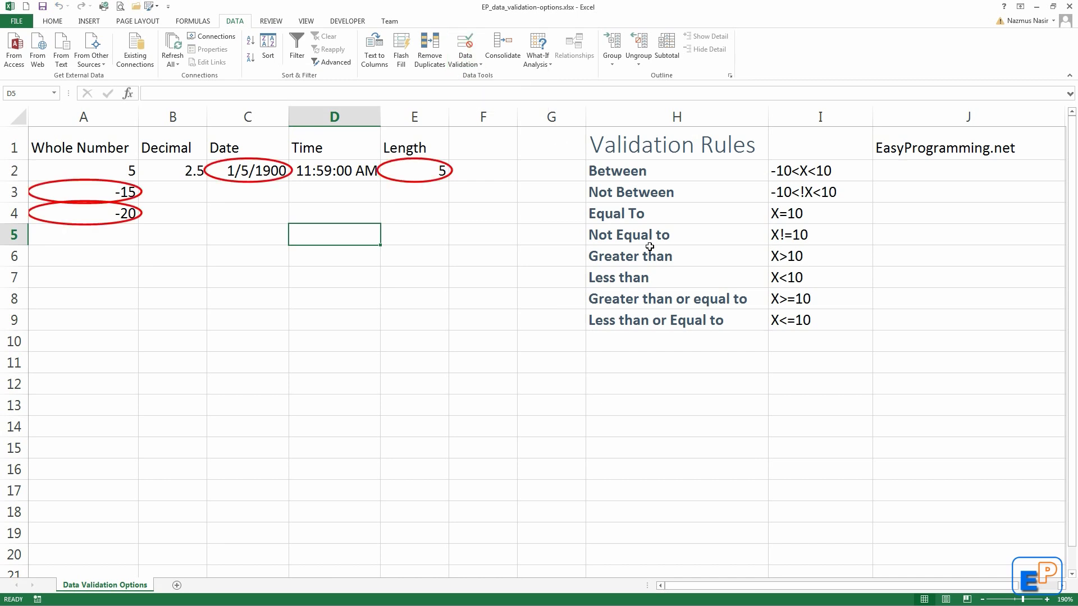
mouse_move(75, 200)
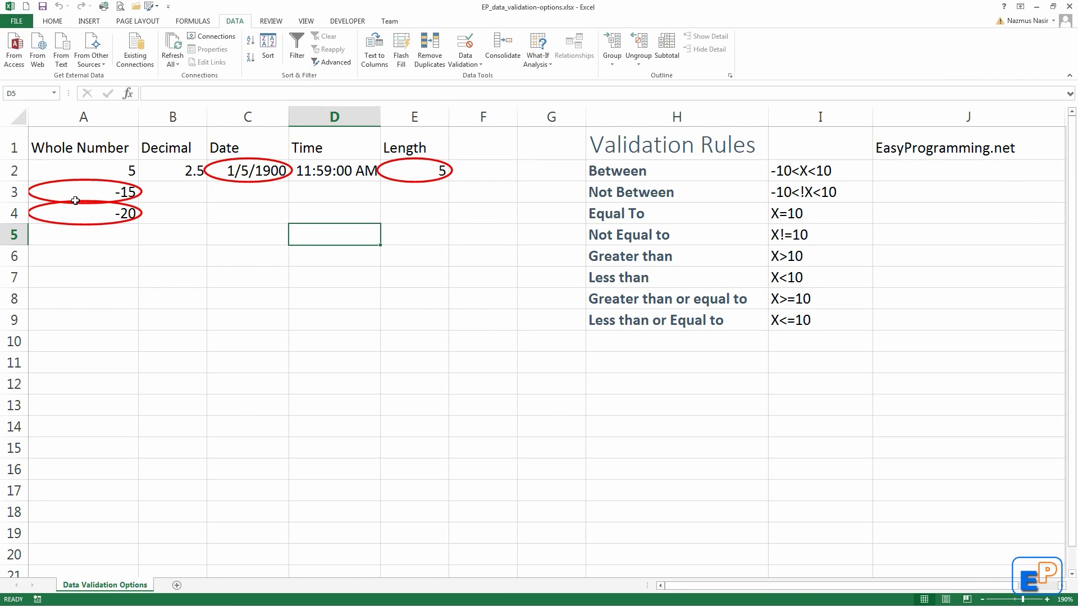
mouse_move(71, 202)
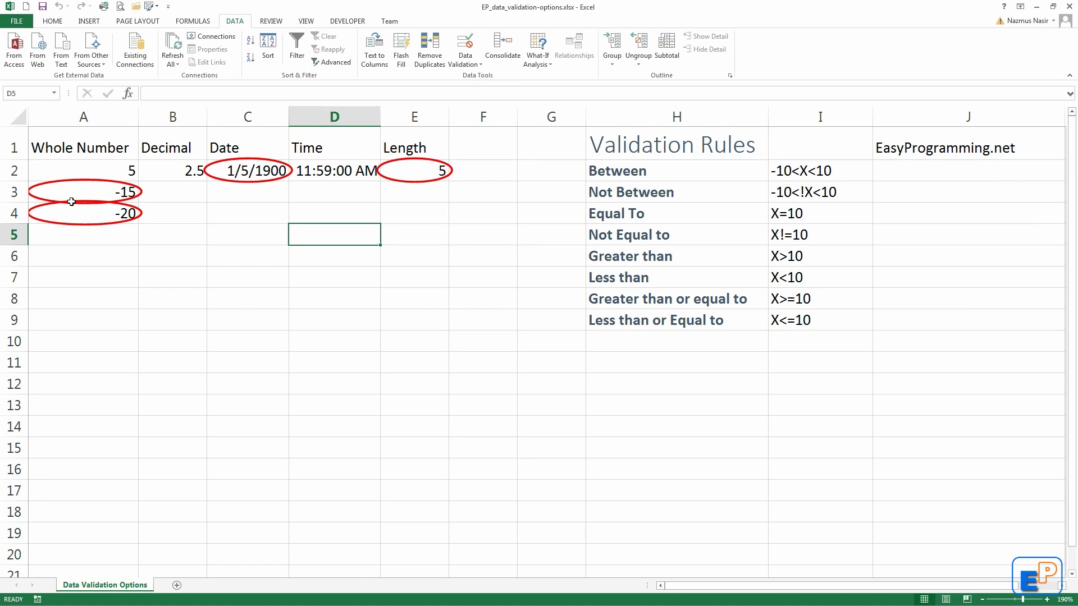
mouse_move(188, 394)
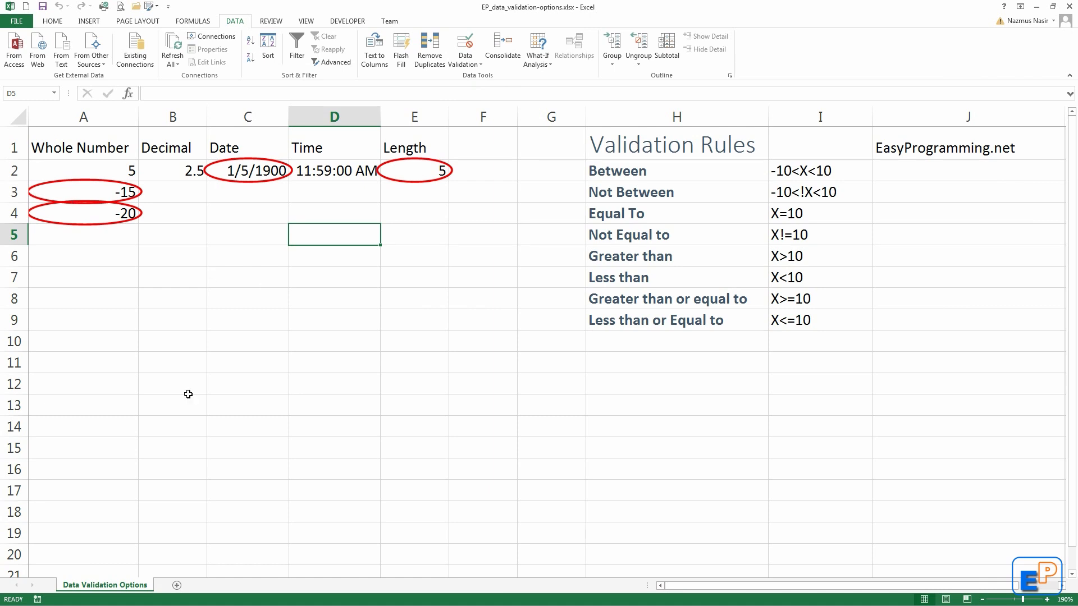
left_click(247, 170)
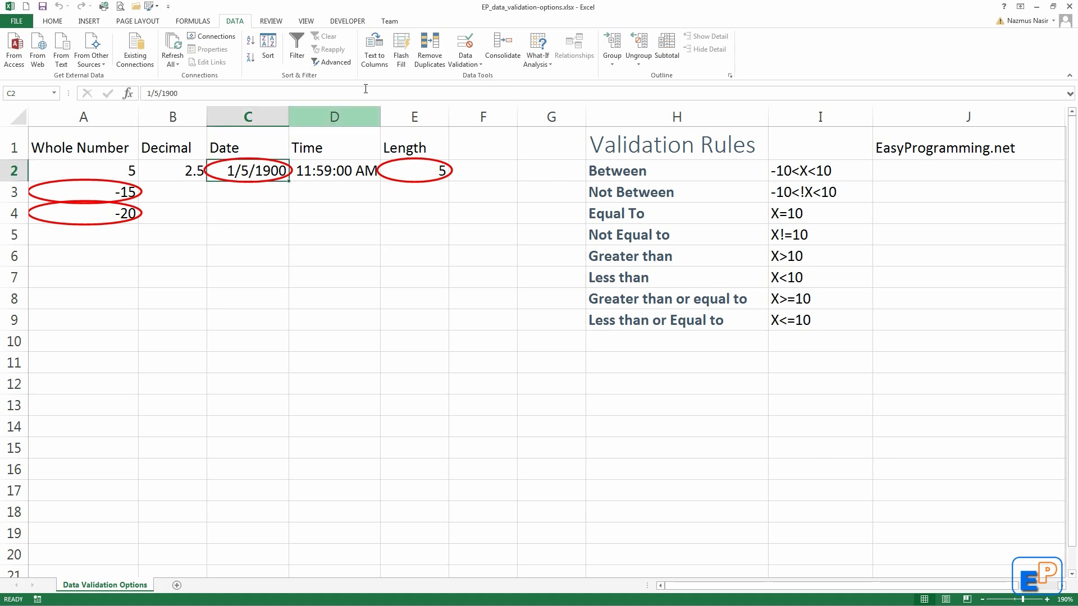
left_click(464, 45)
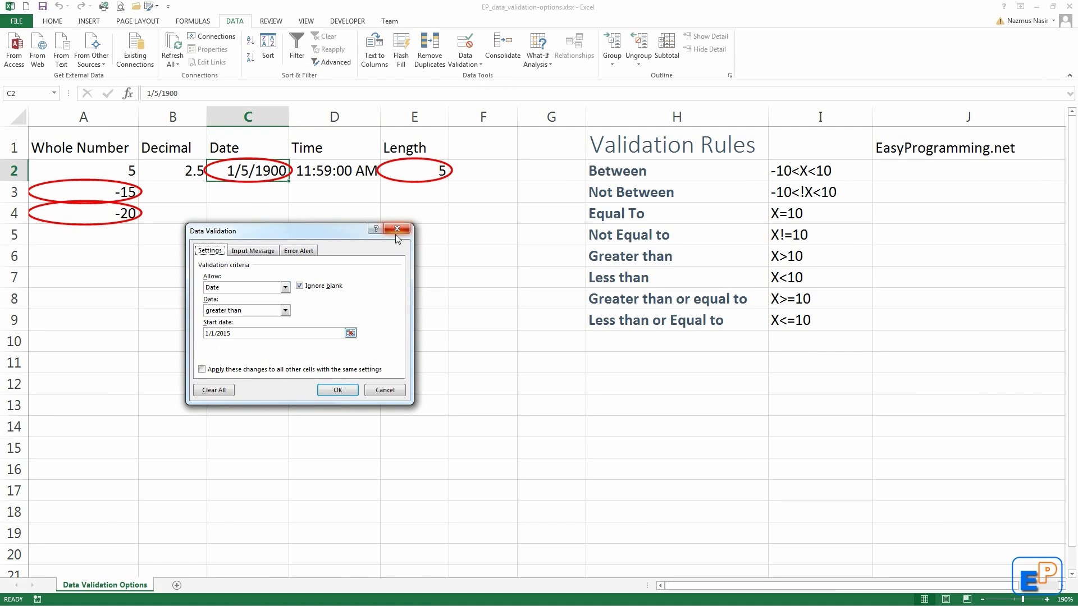
left_click(397, 229)
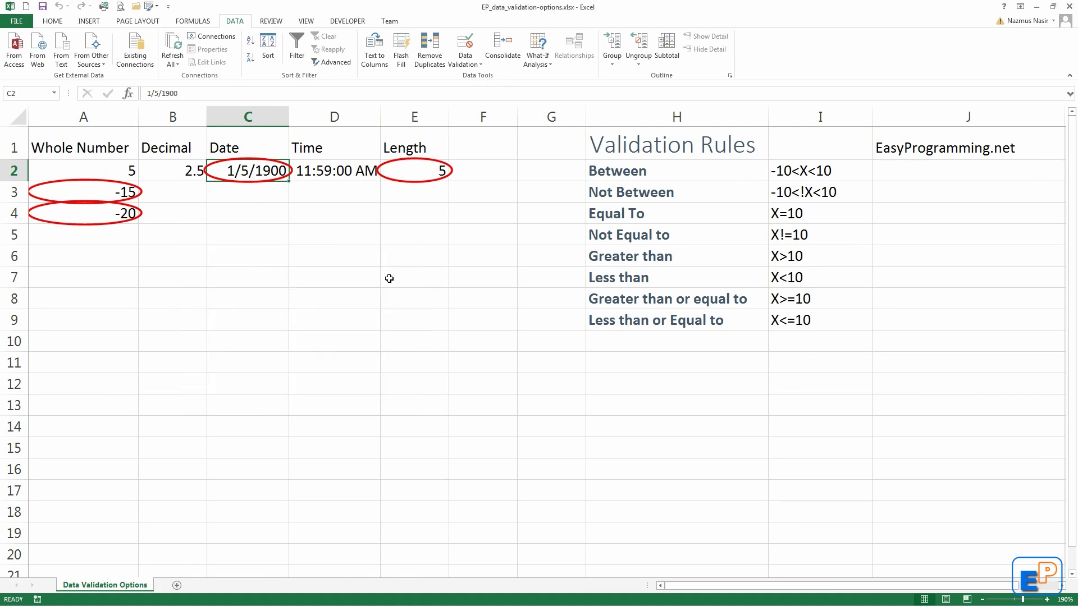
left_click(83, 191)
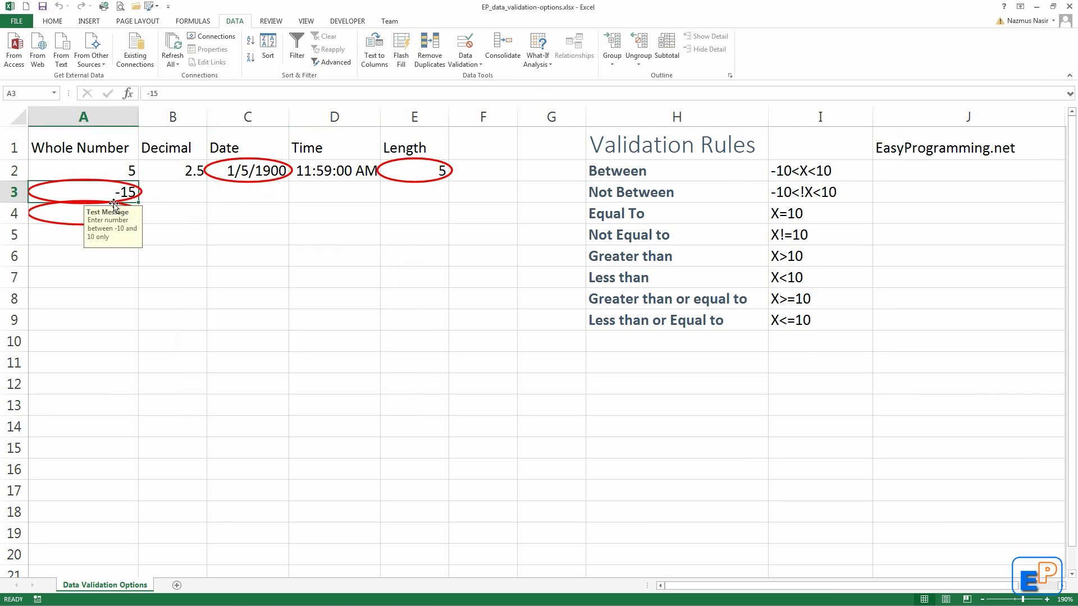
mouse_move(81, 218)
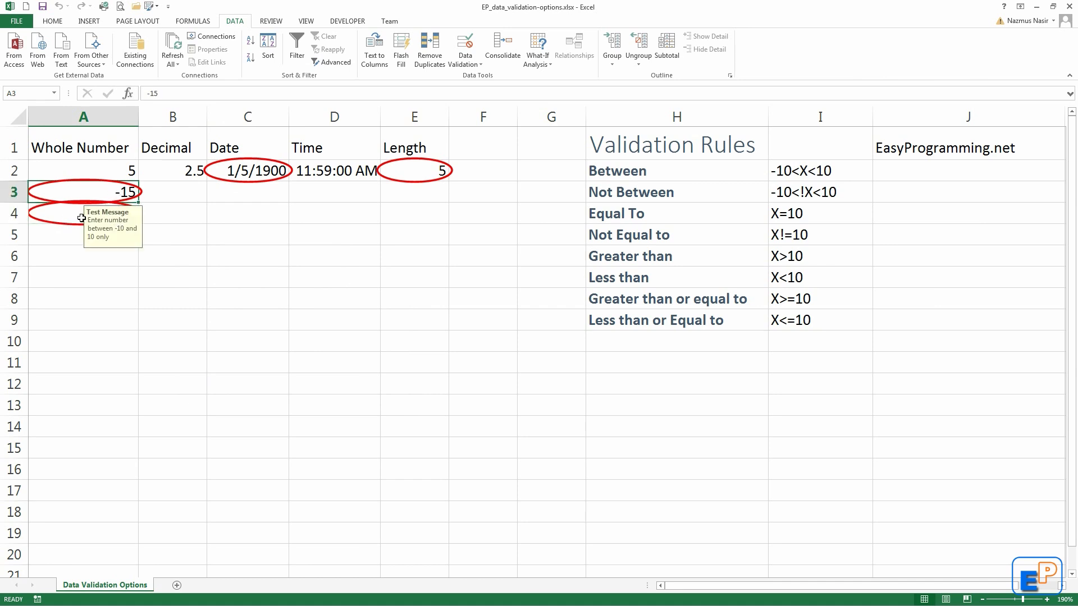
type("-20")
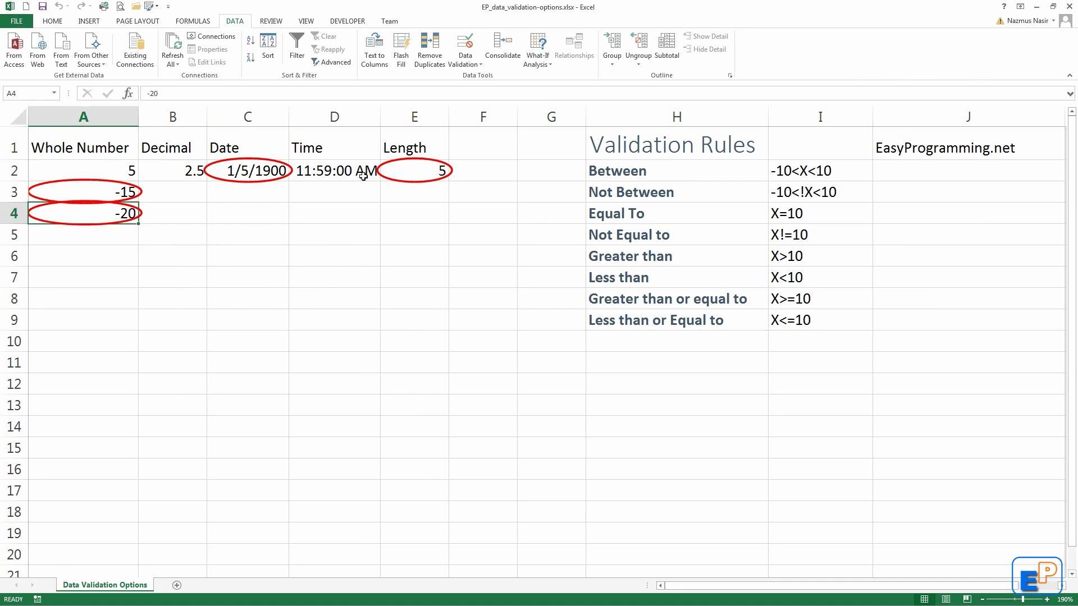
left_click(247, 170)
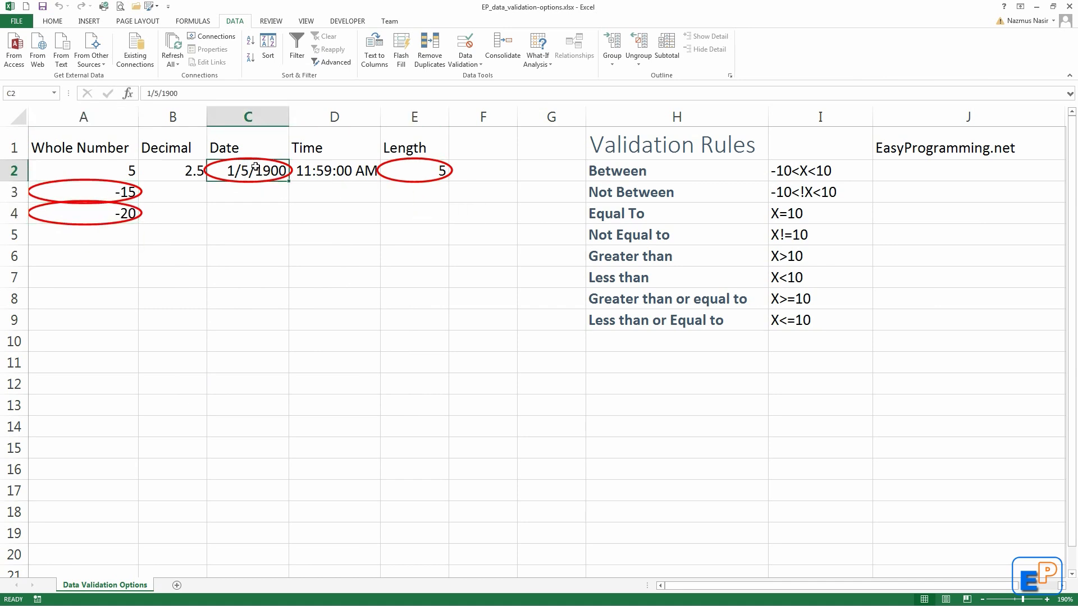
mouse_move(431, 174)
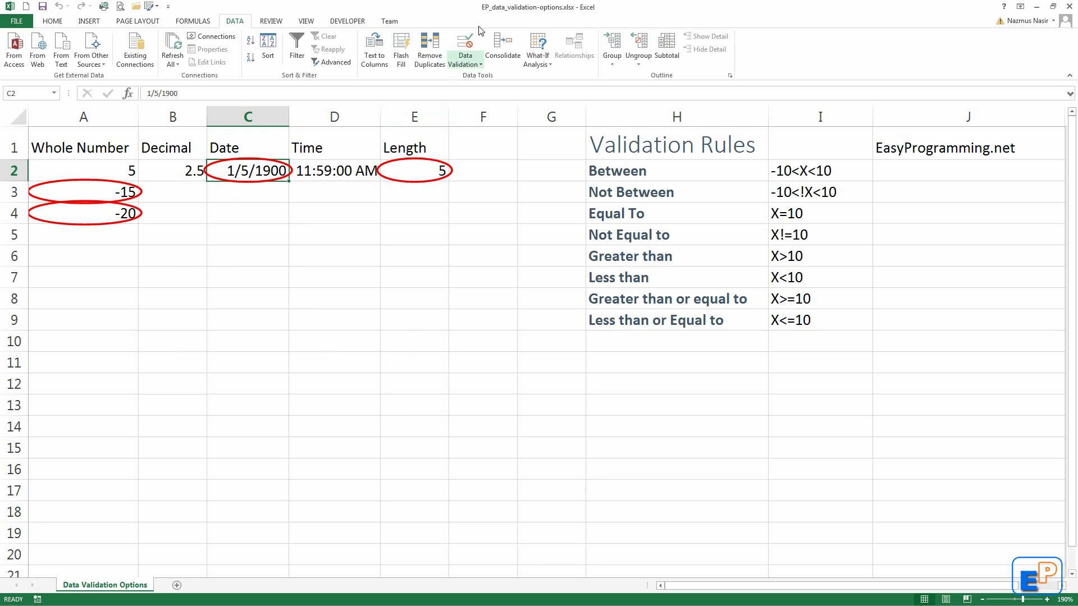
left_click(465, 48)
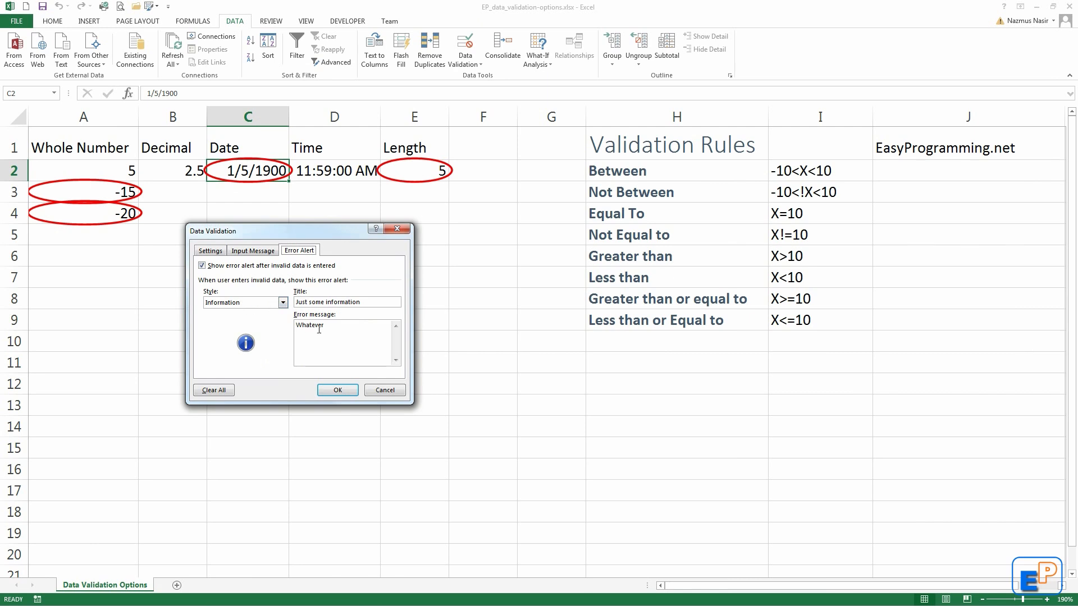
left_click(282, 302)
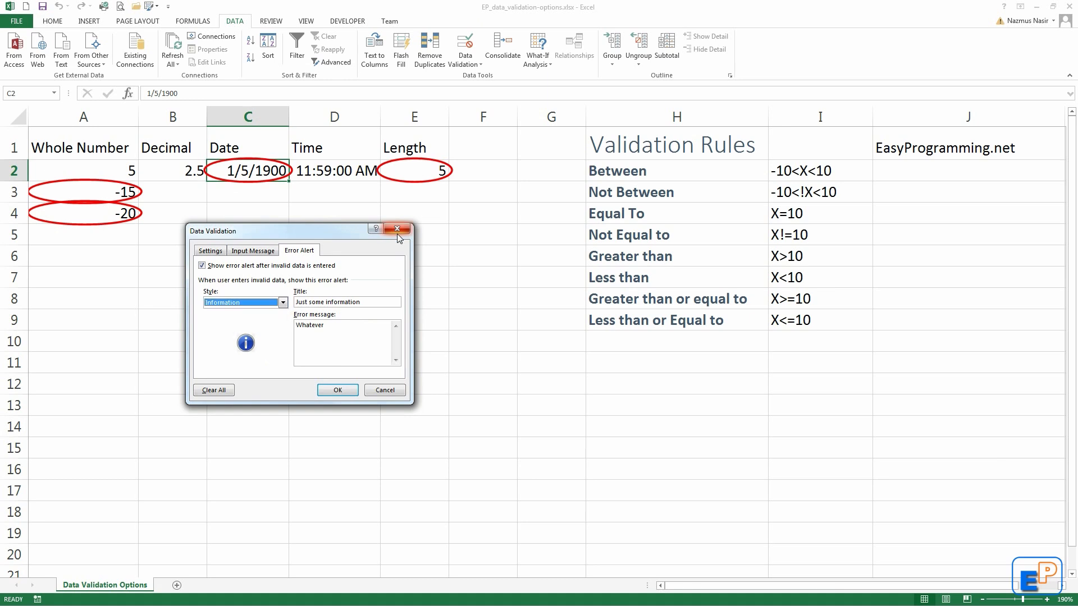
left_click(397, 228)
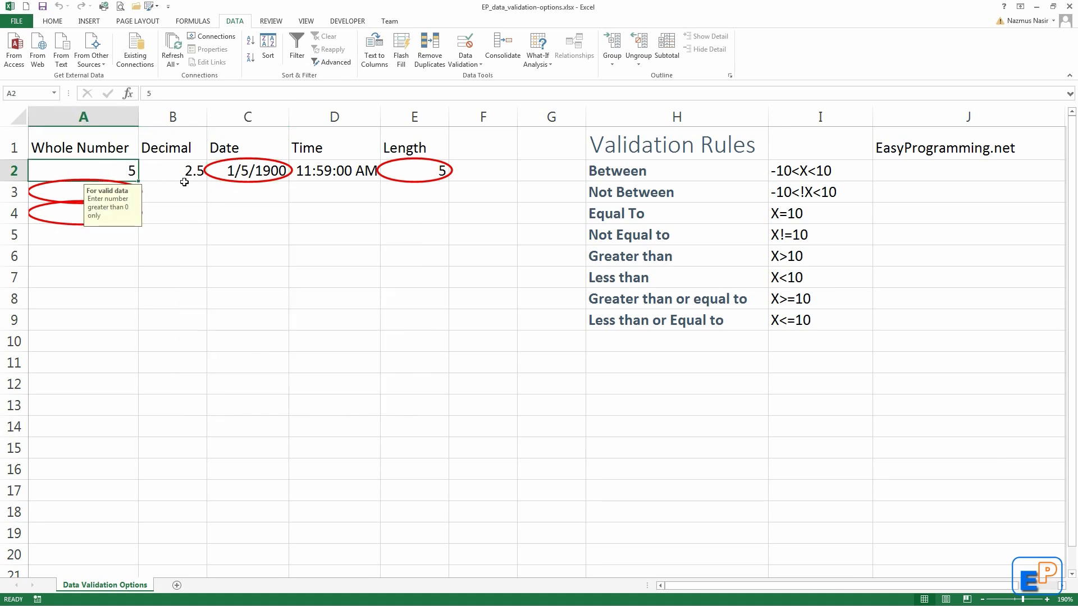
type("-6")
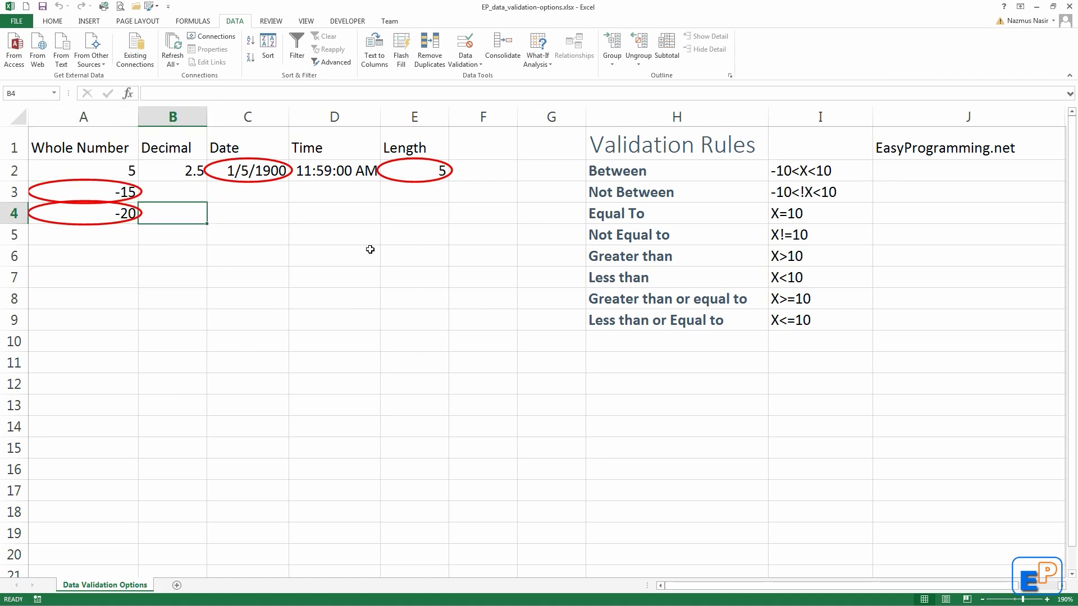
mouse_move(416, 243)
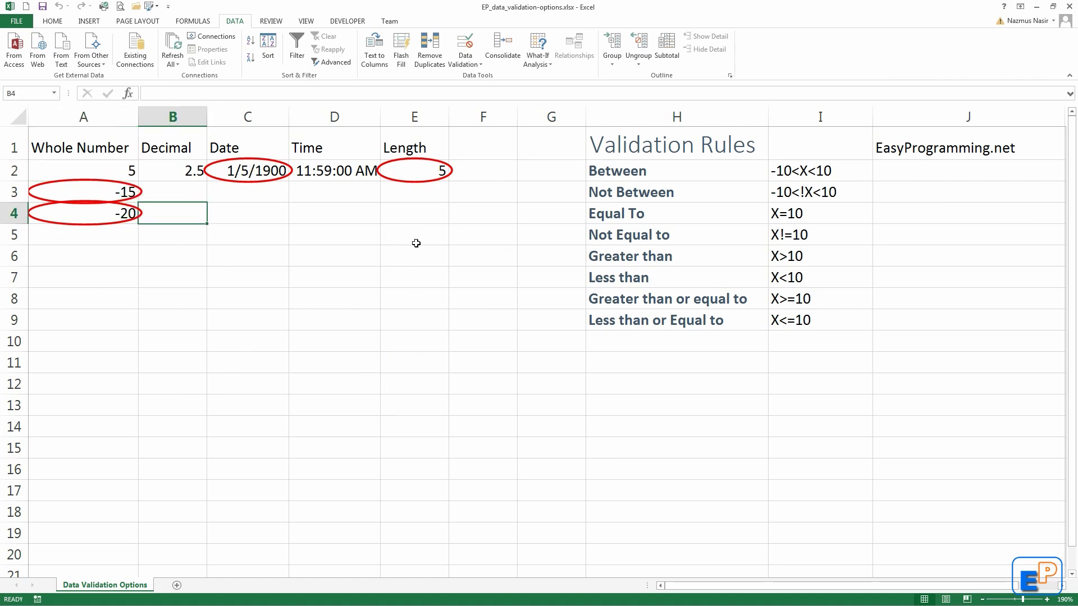
mouse_move(259, 253)
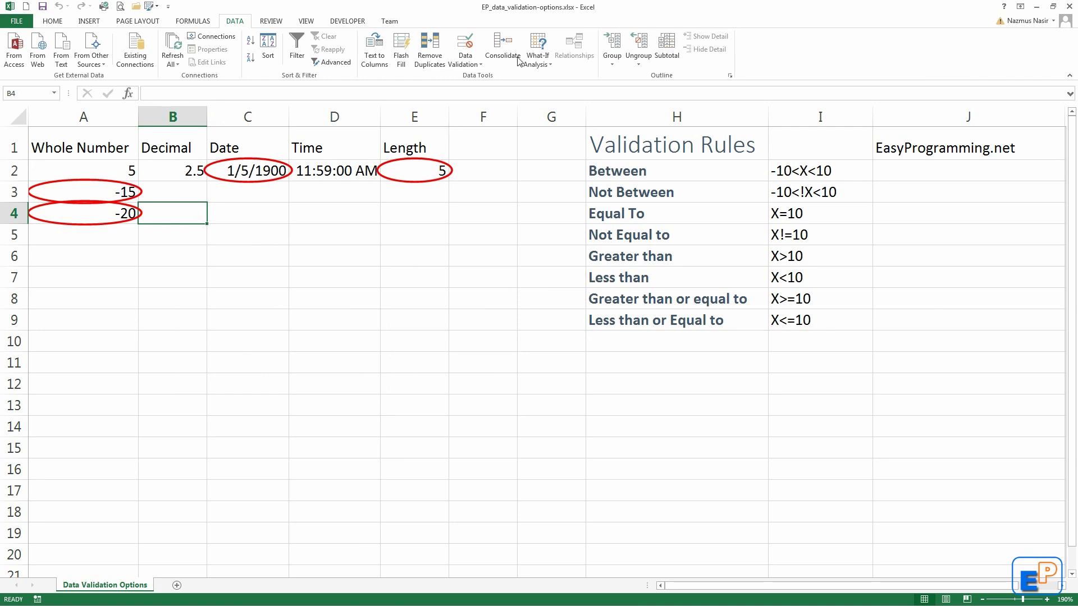
Replace the Length value in E2 with 10010 so its red circle disappears
left_click(464, 48)
type("10010")
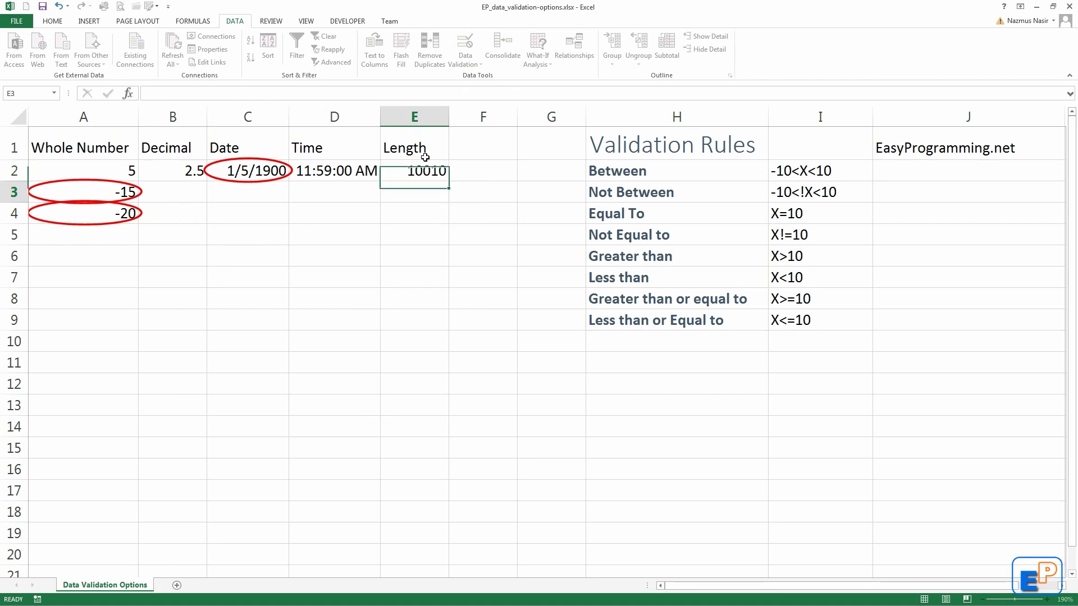
left_click(413, 192)
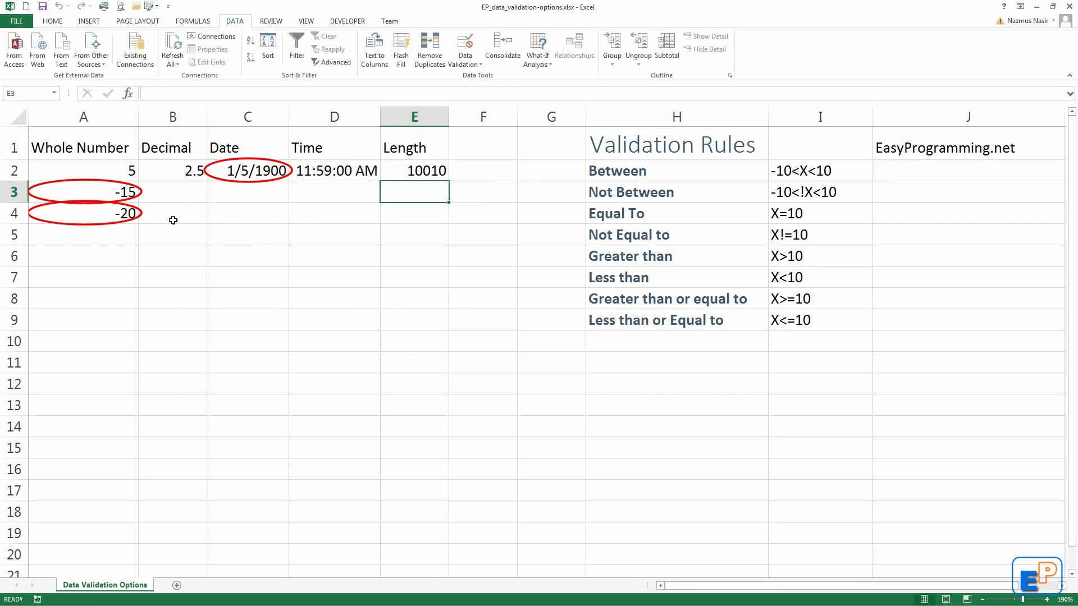
left_click(465, 48)
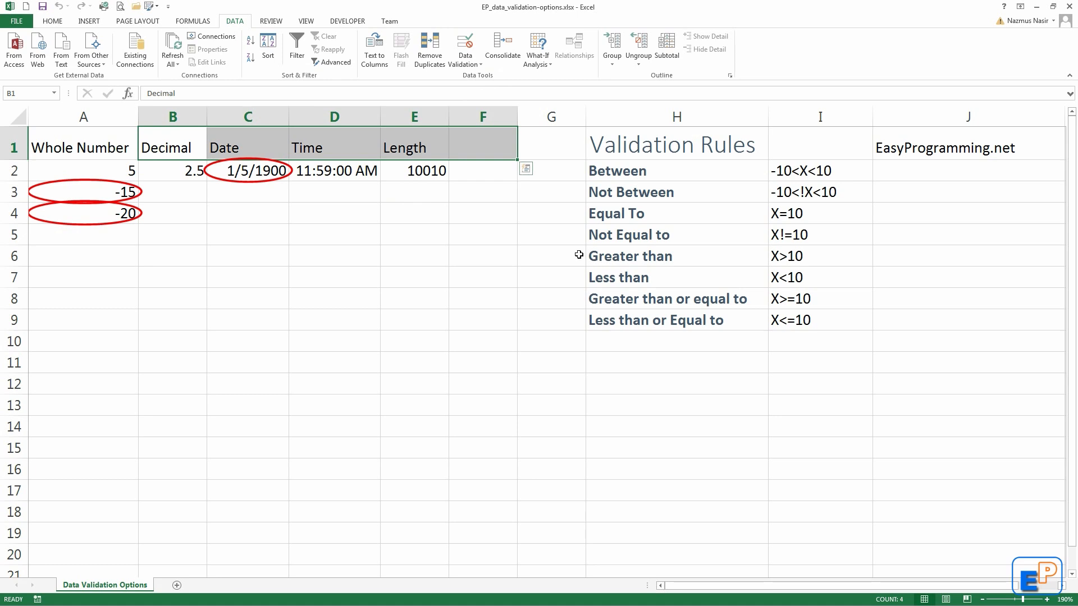
mouse_move(575, 253)
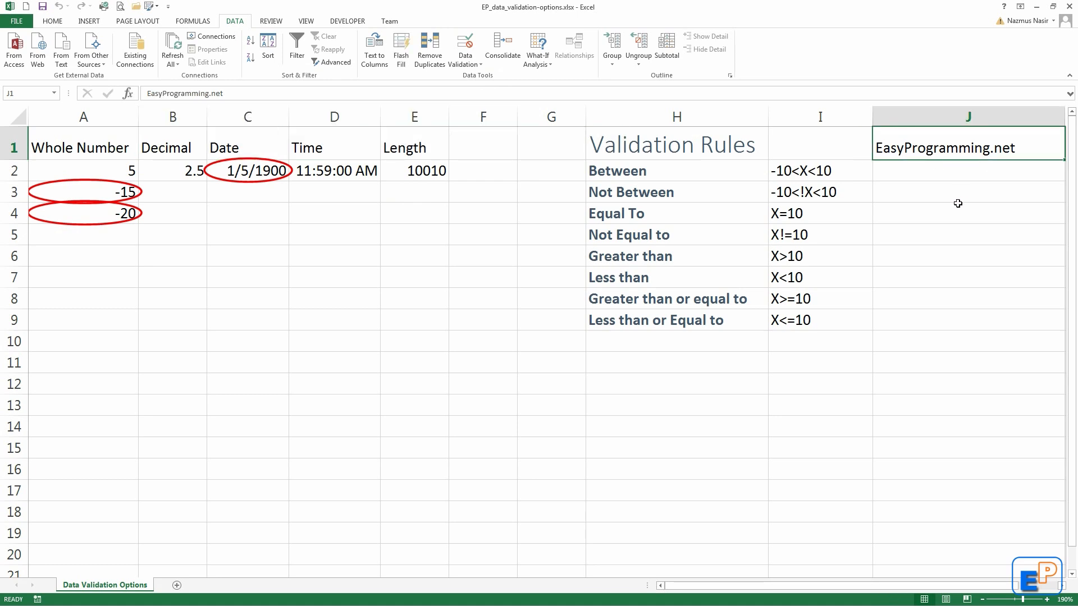
mouse_move(933, 202)
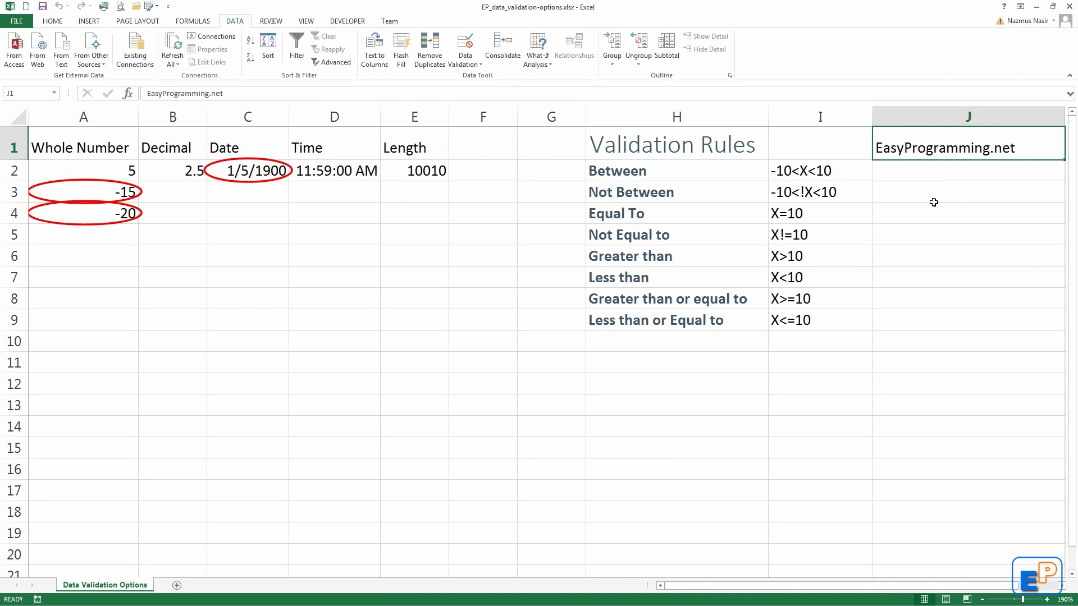